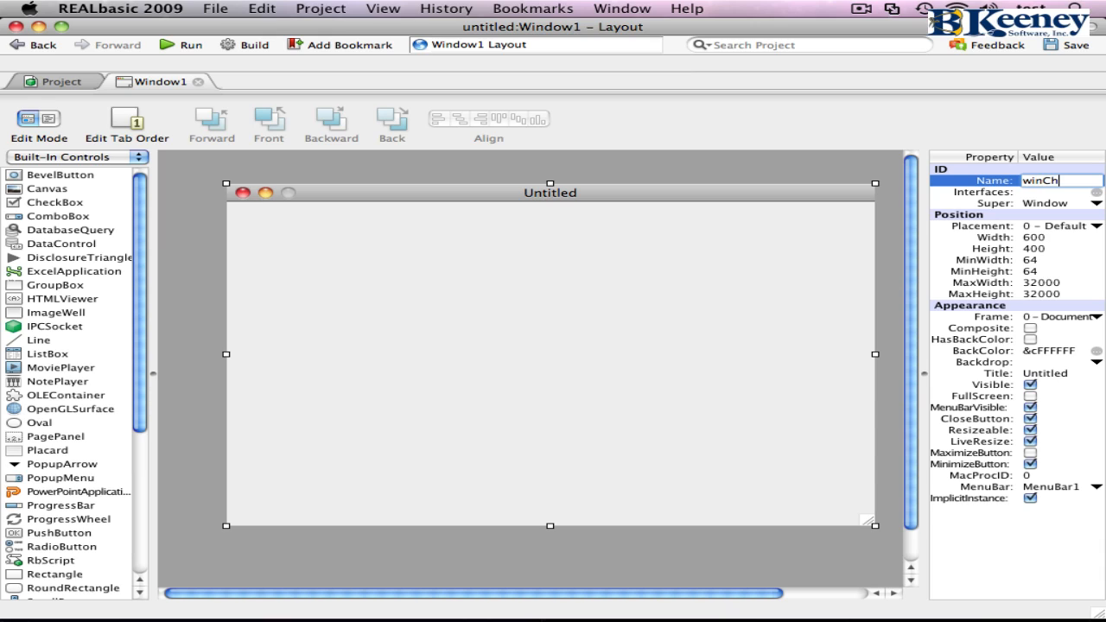
Step: Set the window Name to winCheckbox and Title to Checkboxes, then add two checkboxes
type("eckbox")
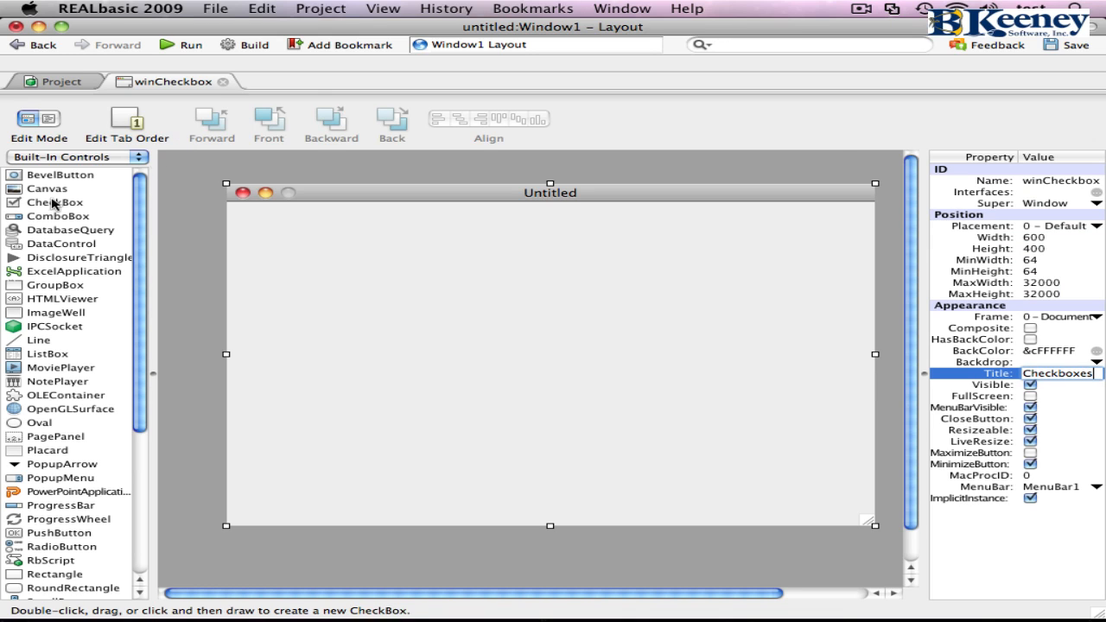
double_click(55, 203)
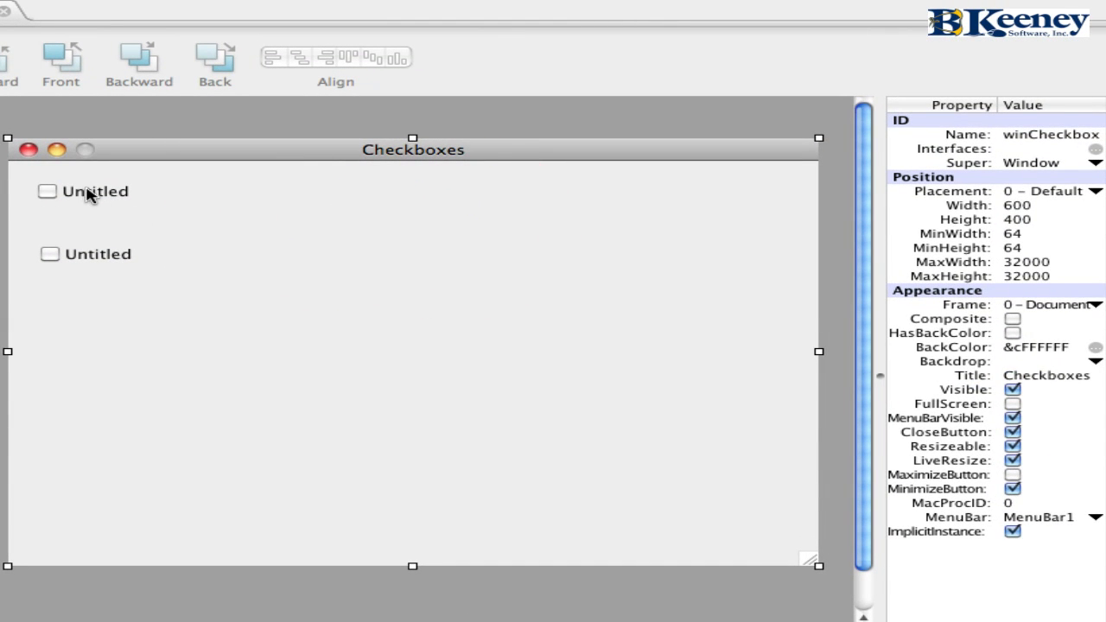
Step: Rename the upper checkbox cbOne and the lower checkbox cbTwo in Properties
left_click(95, 191)
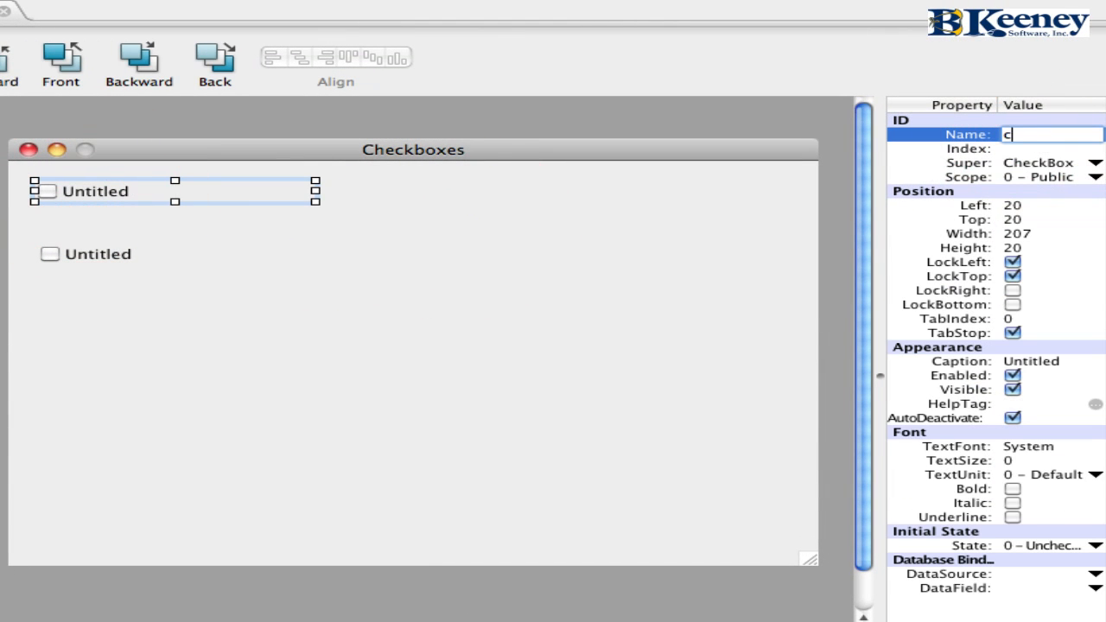
type("bOne")
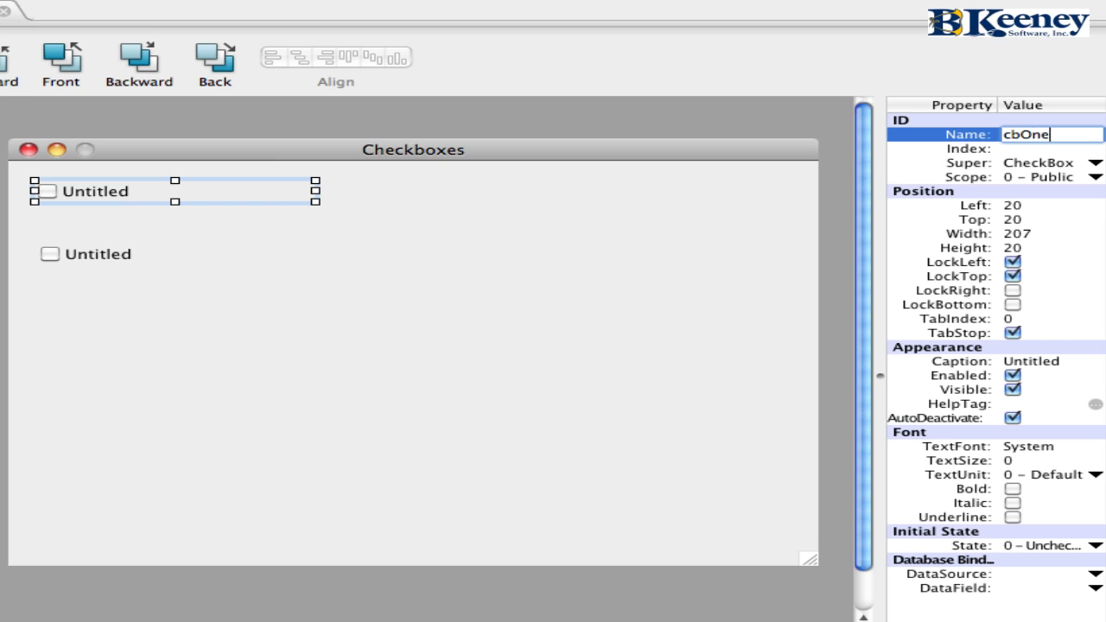
left_click(98, 253)
type("cbTwo")
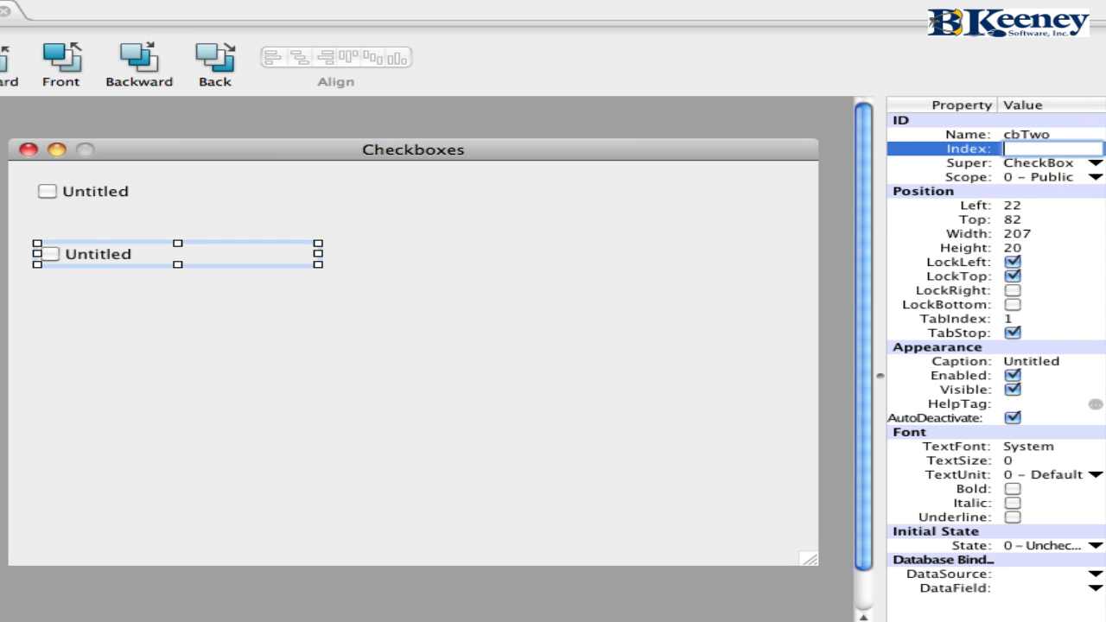
left_click(95, 191)
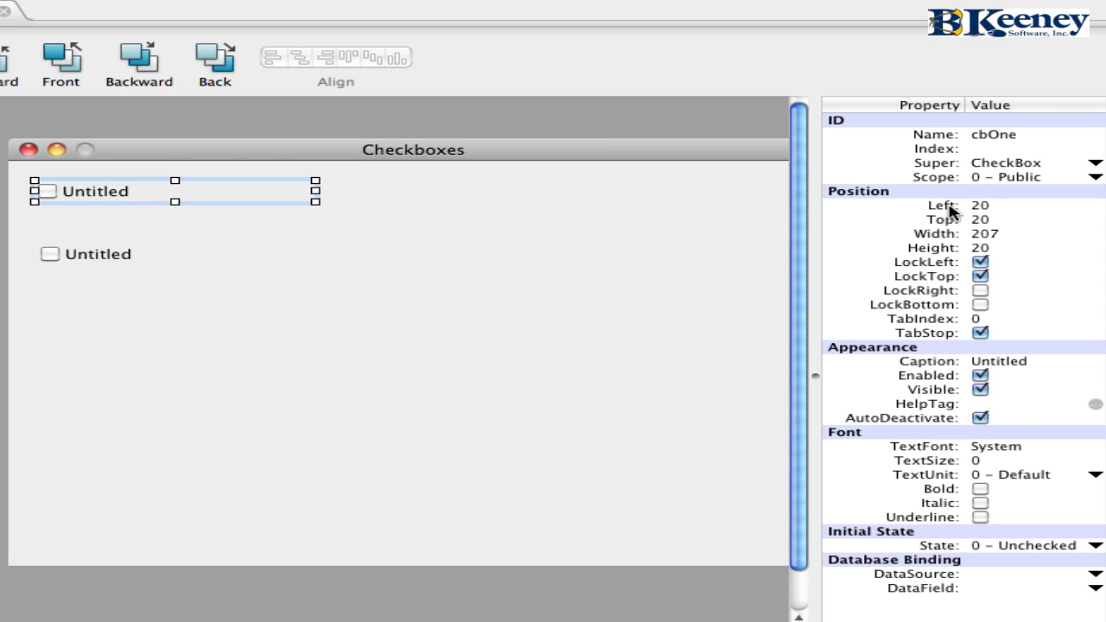
mouse_move(1015, 208)
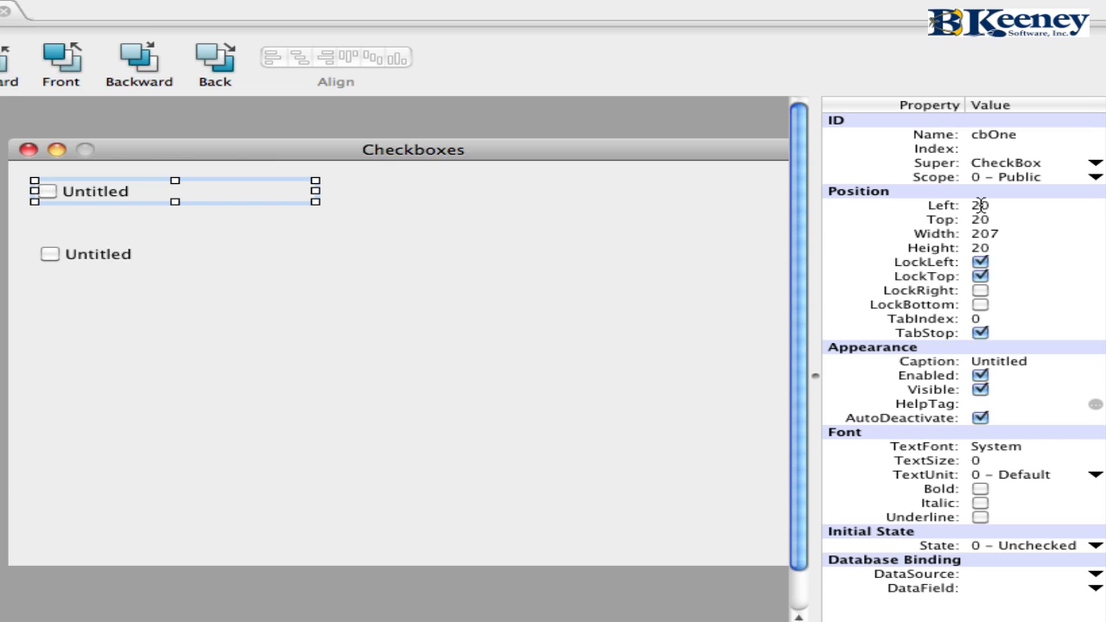
mouse_move(925, 235)
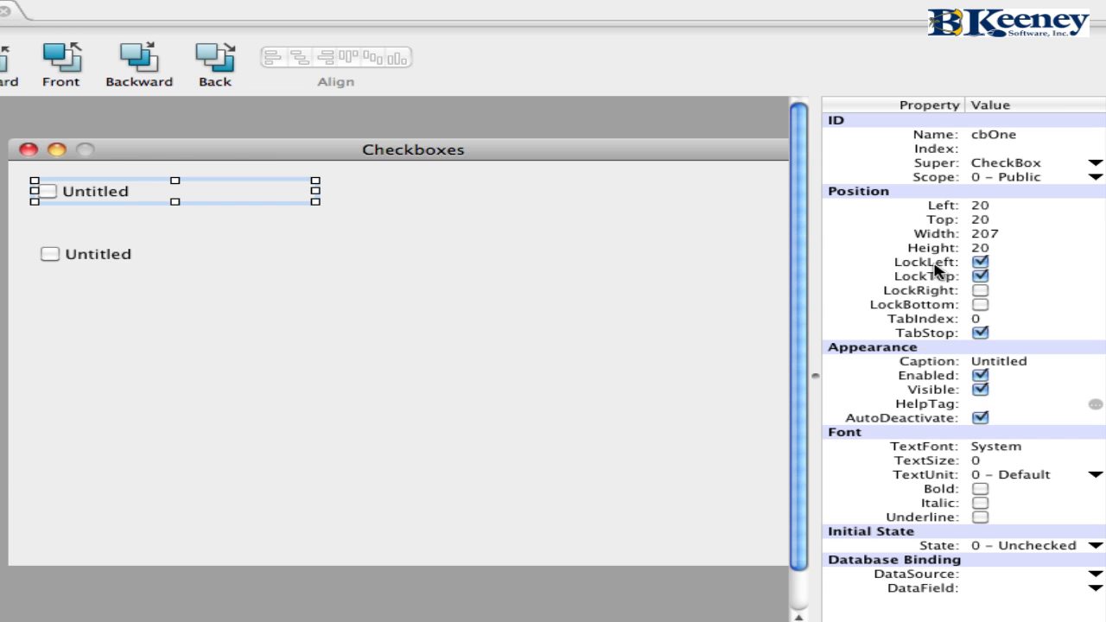
mouse_move(924, 336)
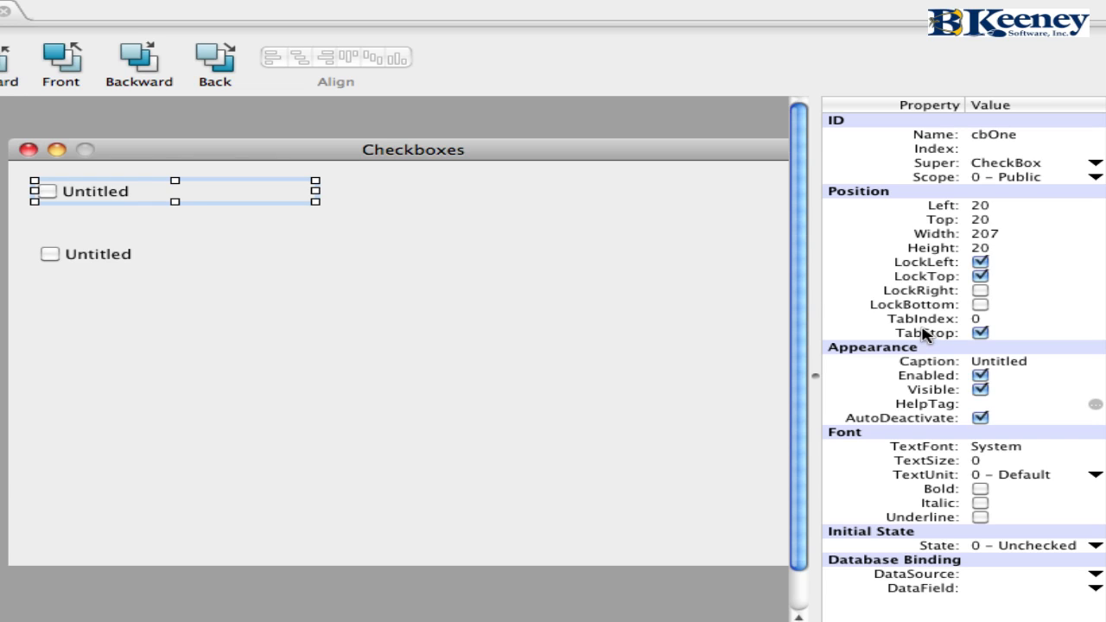
mouse_move(1015, 340)
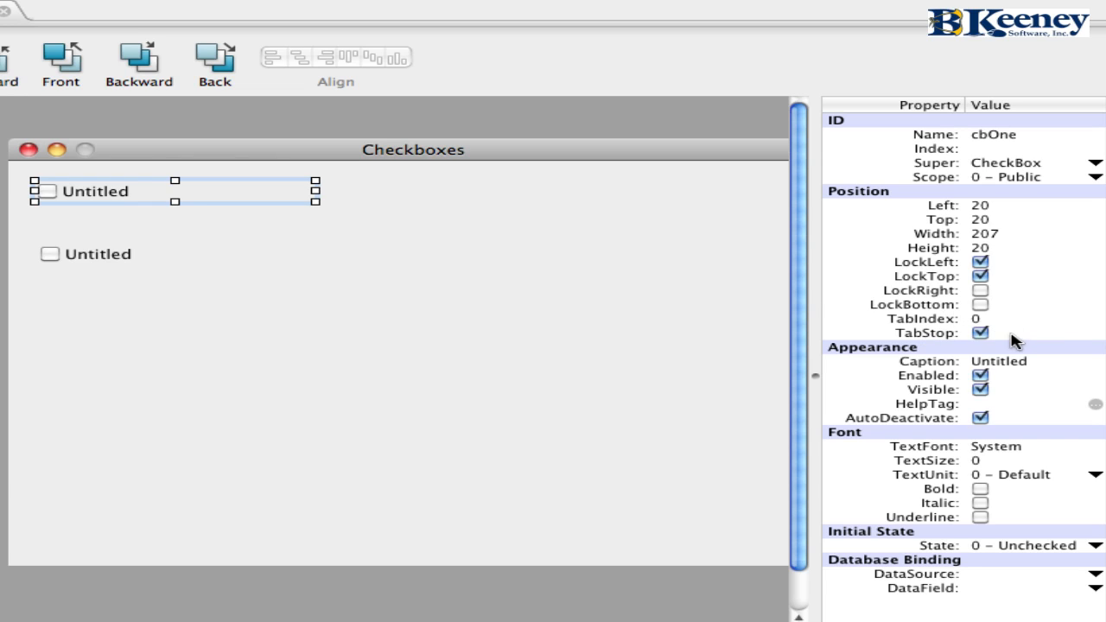
mouse_move(933, 341)
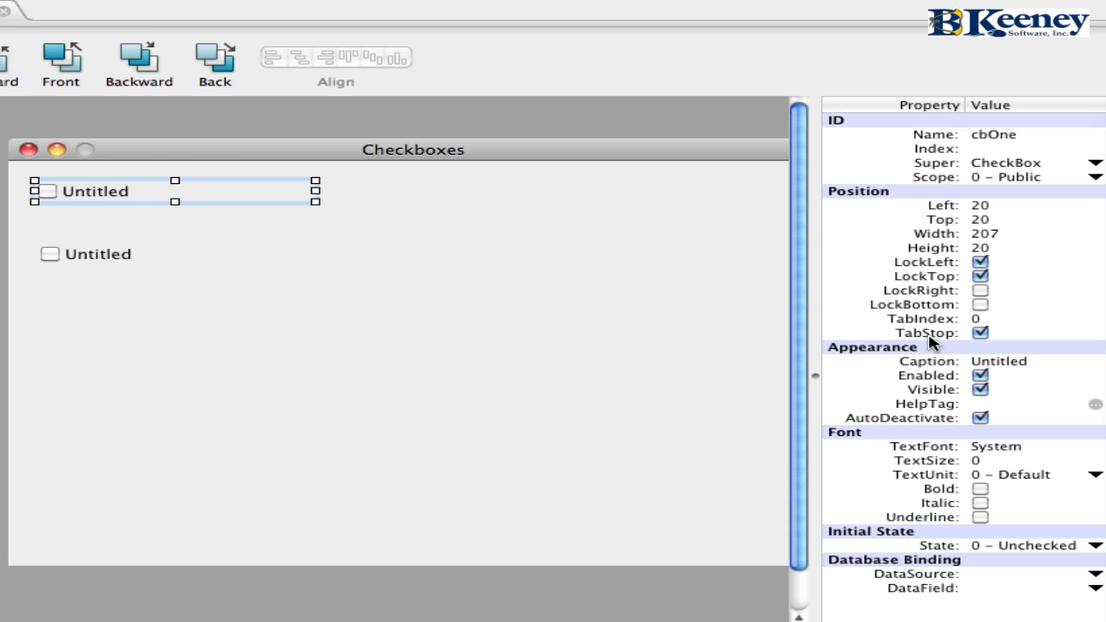
mouse_move(995, 369)
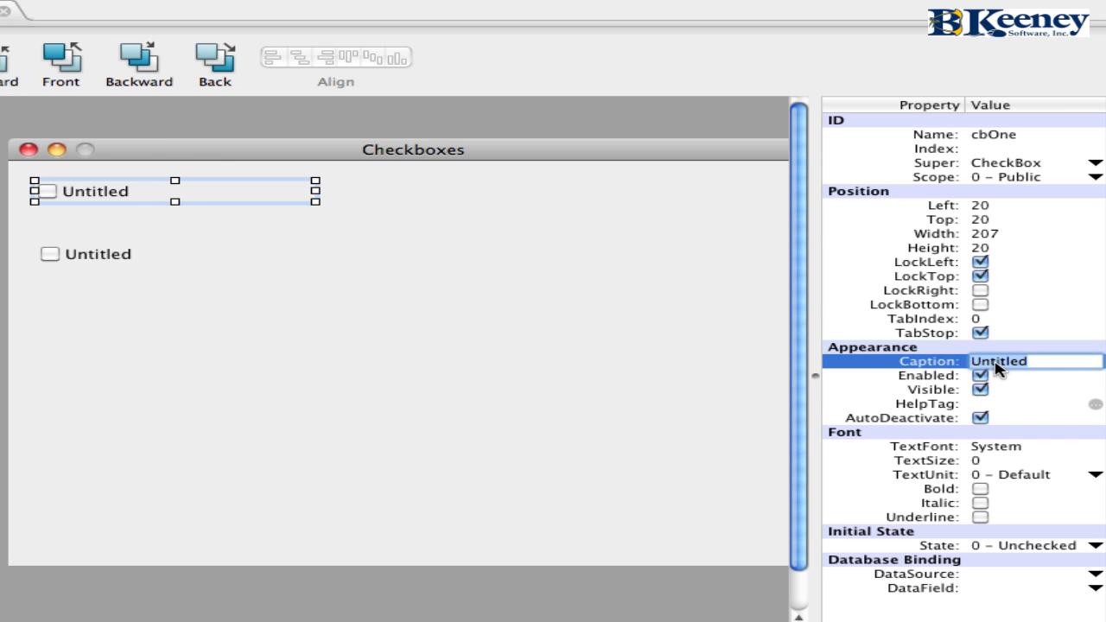
mouse_move(78, 196)
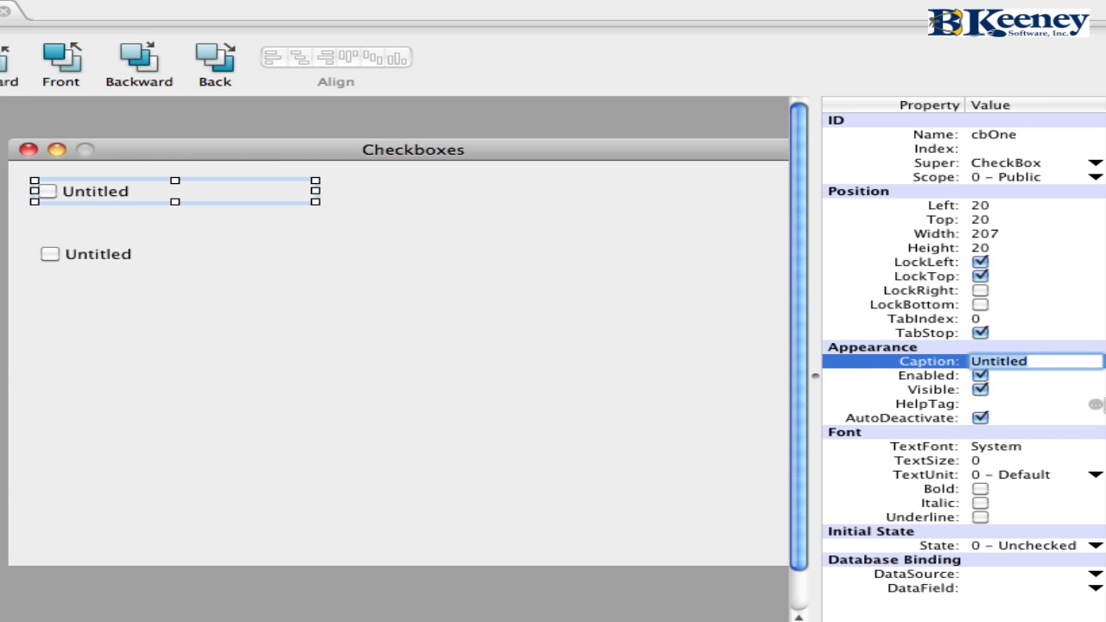
Step: Caption cbOne 'Property One', try its Enabled and Visible toggles, and start a 'Set to…' help tag
type("Property One")
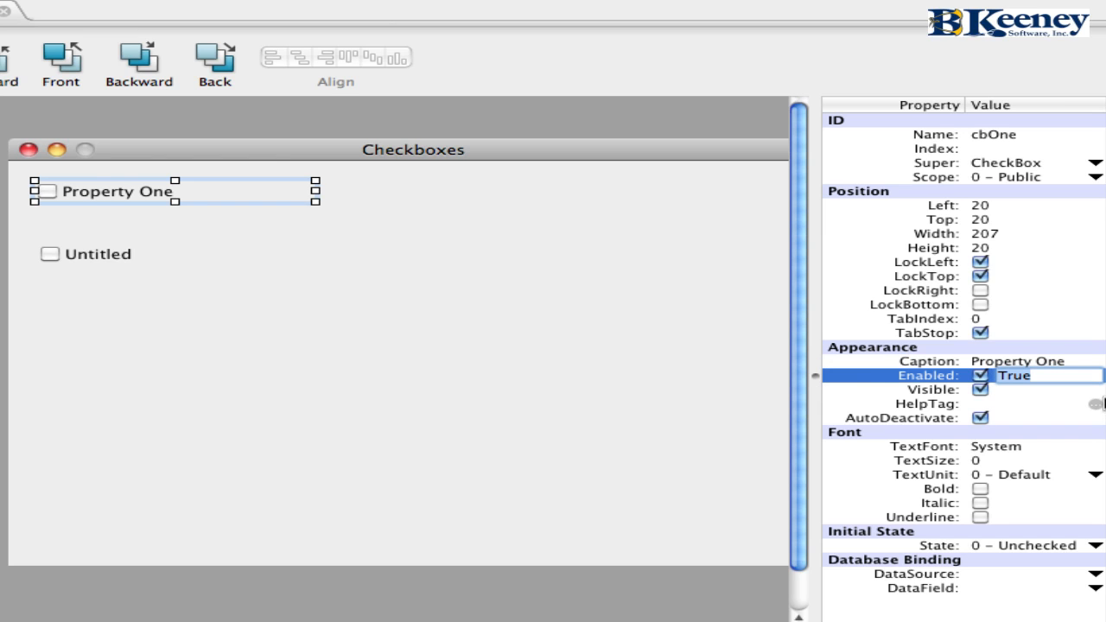
left_click(981, 375)
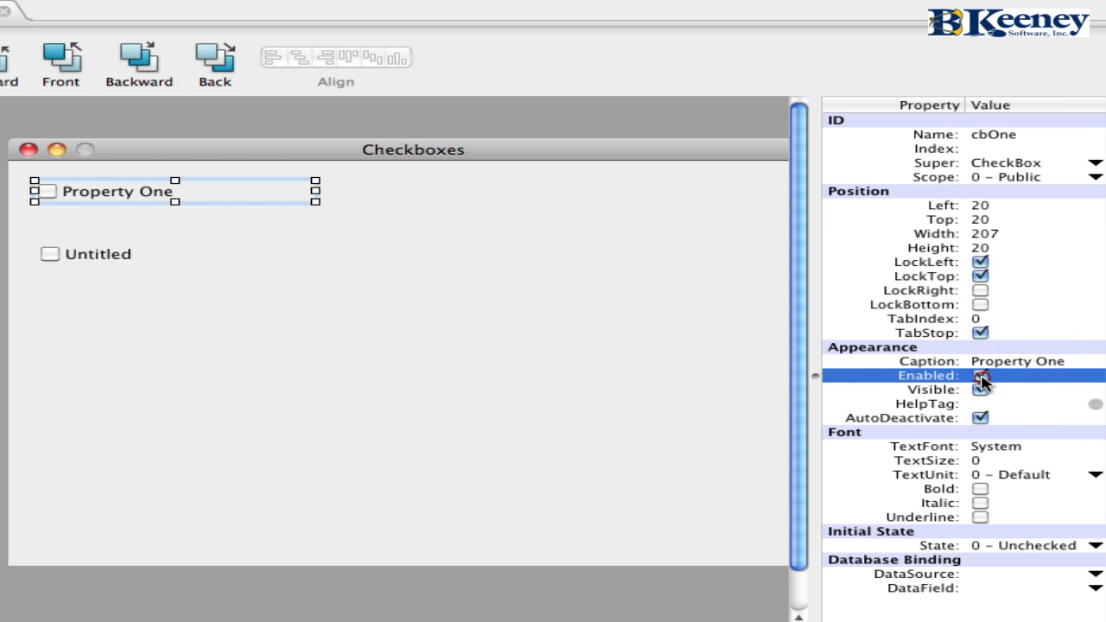
left_click(981, 389)
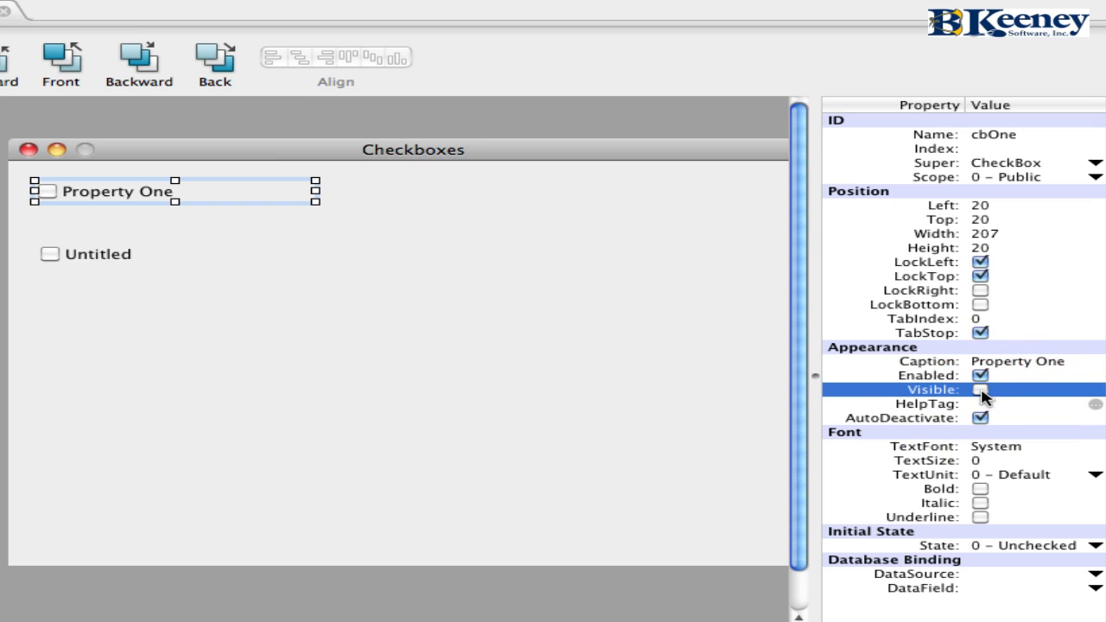
left_click(980, 389)
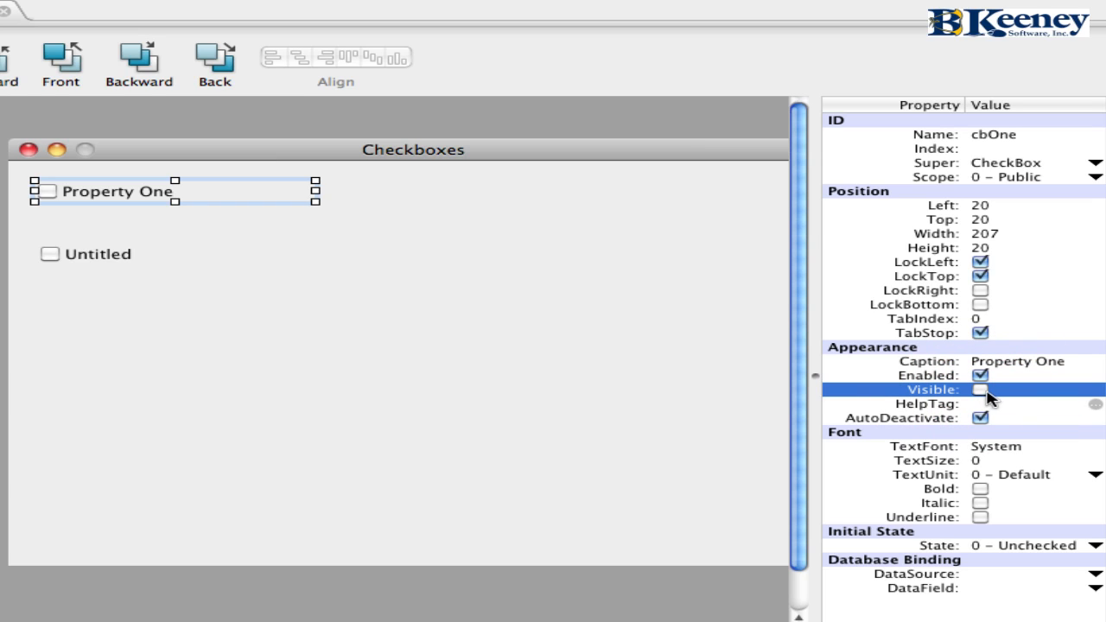
mouse_move(917, 397)
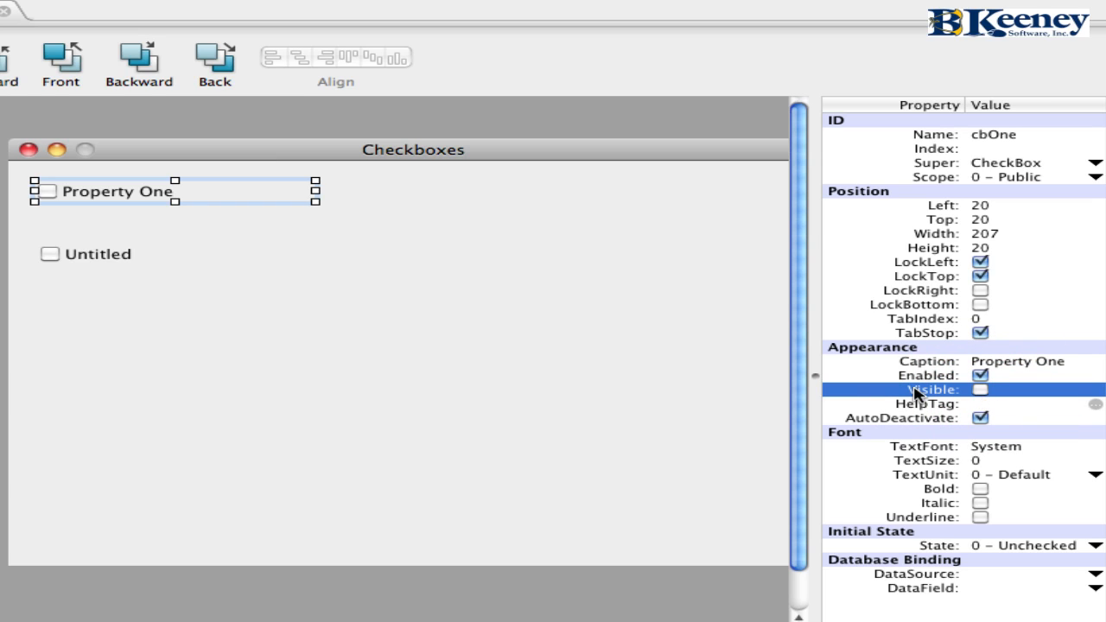
mouse_move(222, 217)
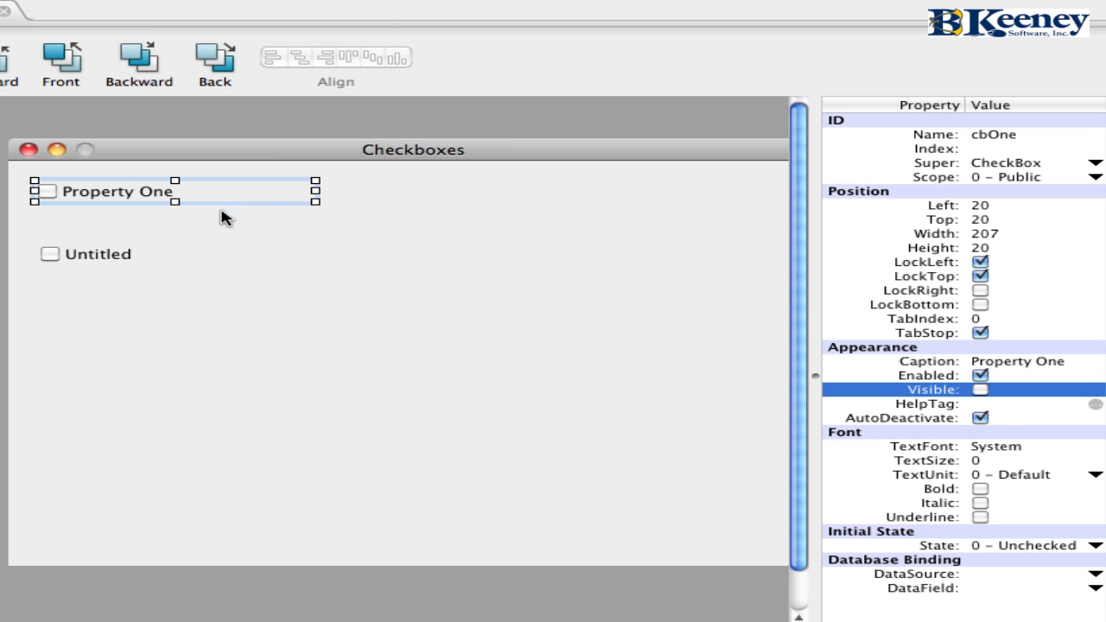
left_click(980, 389)
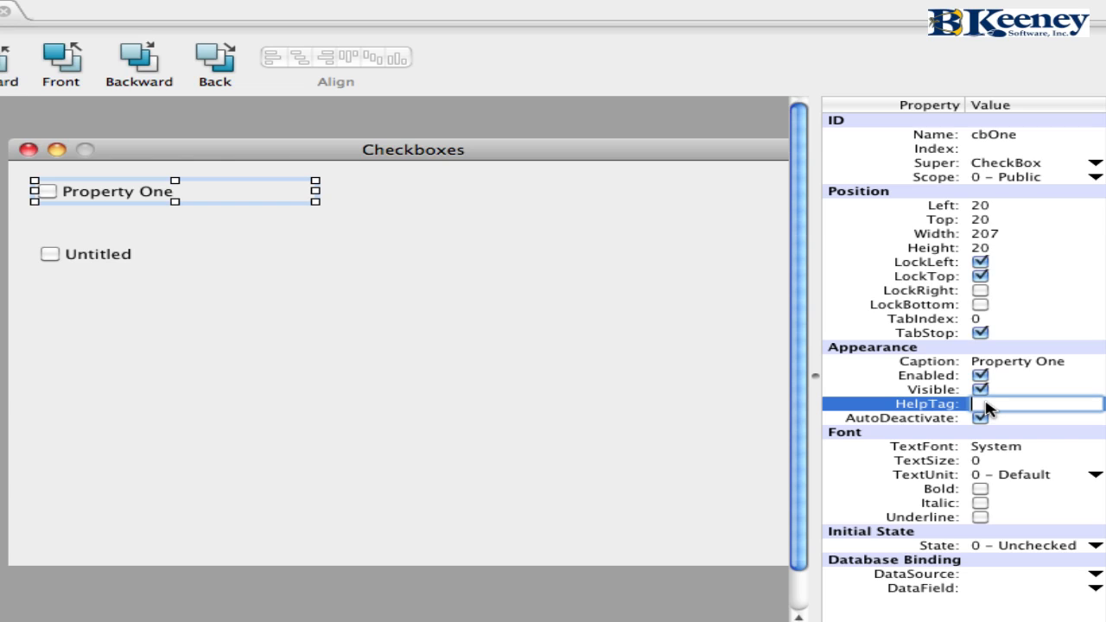
type("Set t")
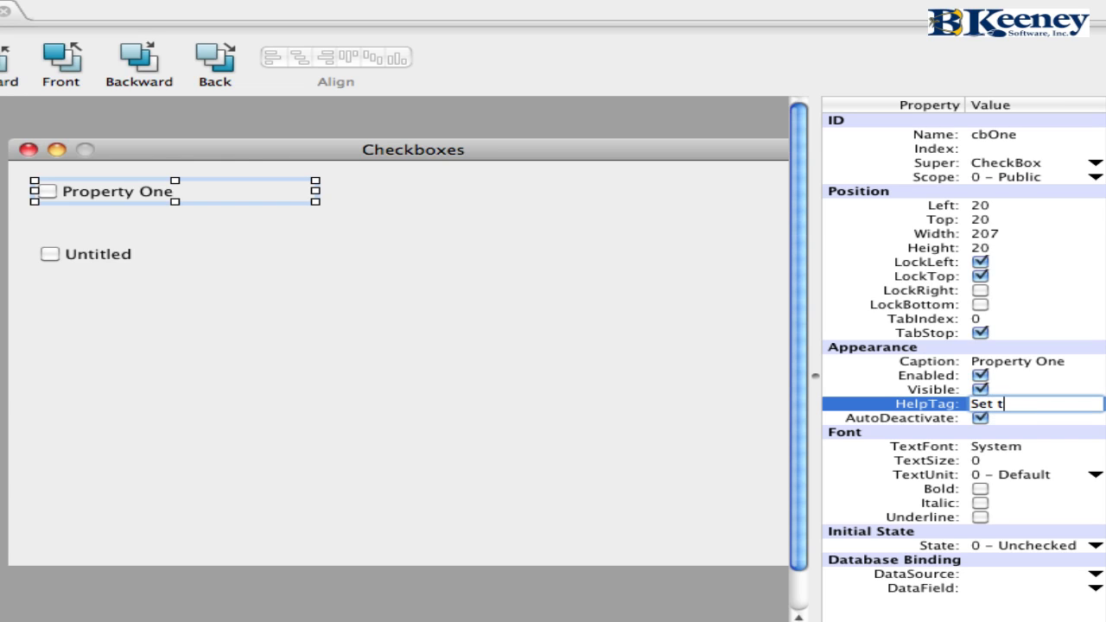
type("o do someth...")
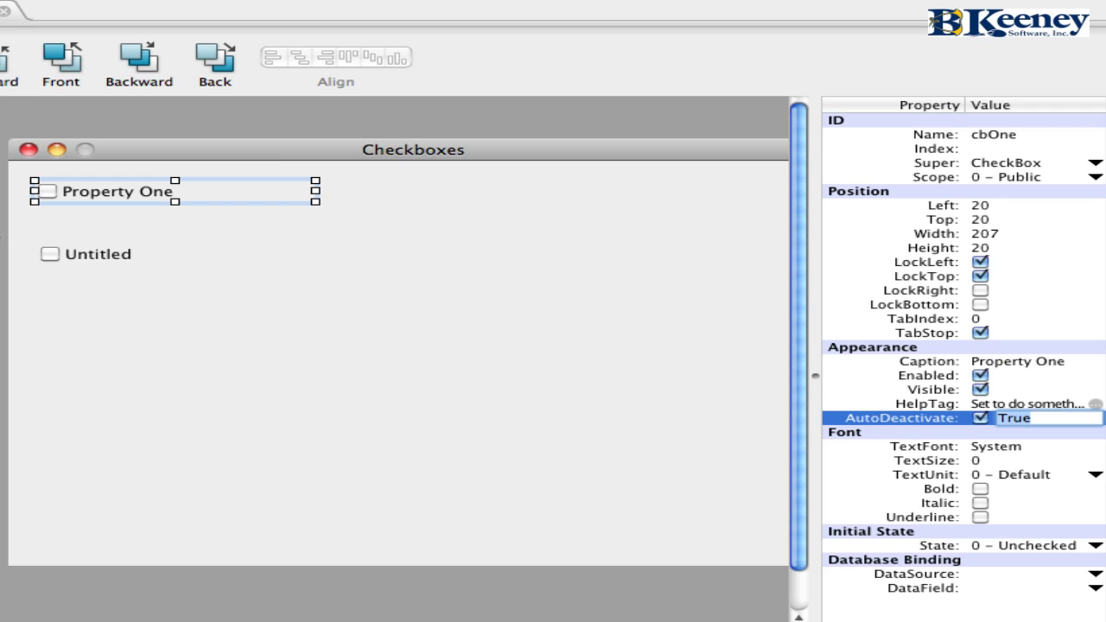
mouse_move(1033, 436)
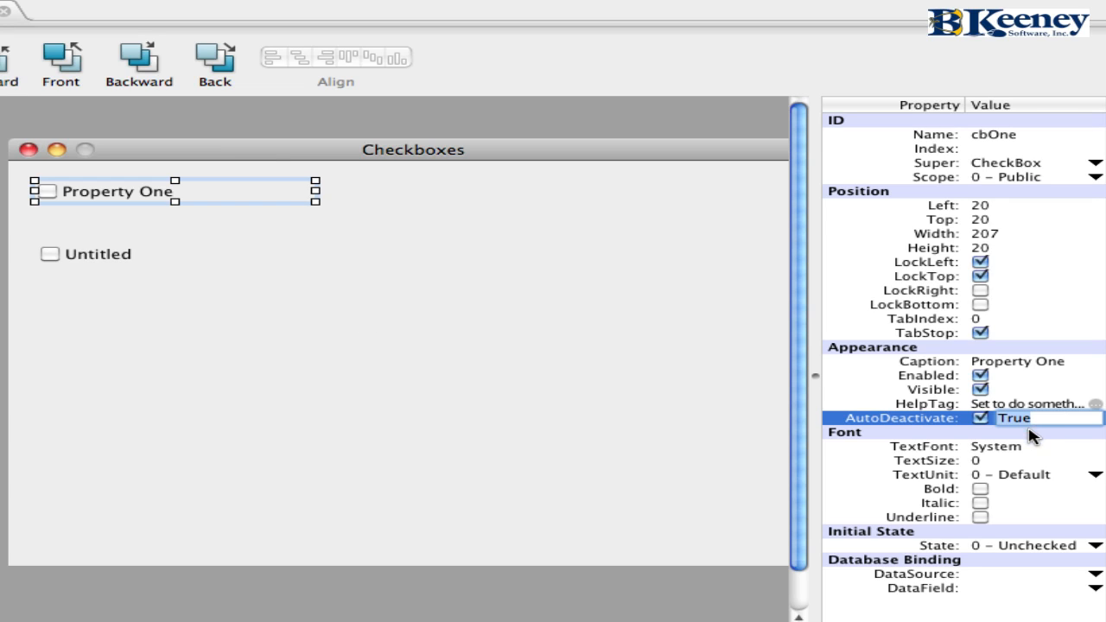
mouse_move(915, 426)
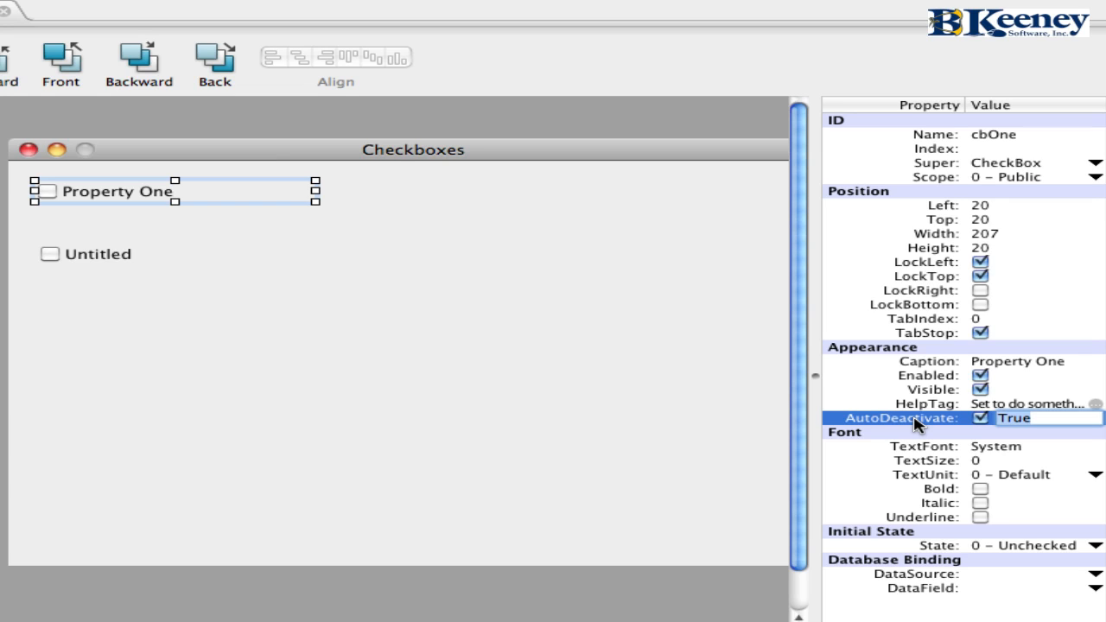
mouse_move(67, 235)
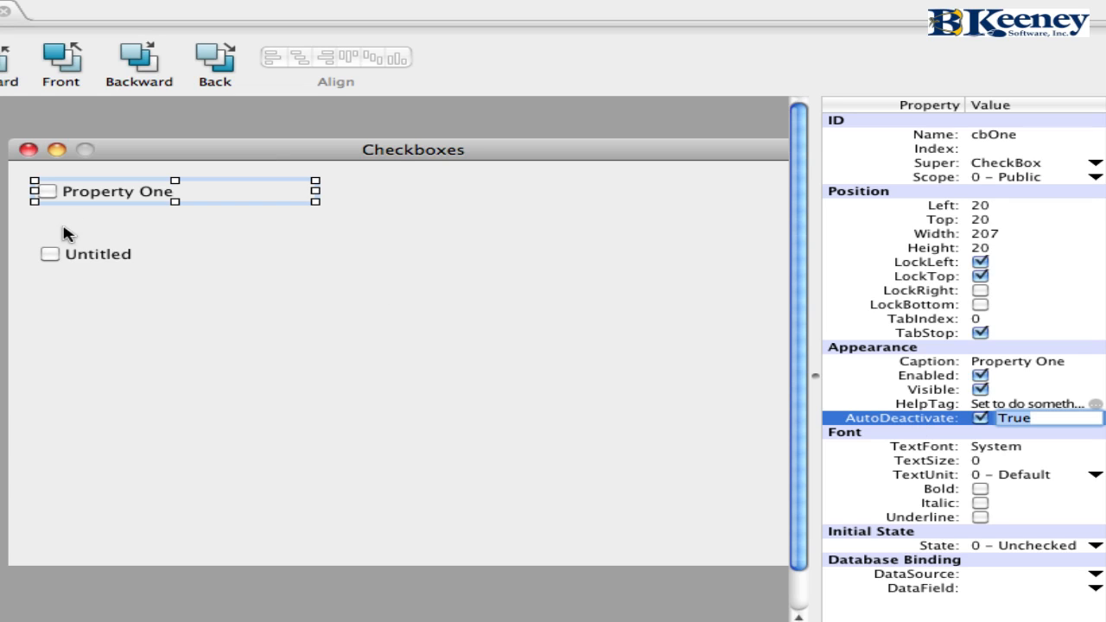
mouse_move(847, 450)
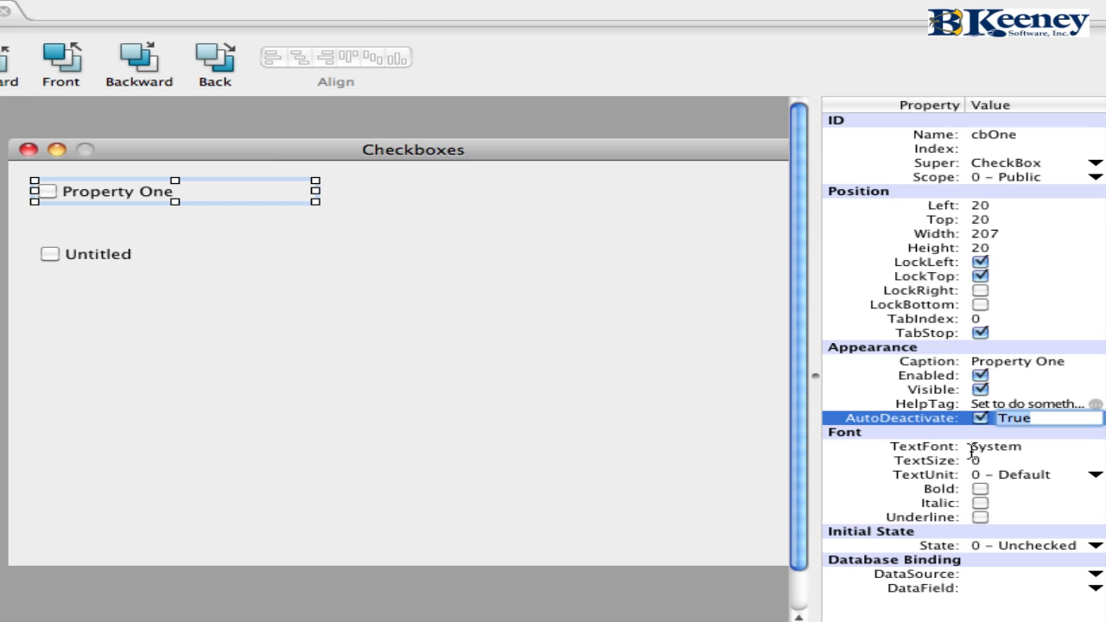
mouse_move(989, 501)
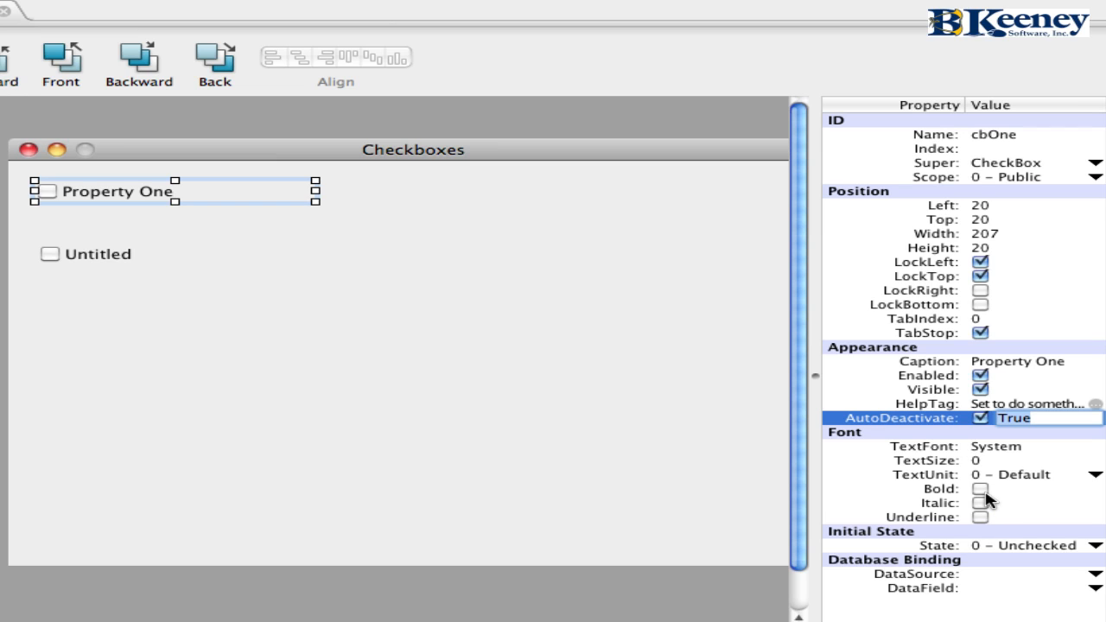
mouse_move(115, 263)
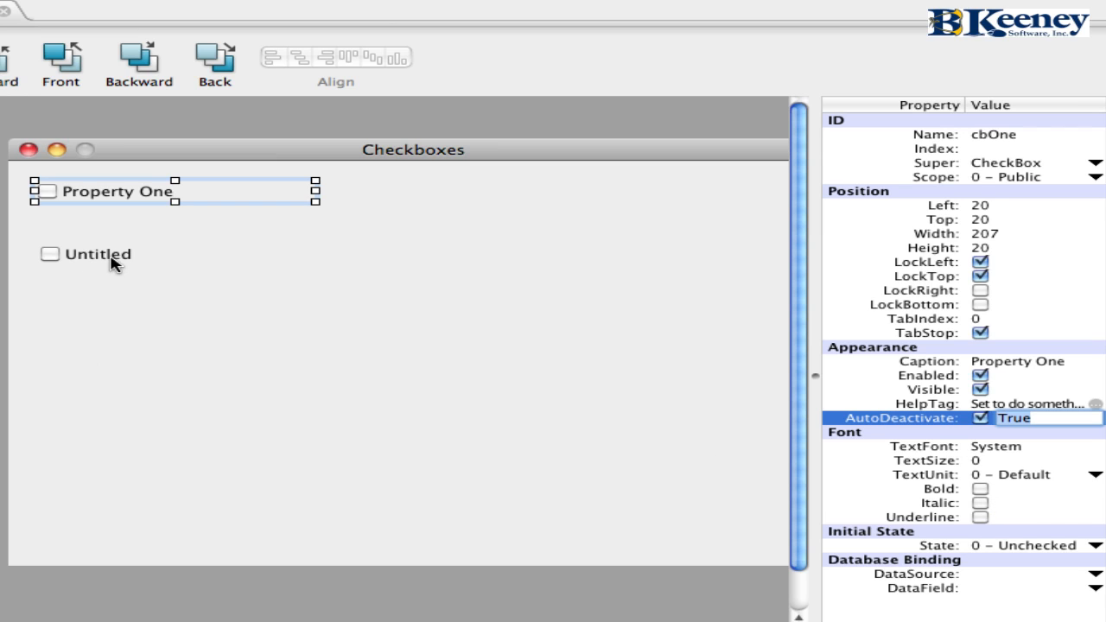
Step: Make the captions bold and caption cbTwo '2nd Property'
left_click(980, 446)
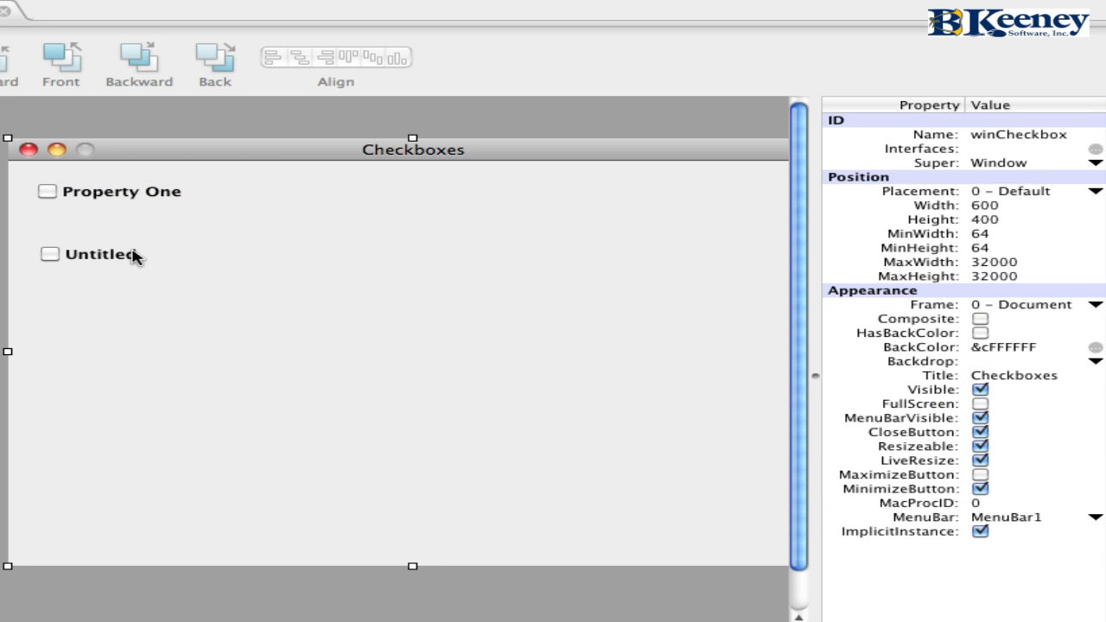
left_click(91, 255)
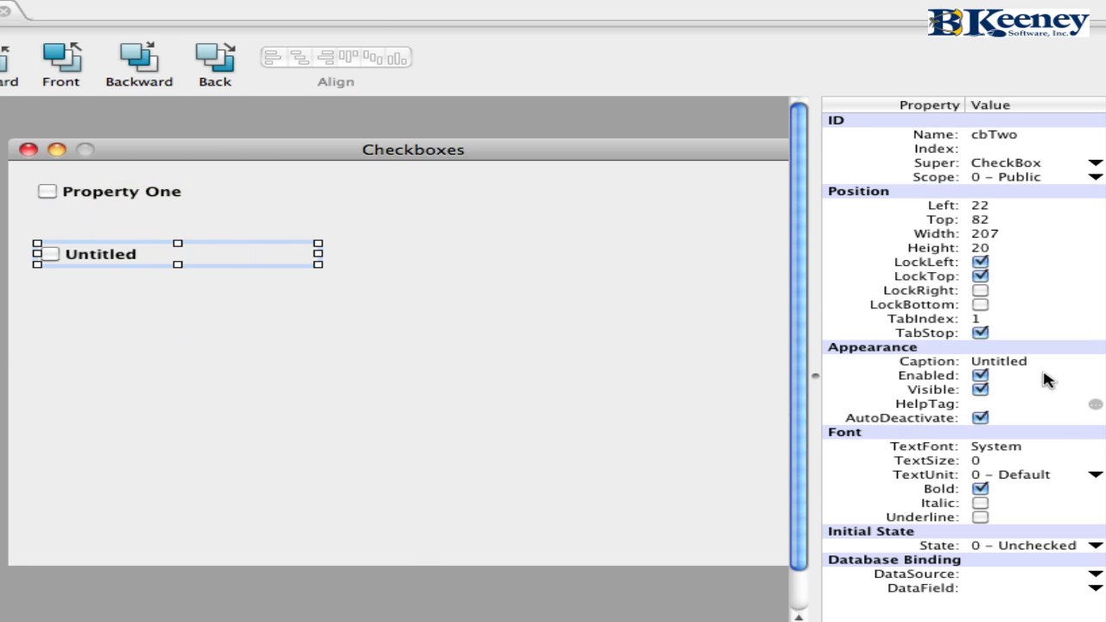
left_click(999, 361)
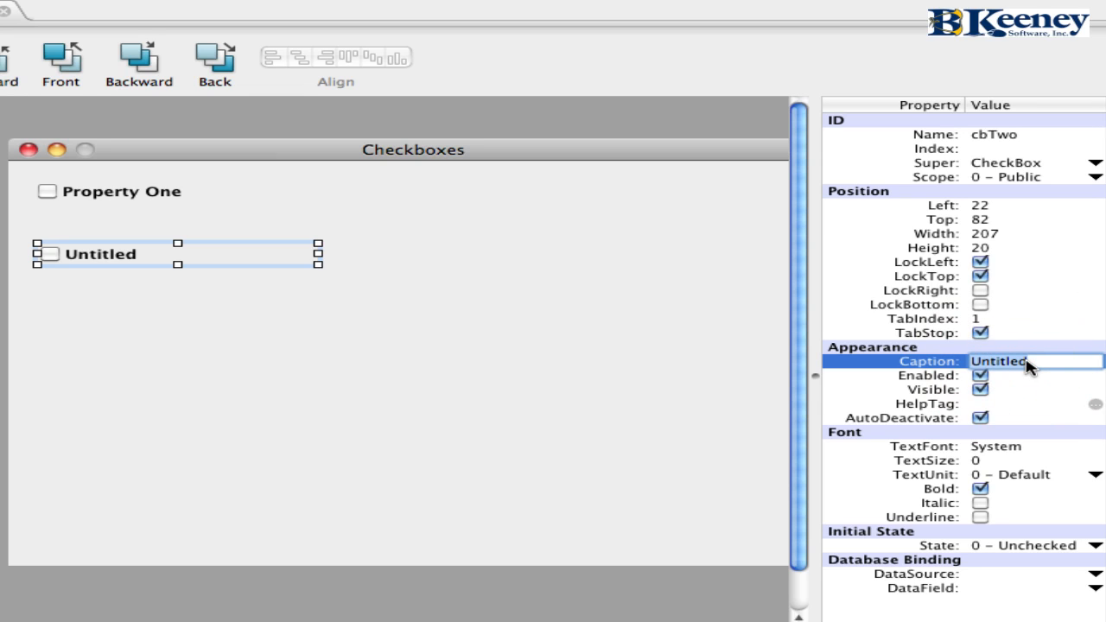
type("2nd Property")
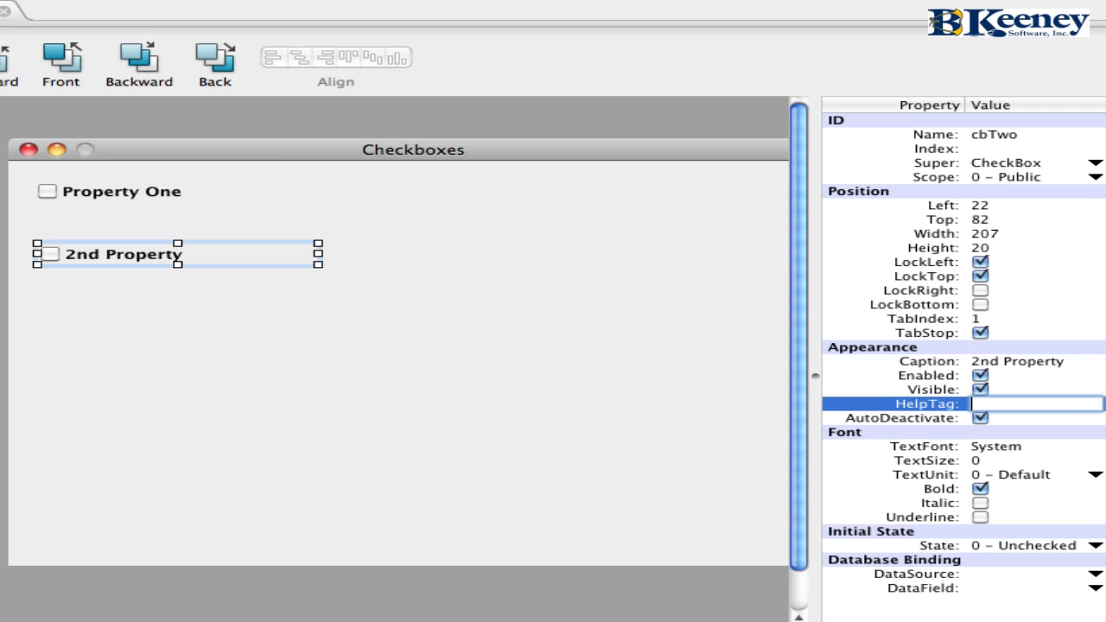
Step: Give cbTwo the help tag 'Uncheck to do something'
type("Uncheck to")
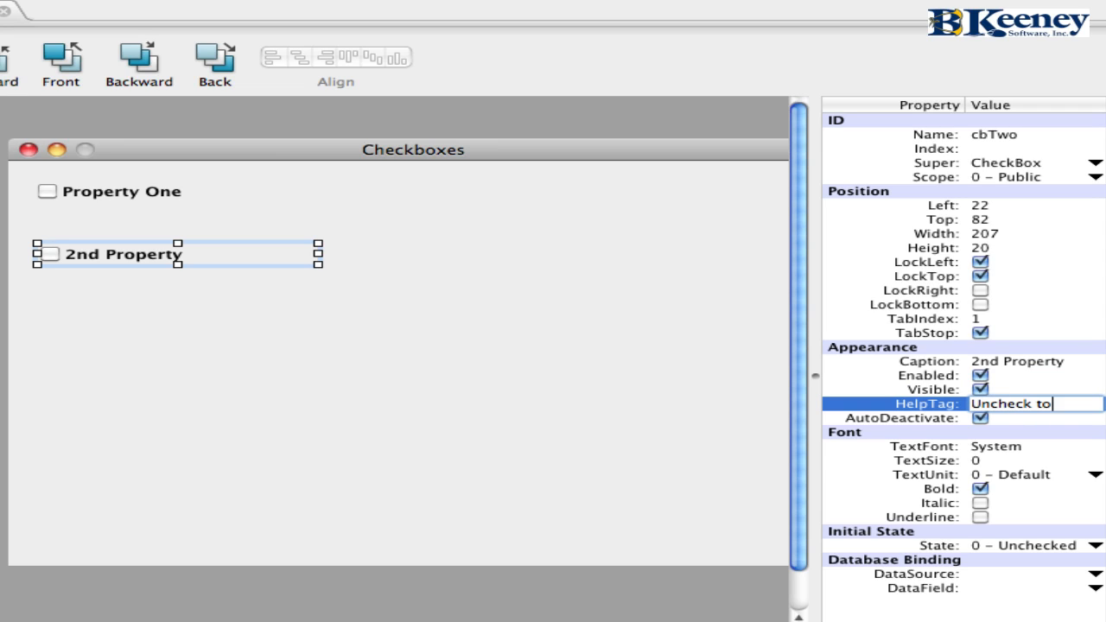
type("do d")
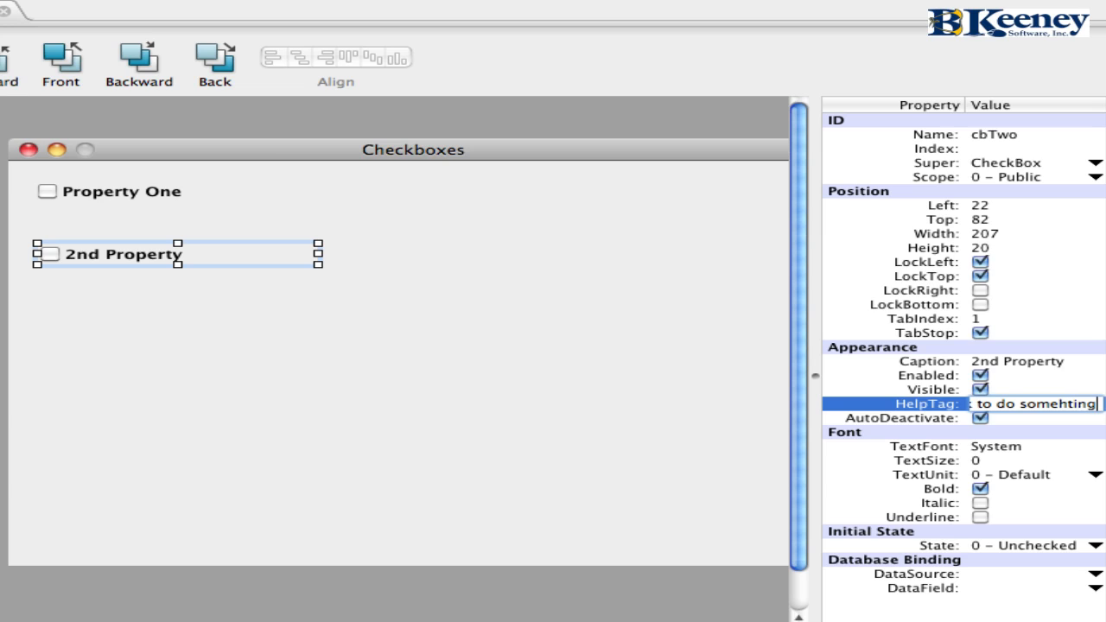
type("something")
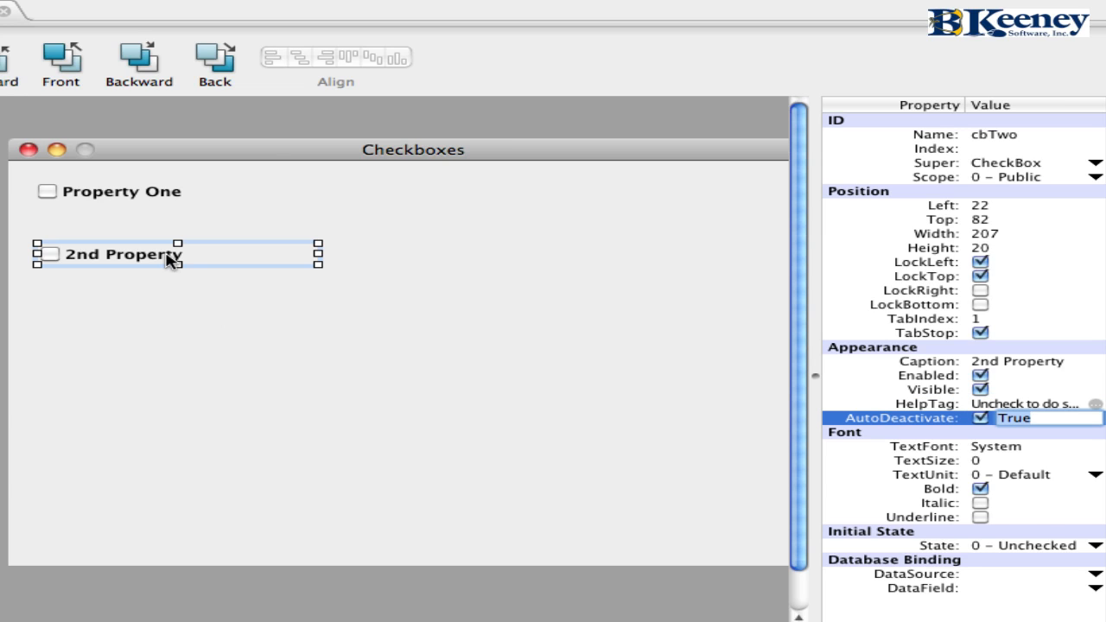
mouse_move(159, 193)
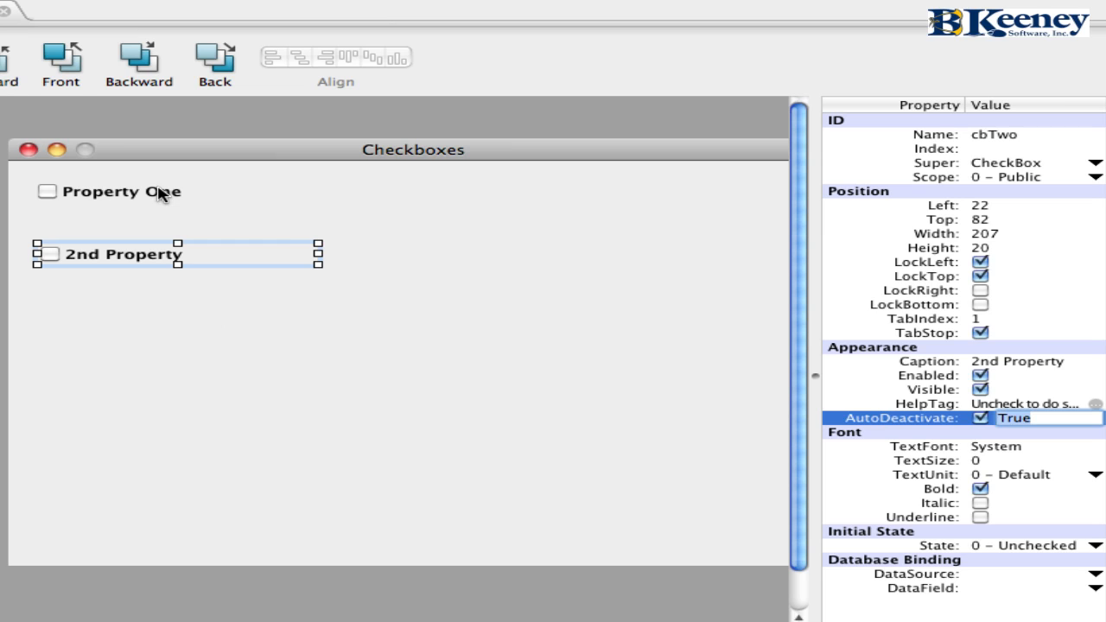
Step: Set cbOne's State to Indeterminate and cbTwo's State to Checked
left_click(121, 191)
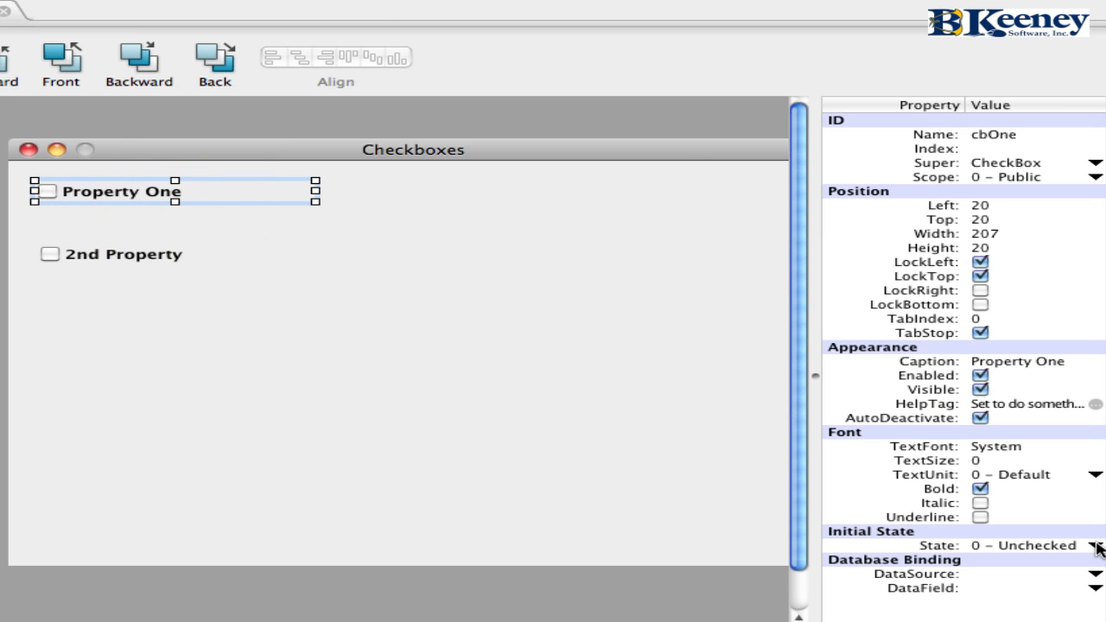
left_click(1096, 545)
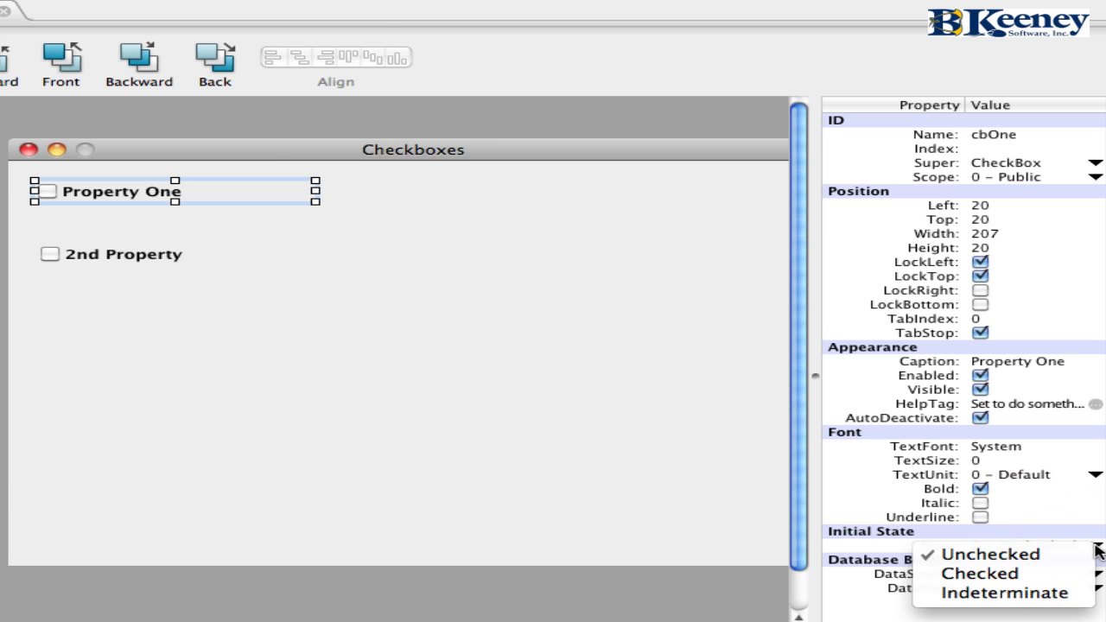
mouse_move(1003, 593)
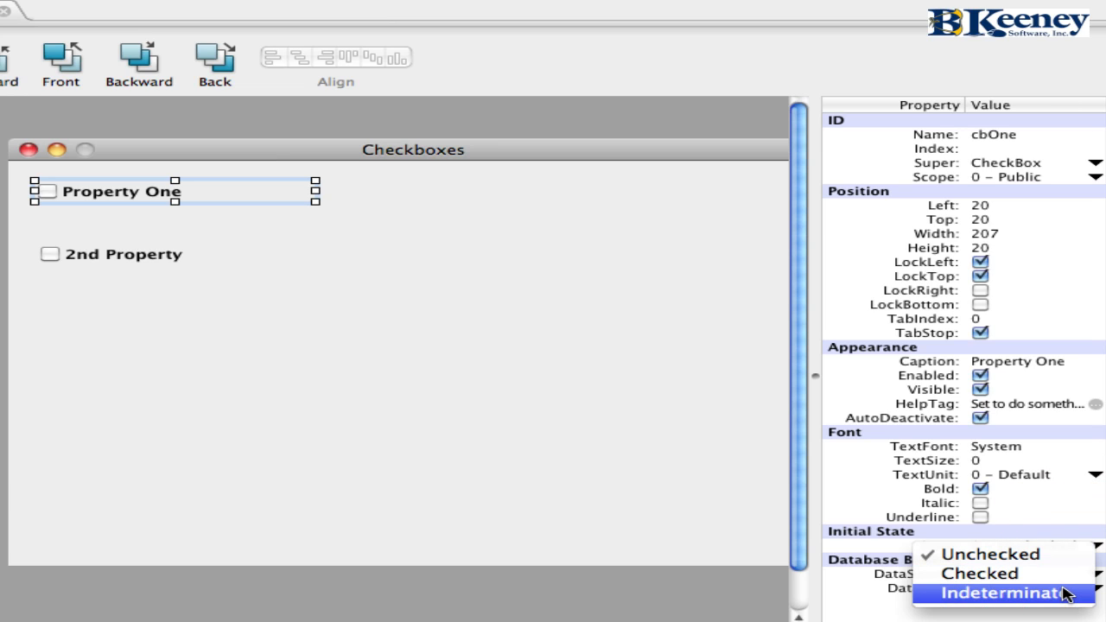
mouse_move(1041, 595)
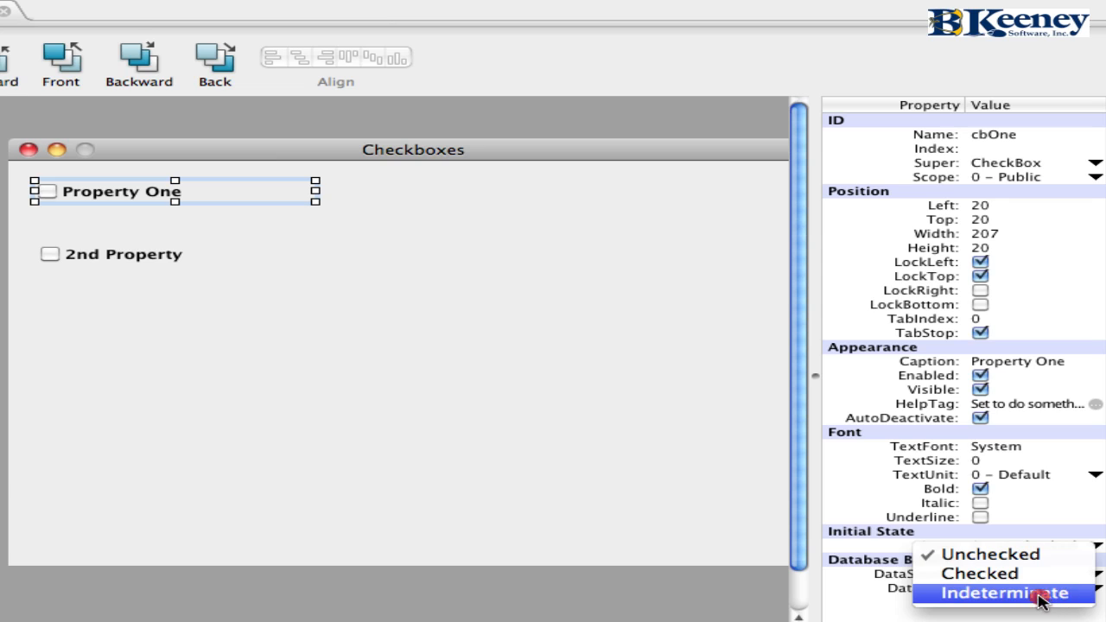
left_click(1003, 594)
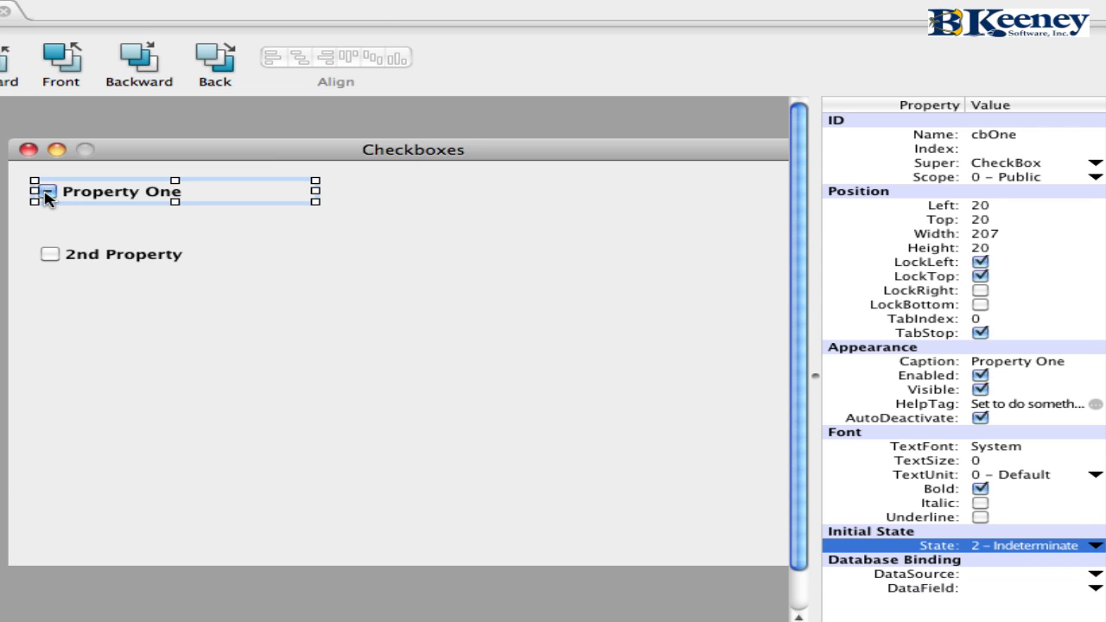
mouse_move(67, 223)
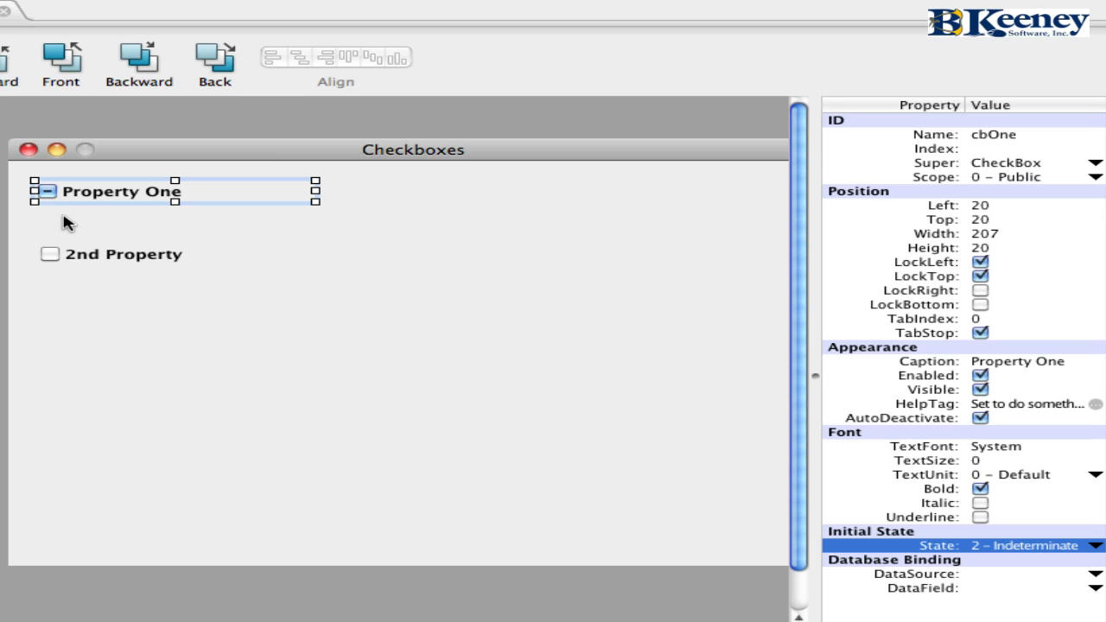
mouse_move(113, 263)
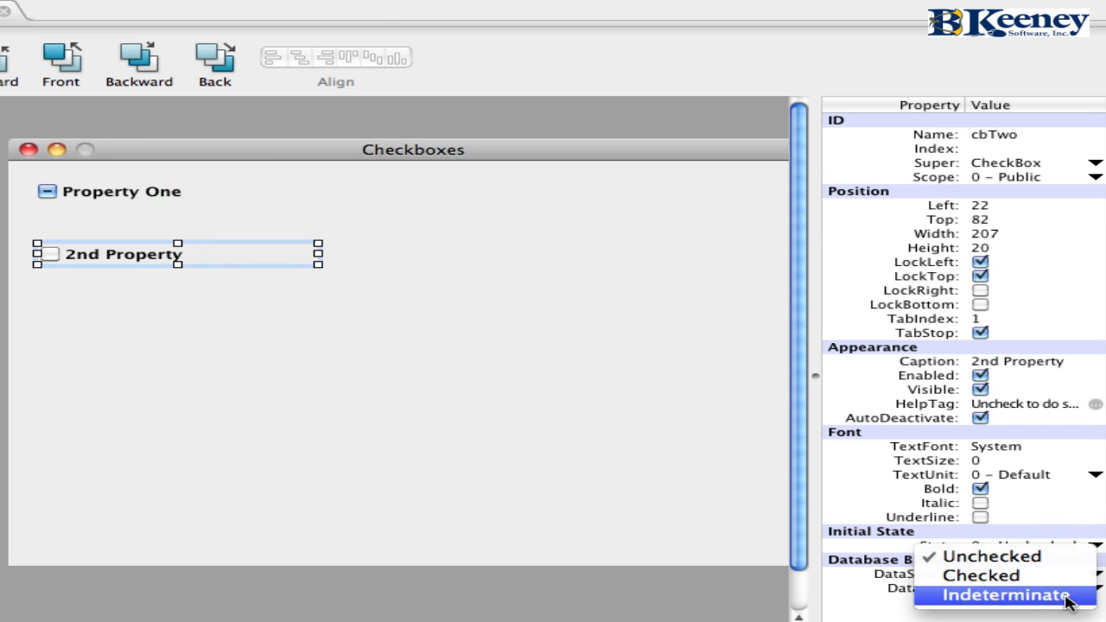
left_click(981, 575)
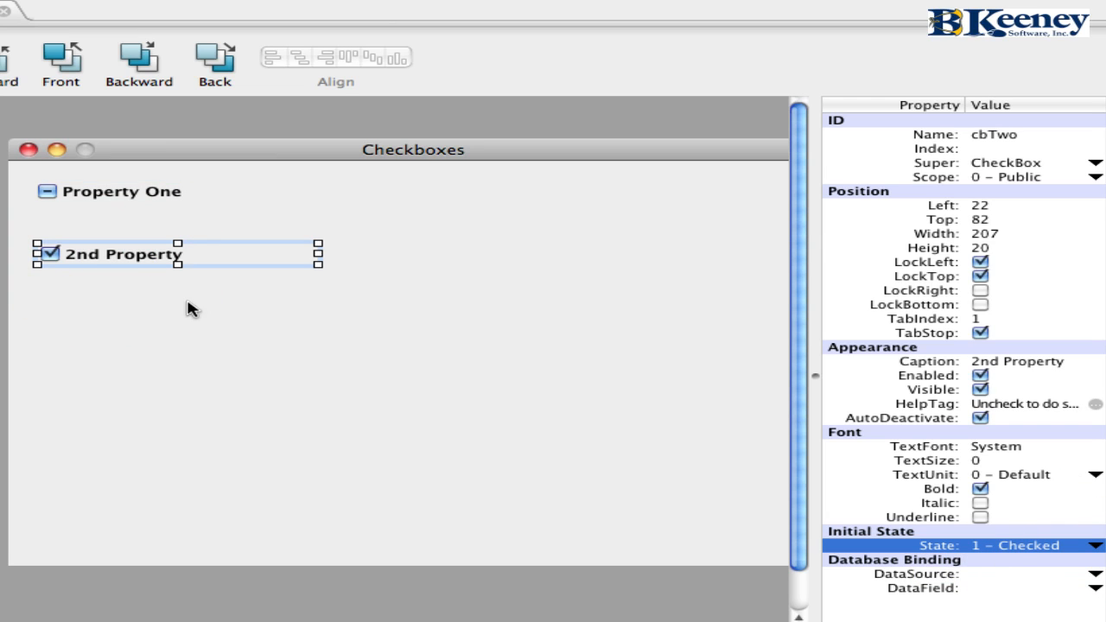
Step: Change cbOne's caption to 'Property &One'
left_click(121, 191)
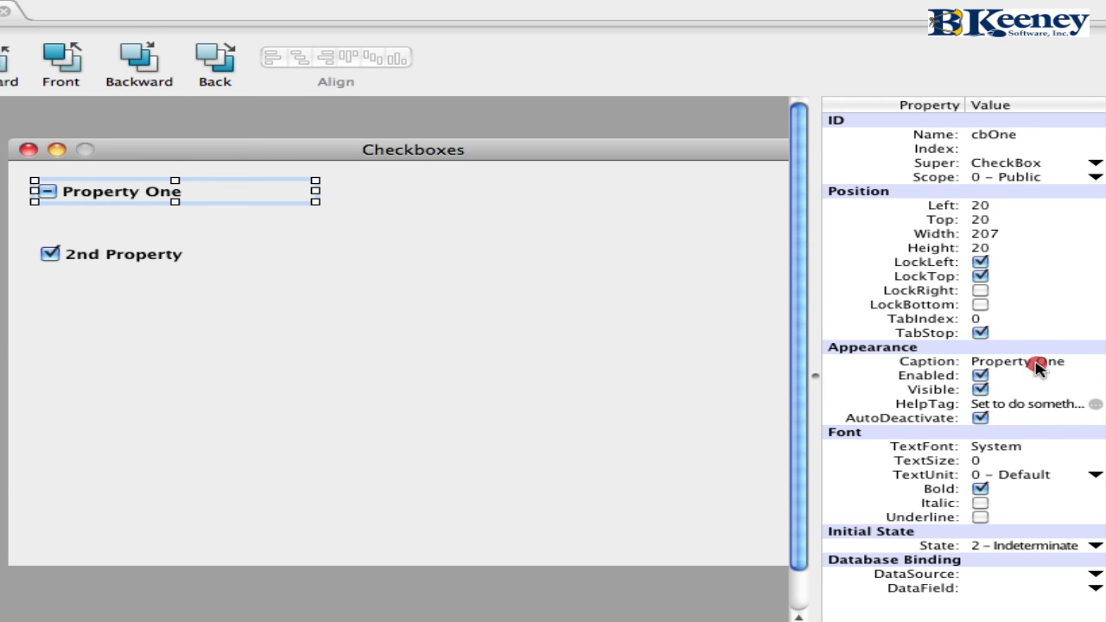
left_click(1024, 361)
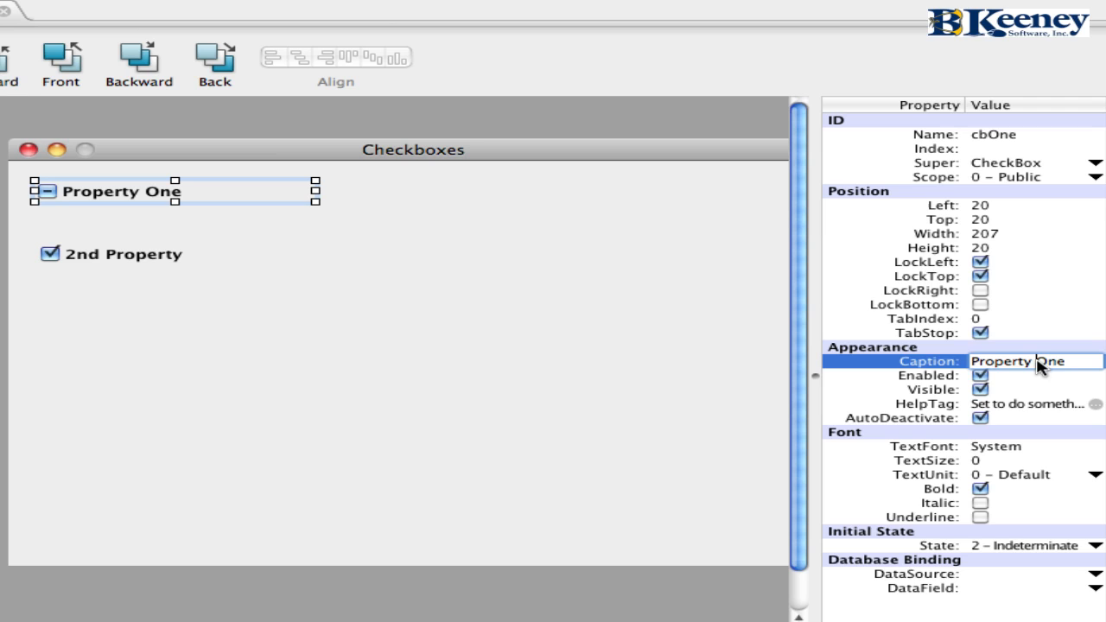
type("&")
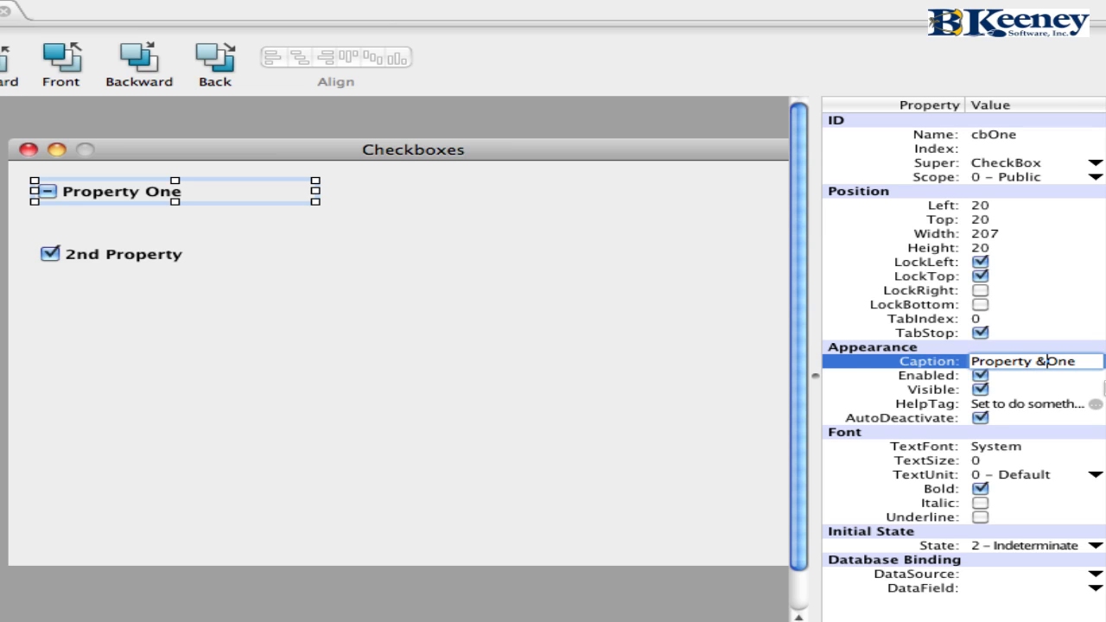
mouse_move(394, 261)
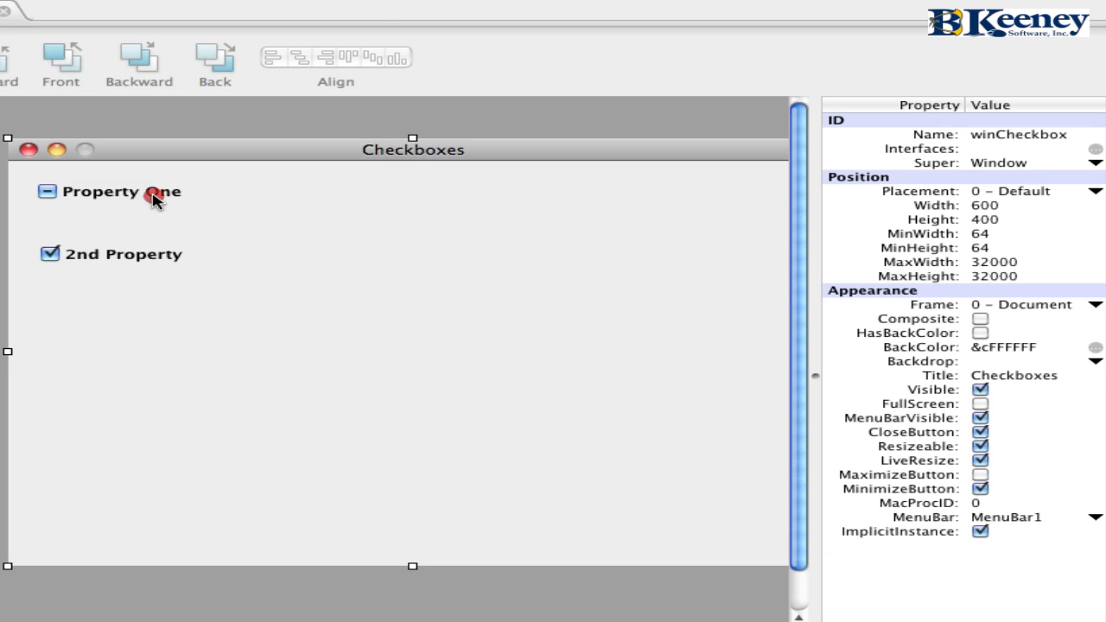
Step: Browse cbOne's Close and Open event handlers, then select its GotFocus event
left_click(121, 191)
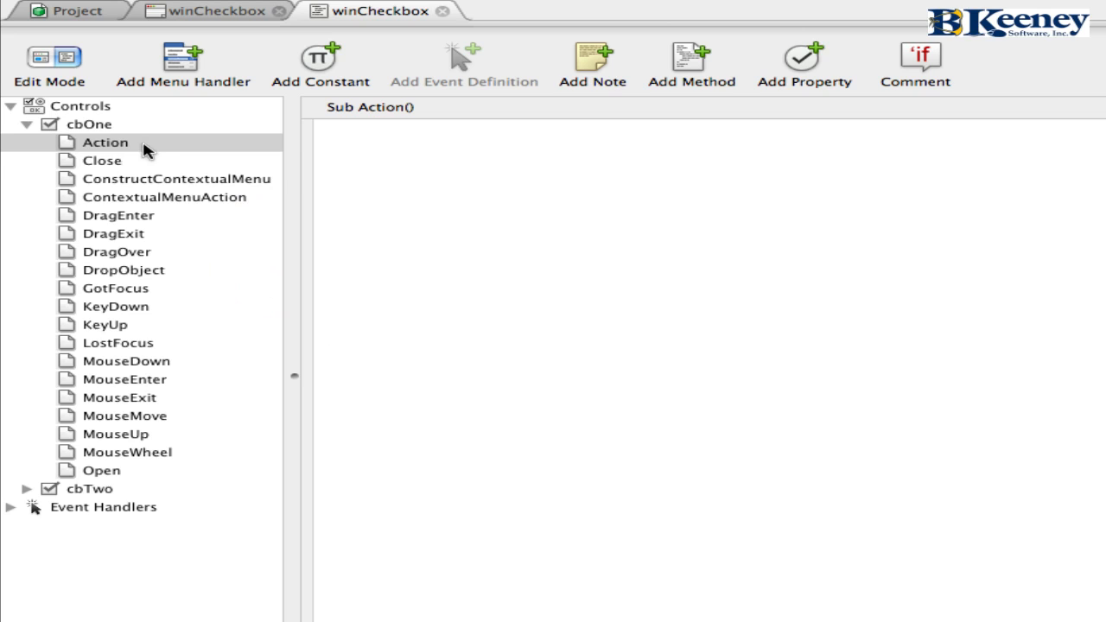
left_click(102, 159)
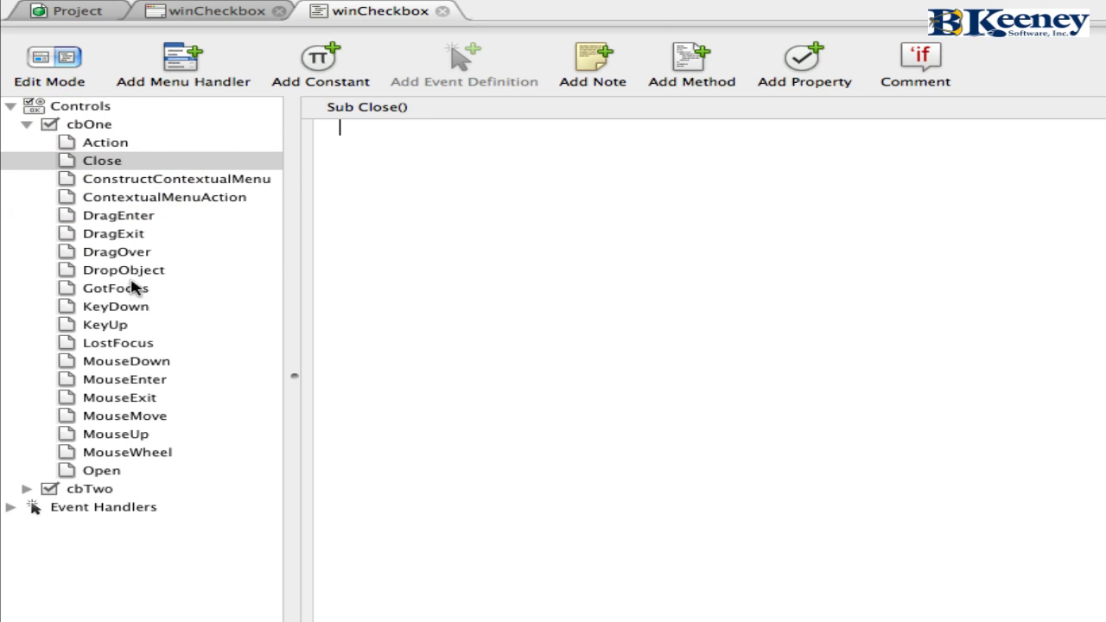
mouse_move(120, 482)
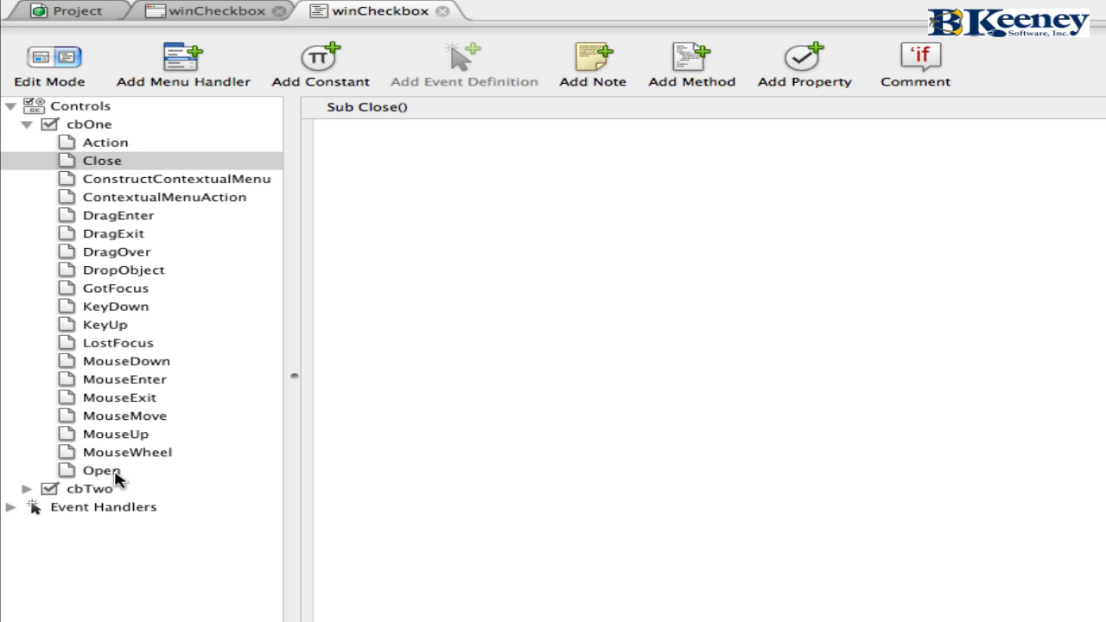
left_click(102, 470)
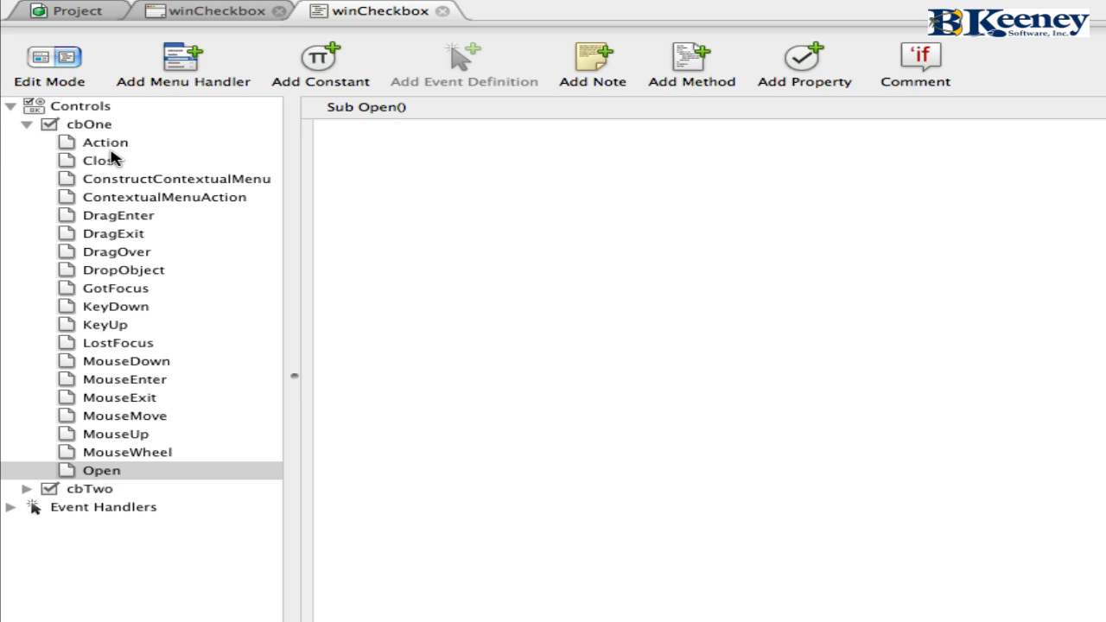
left_click(102, 160)
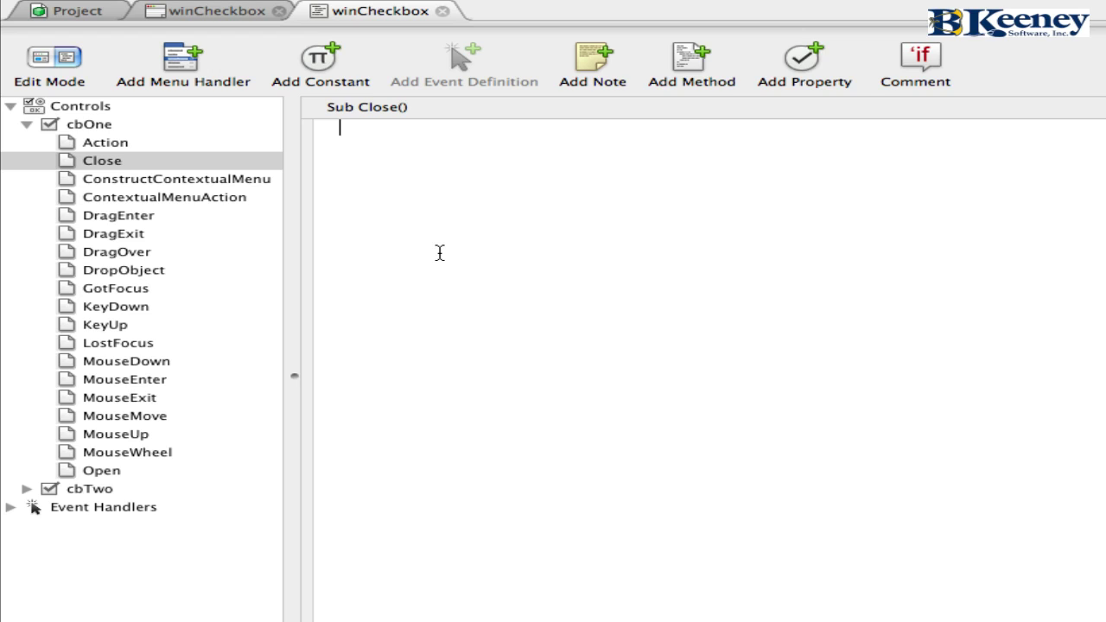
mouse_move(190, 188)
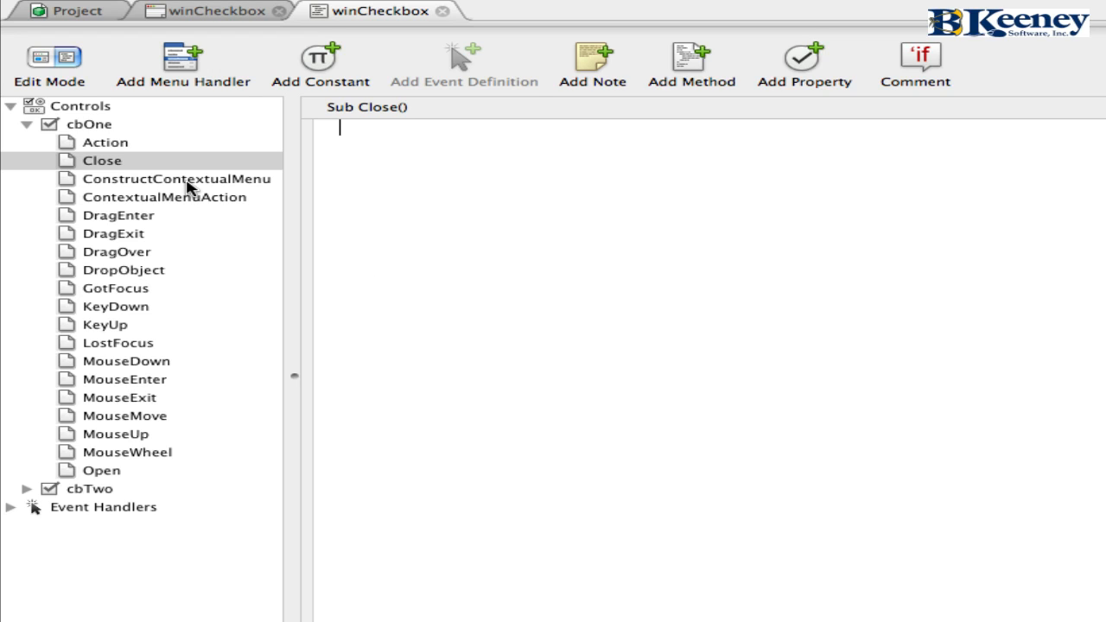
mouse_move(166, 203)
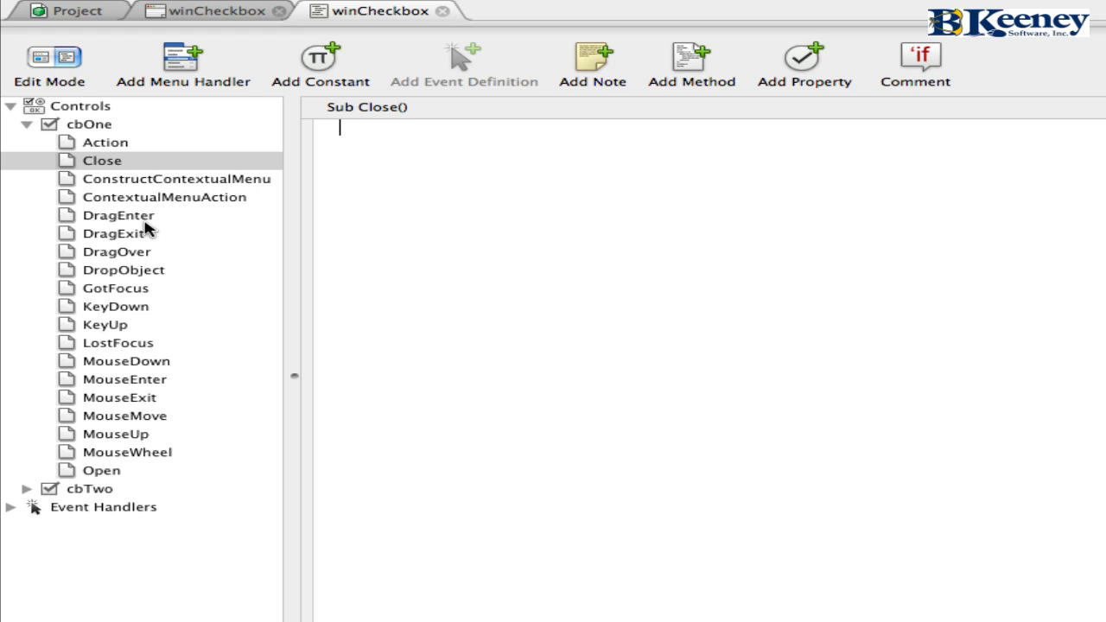
mouse_move(192, 209)
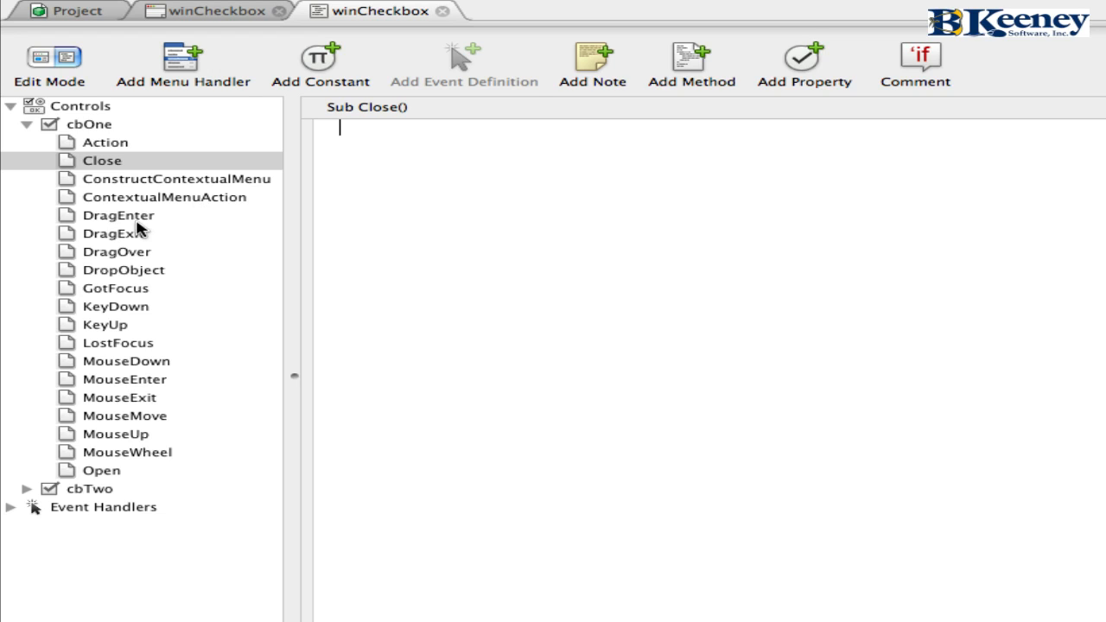
mouse_move(124, 296)
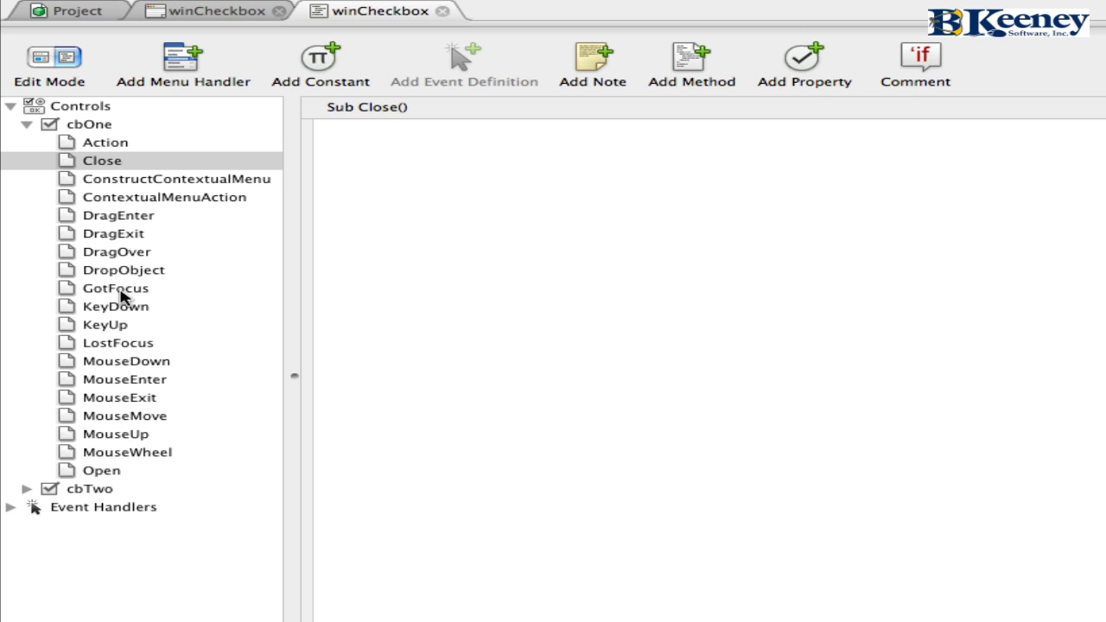
left_click(115, 288)
type("break")
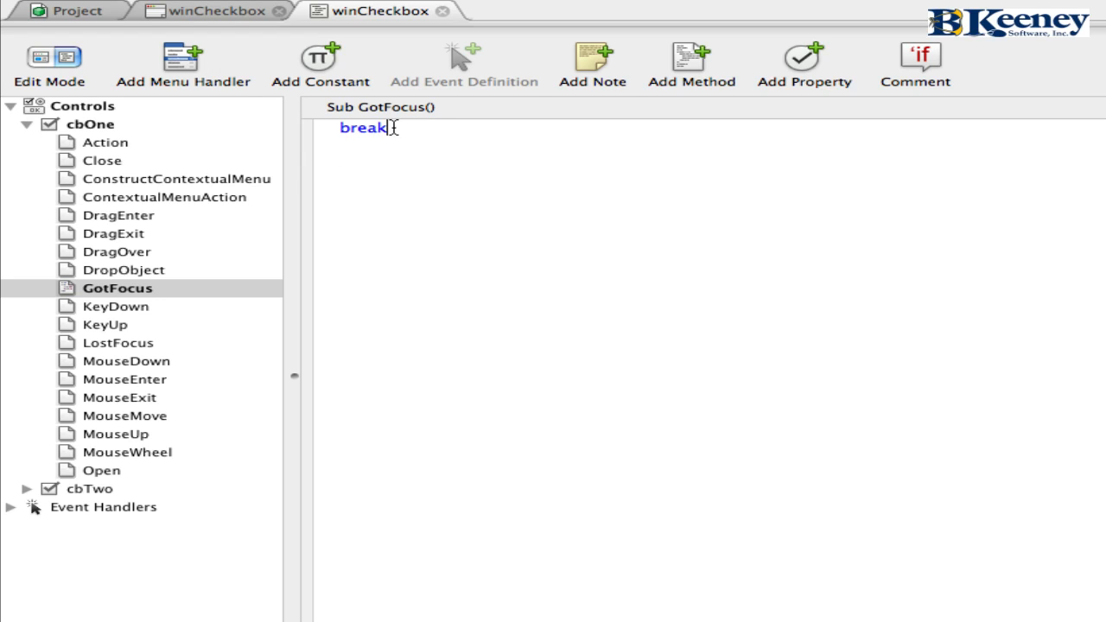
mouse_move(155, 354)
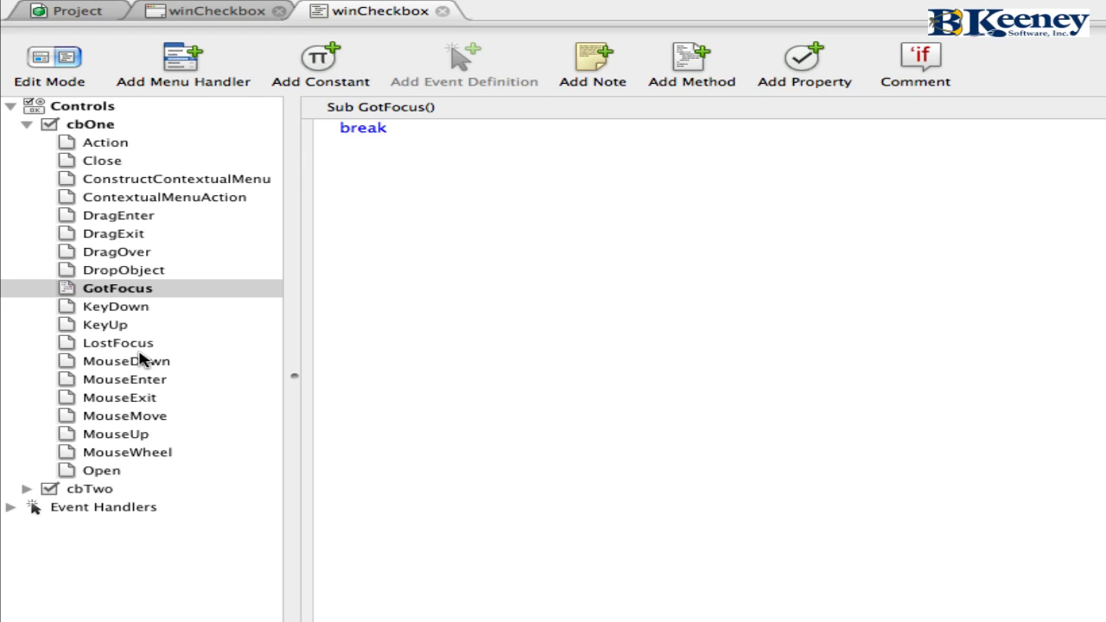
Step: Start a debug run of the project
left_click(387, 128)
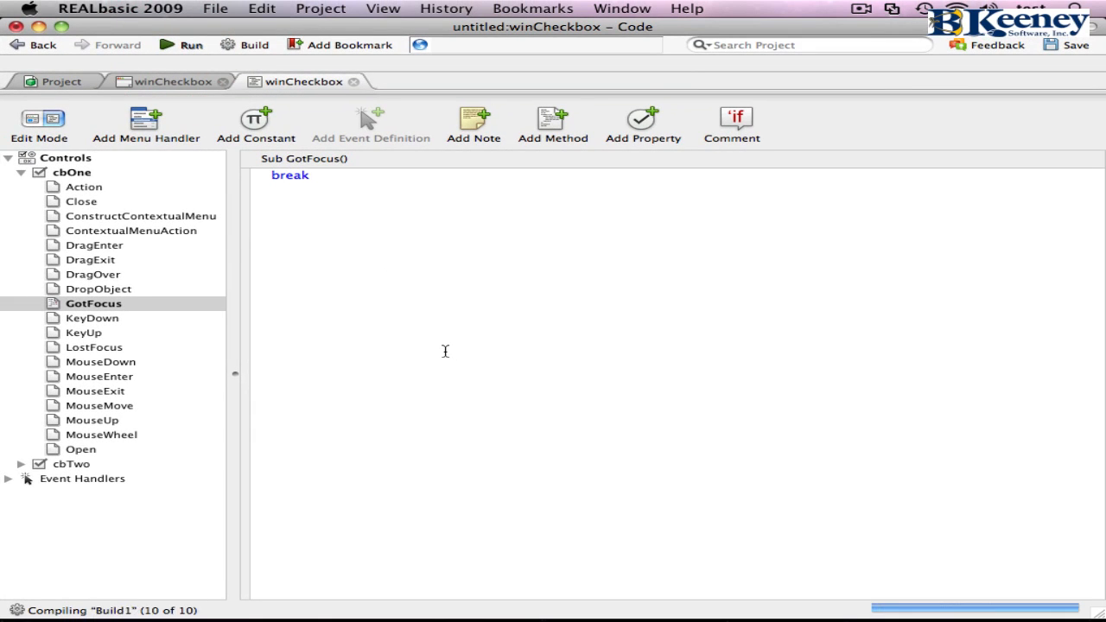
left_click(180, 44)
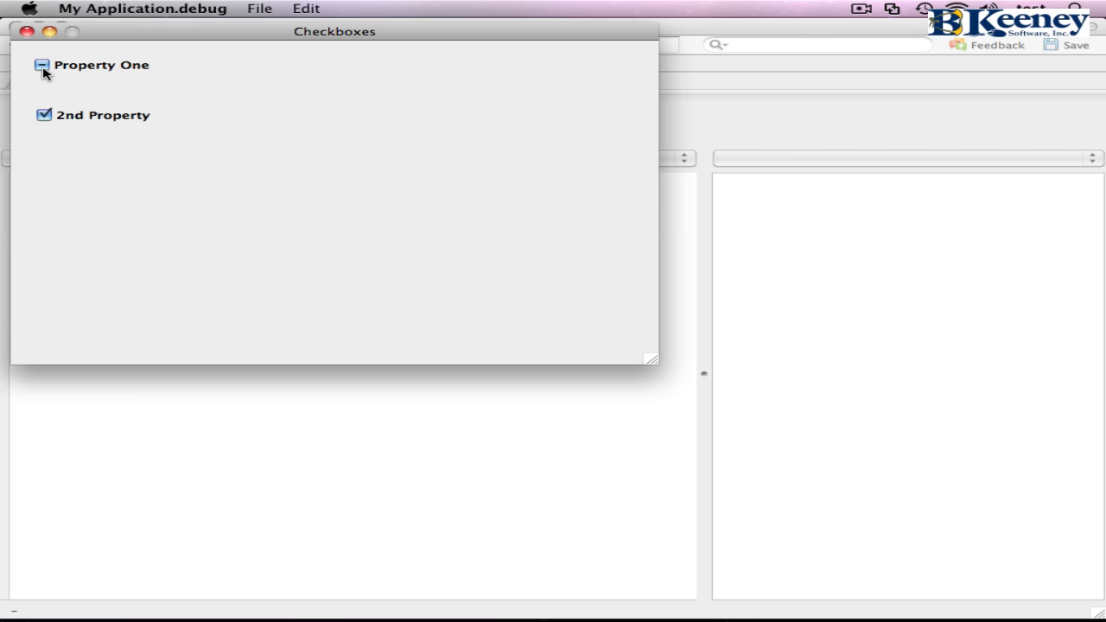
mouse_move(42, 64)
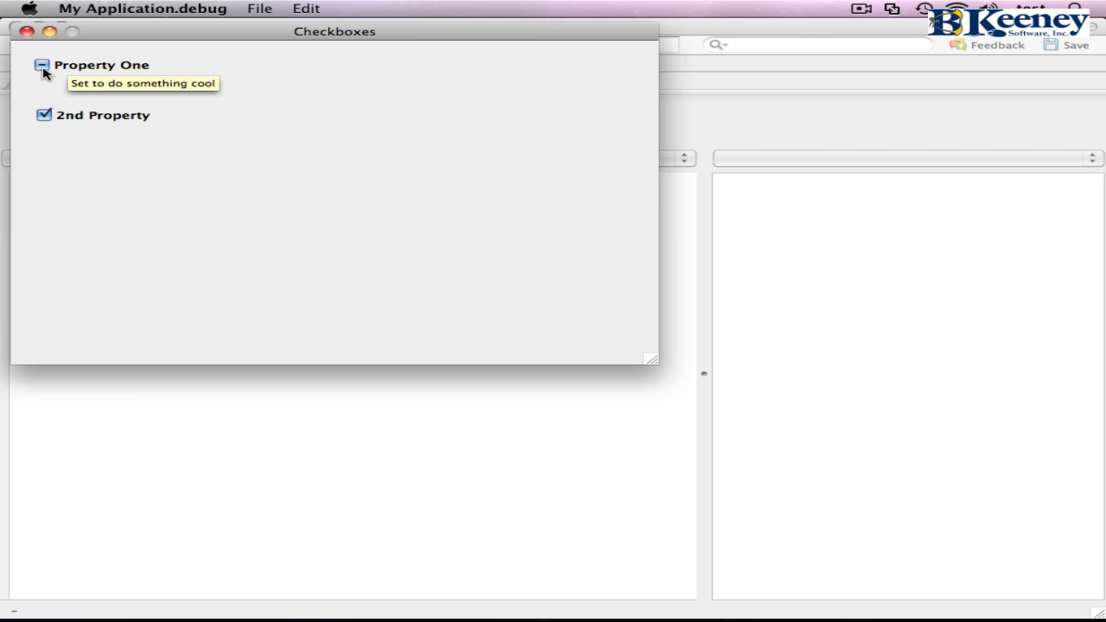
Step: Uncheck Property One in the running app, quit, and open cbOne's Action event
left_click(41, 64)
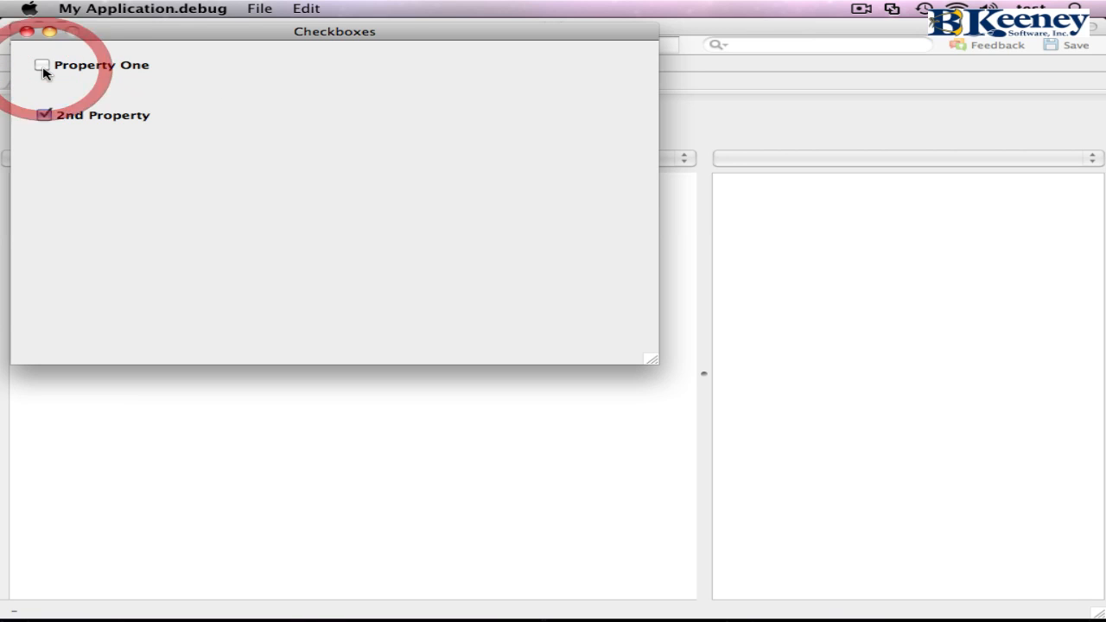
left_click(143, 9)
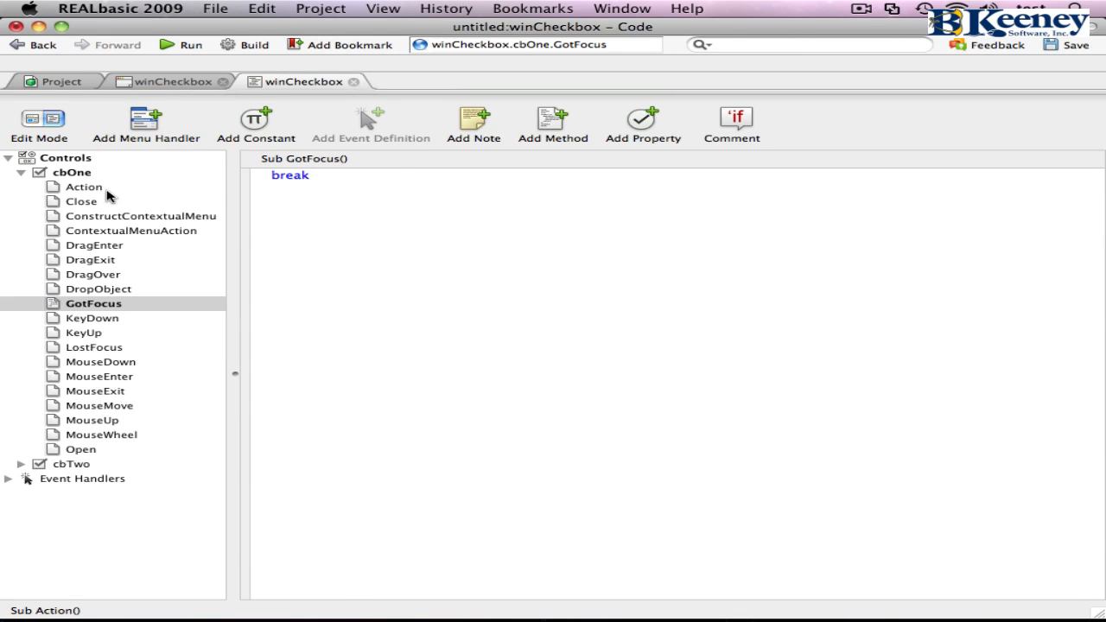
left_click(83, 187)
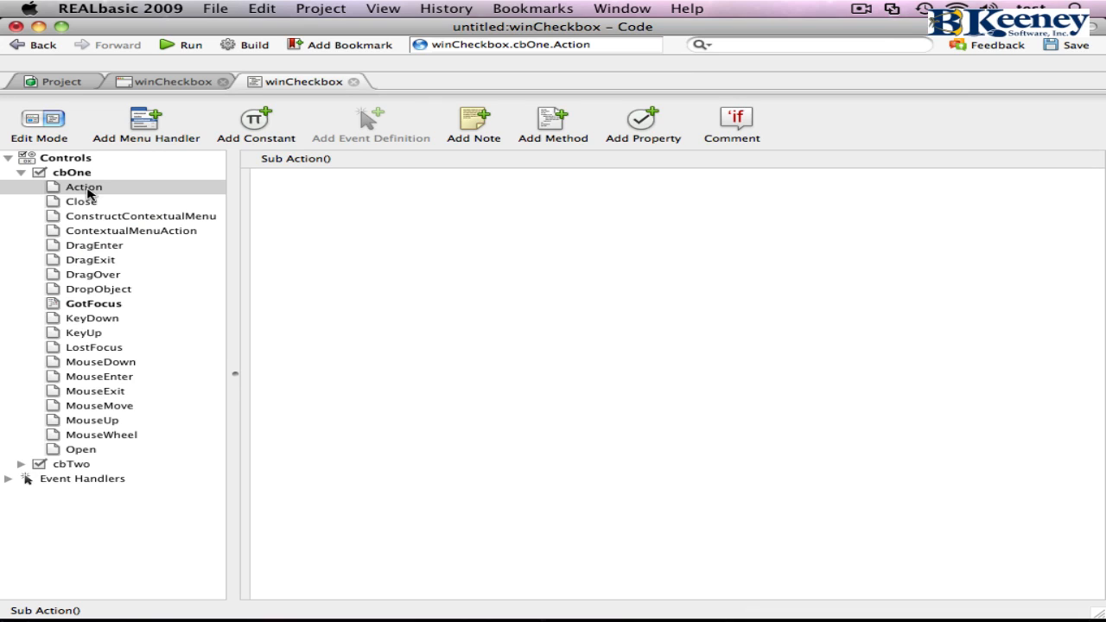
Step: Write MsgBox "Our value is now " + cstr(me.value) in cbOne's Action event and run again
type("MsgBox")
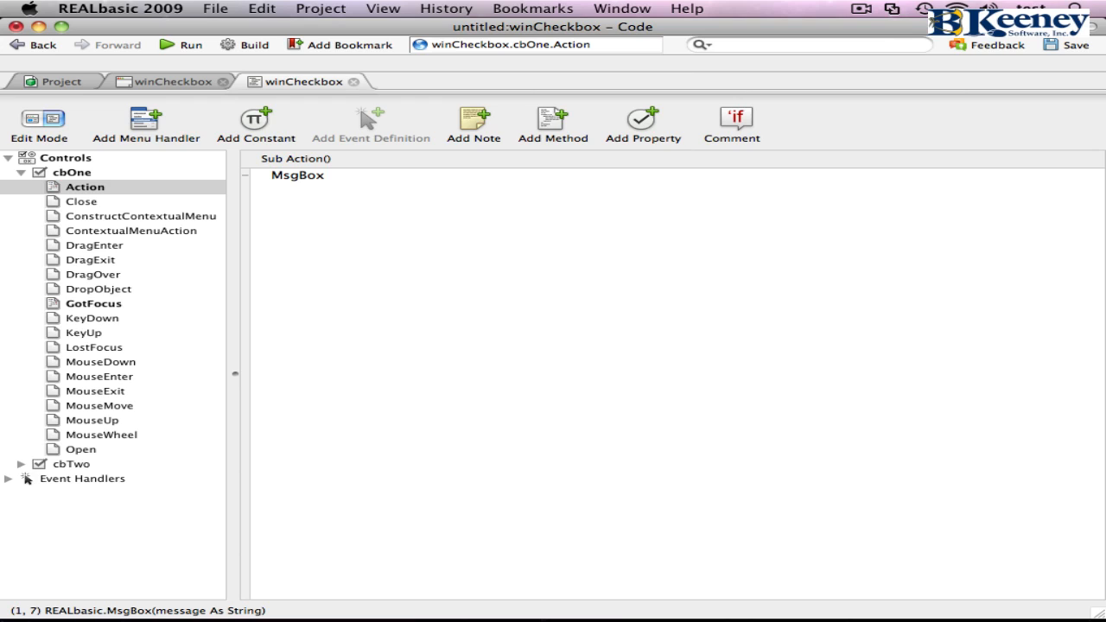
type("\"T")
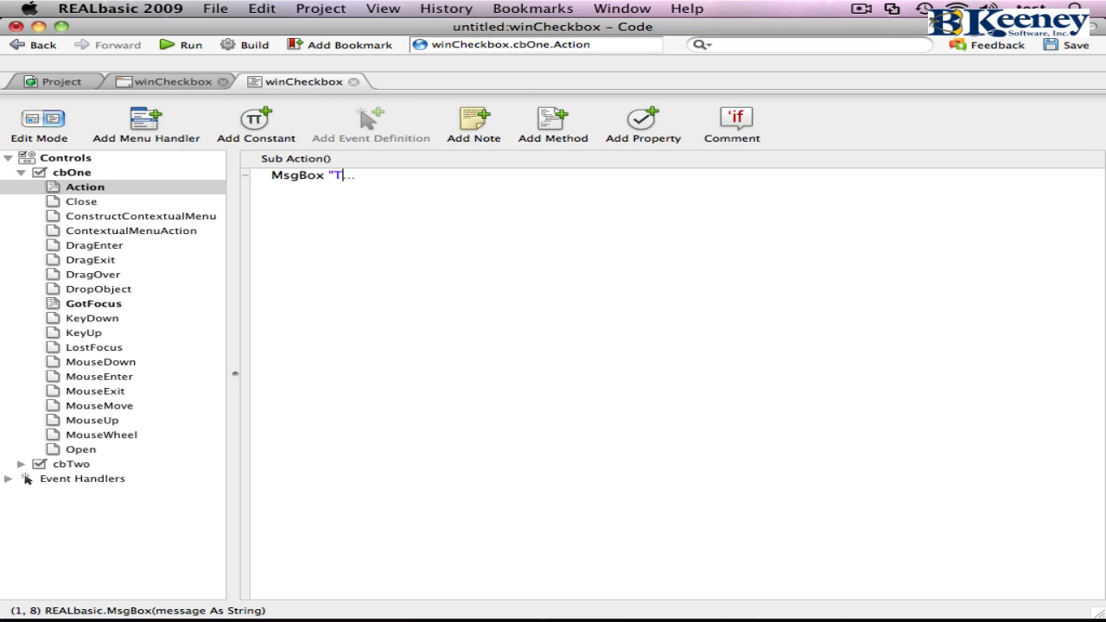
type("Our value is now")
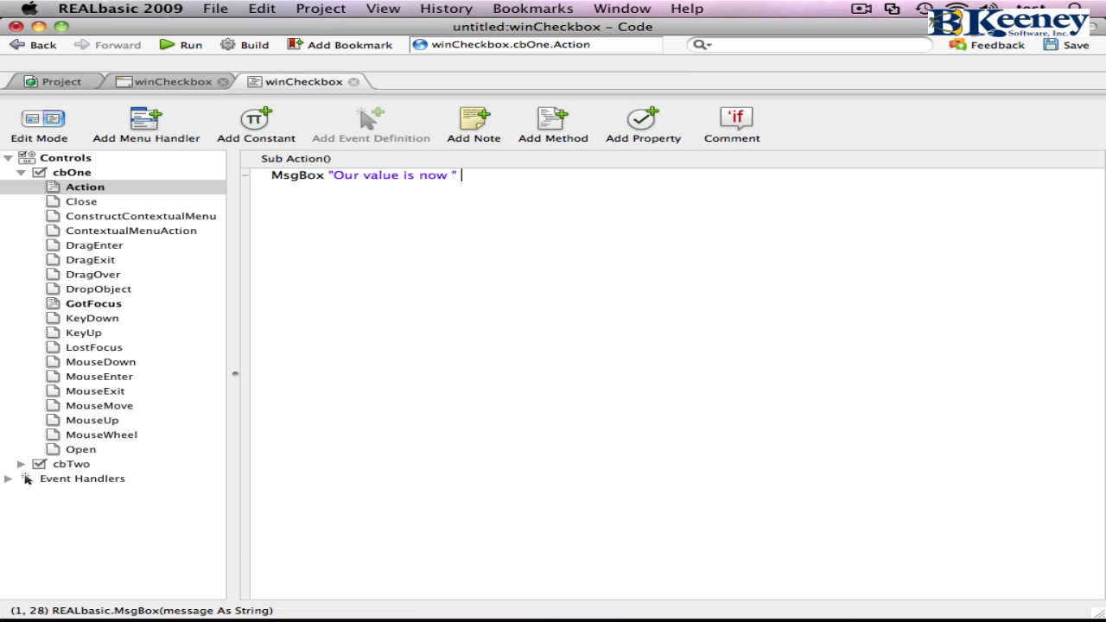
type("+ cstr(m")
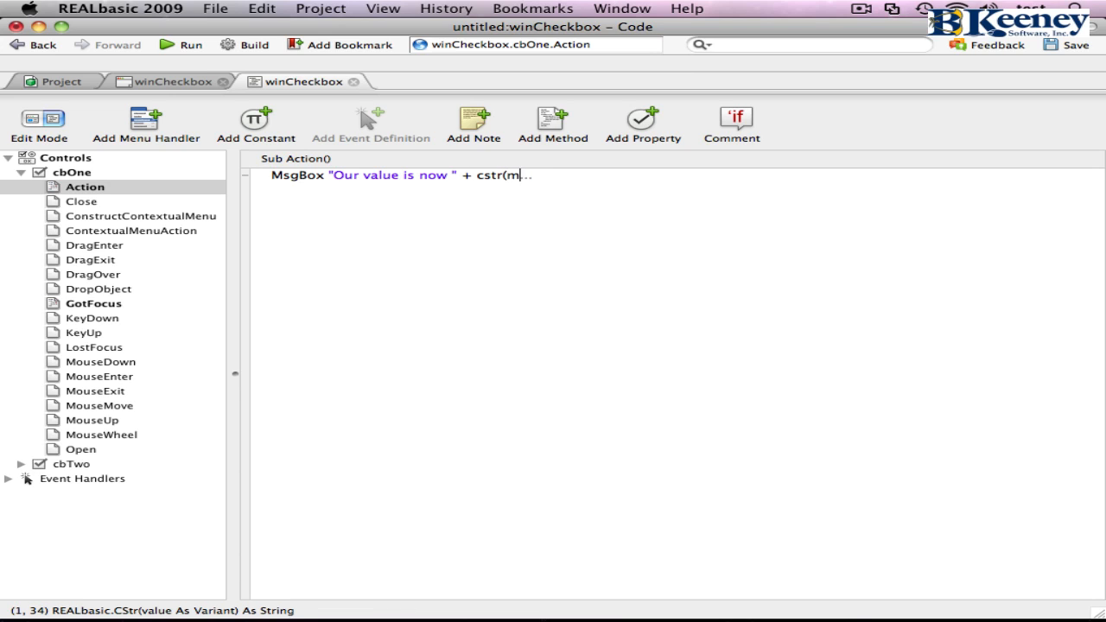
type("e.value)")
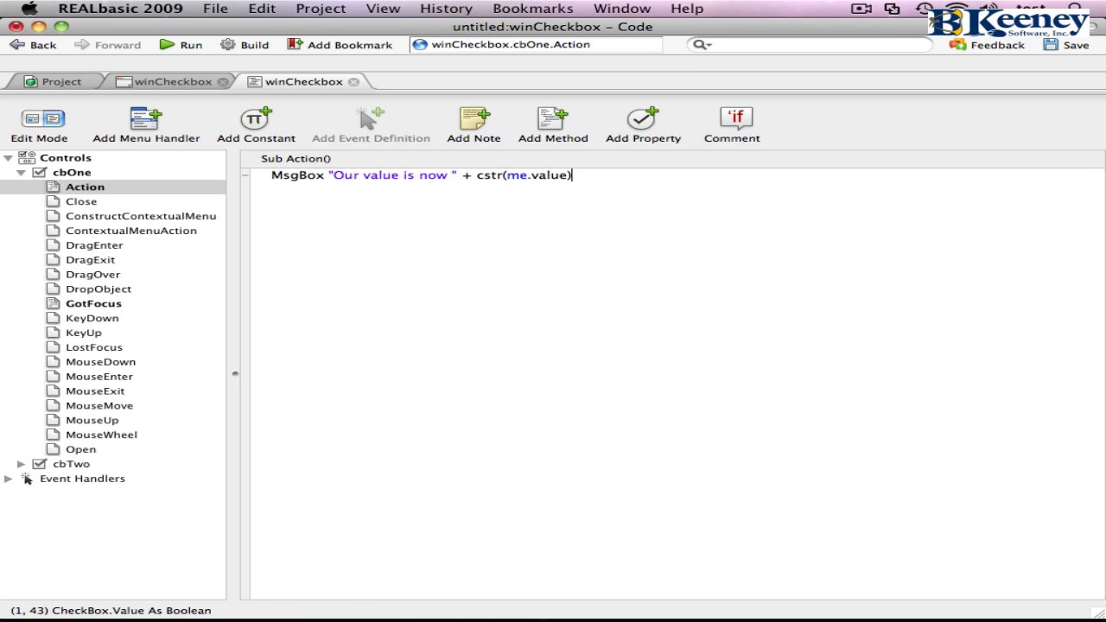
mouse_move(486, 180)
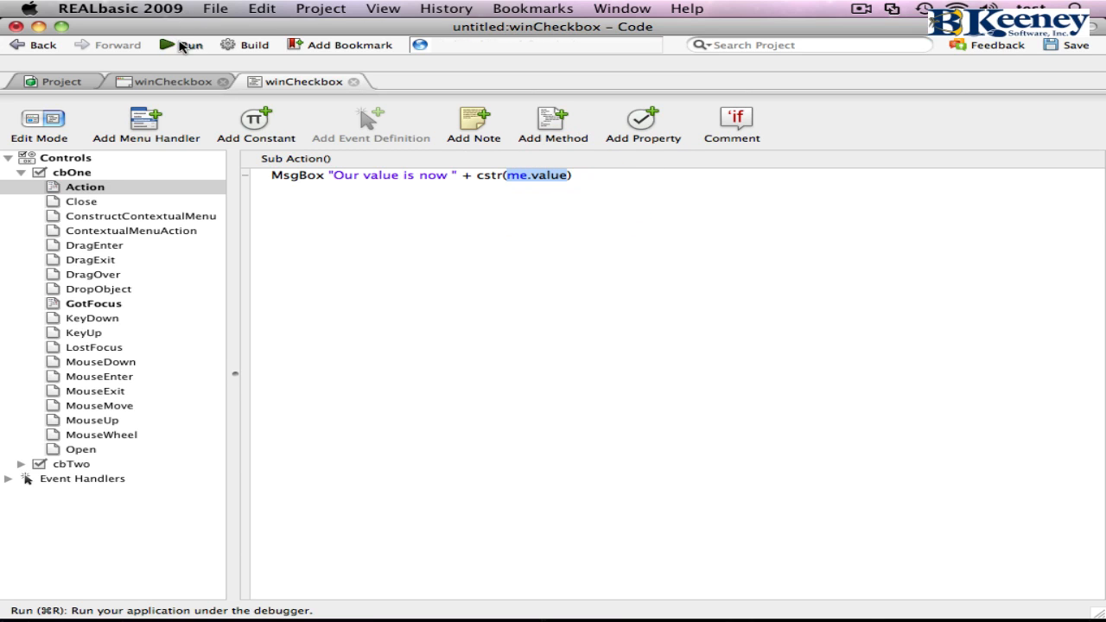
left_click(179, 44)
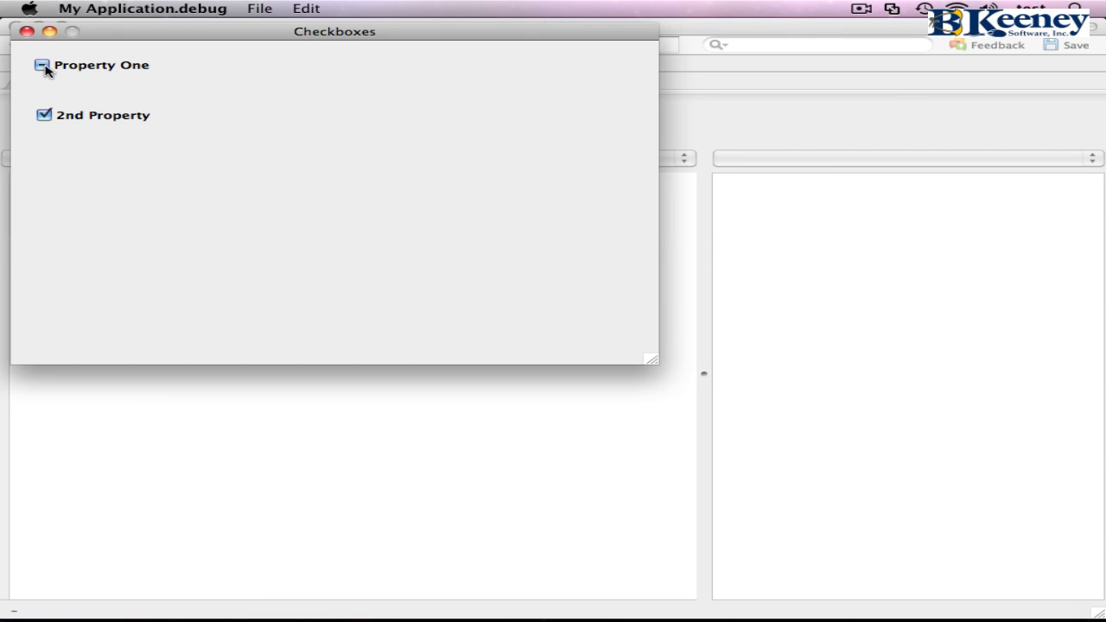
Step: Uncheck and recheck Property One, dismissing its value message, then quit the test app
left_click(43, 65)
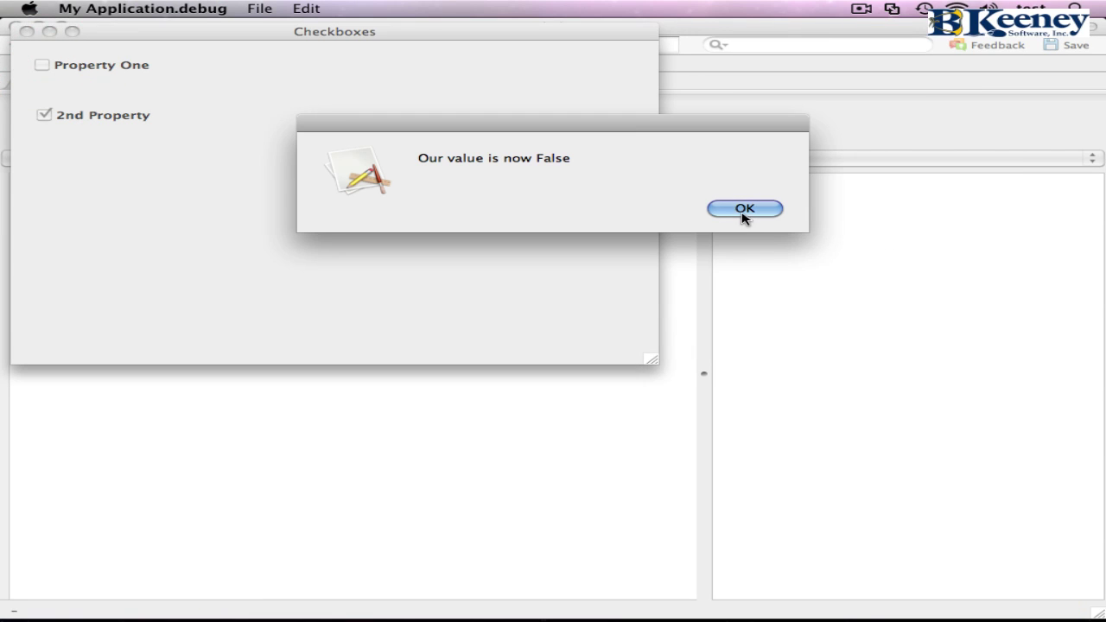
left_click(744, 208)
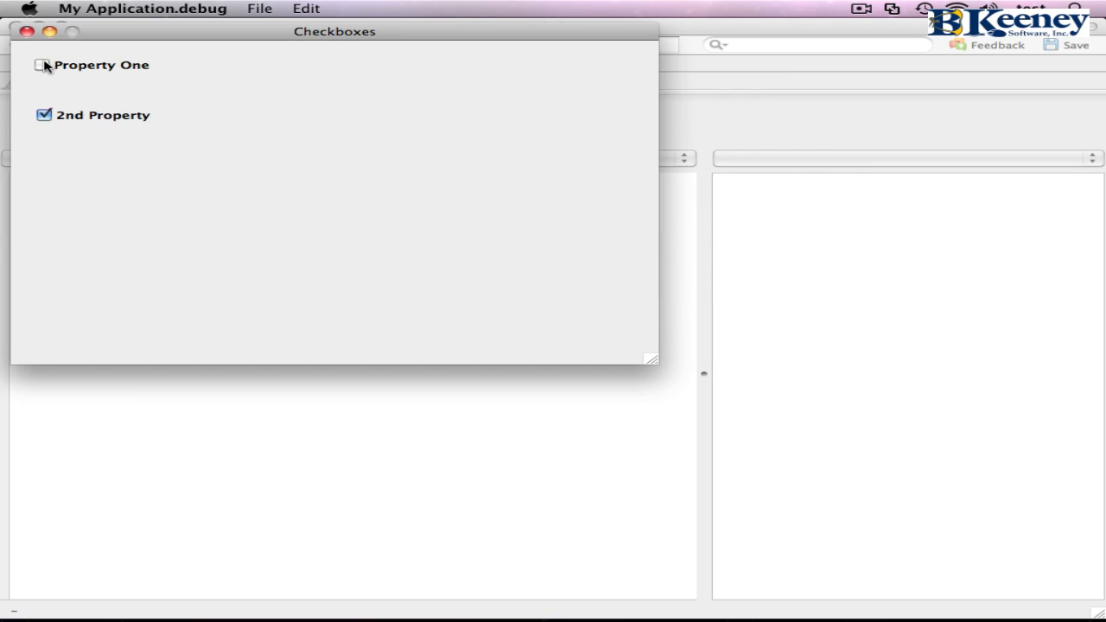
left_click(43, 65)
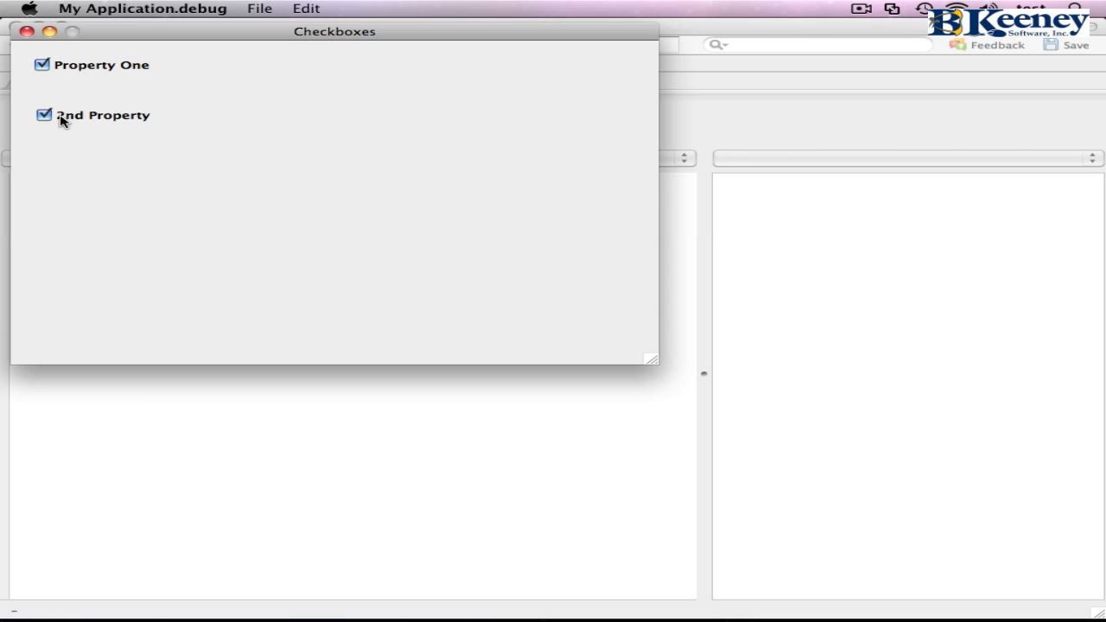
mouse_move(44, 115)
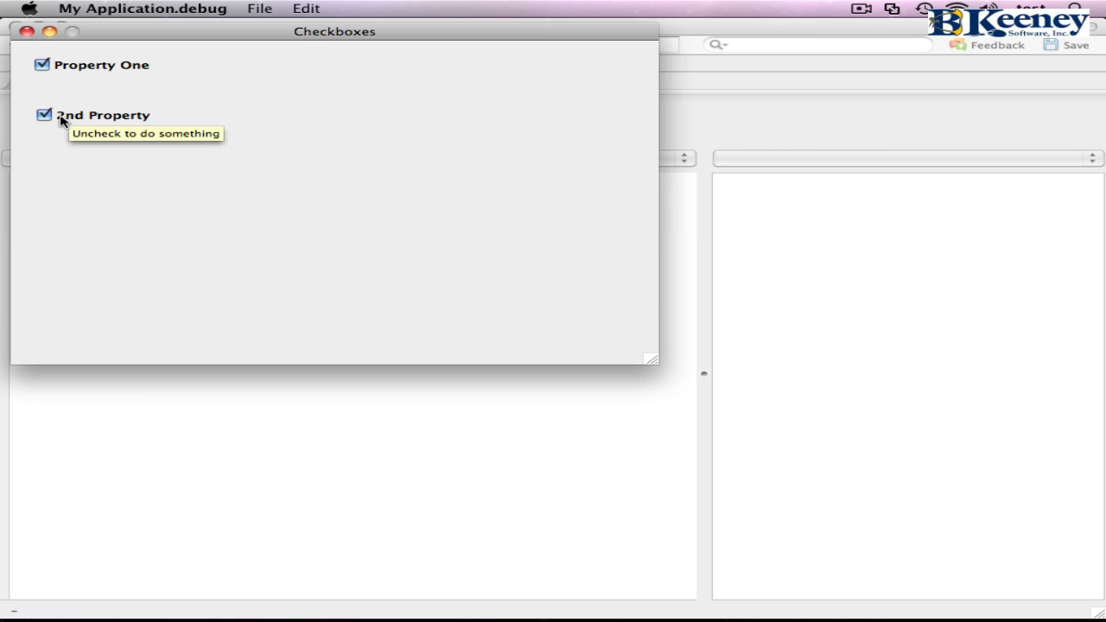
mouse_move(76, 77)
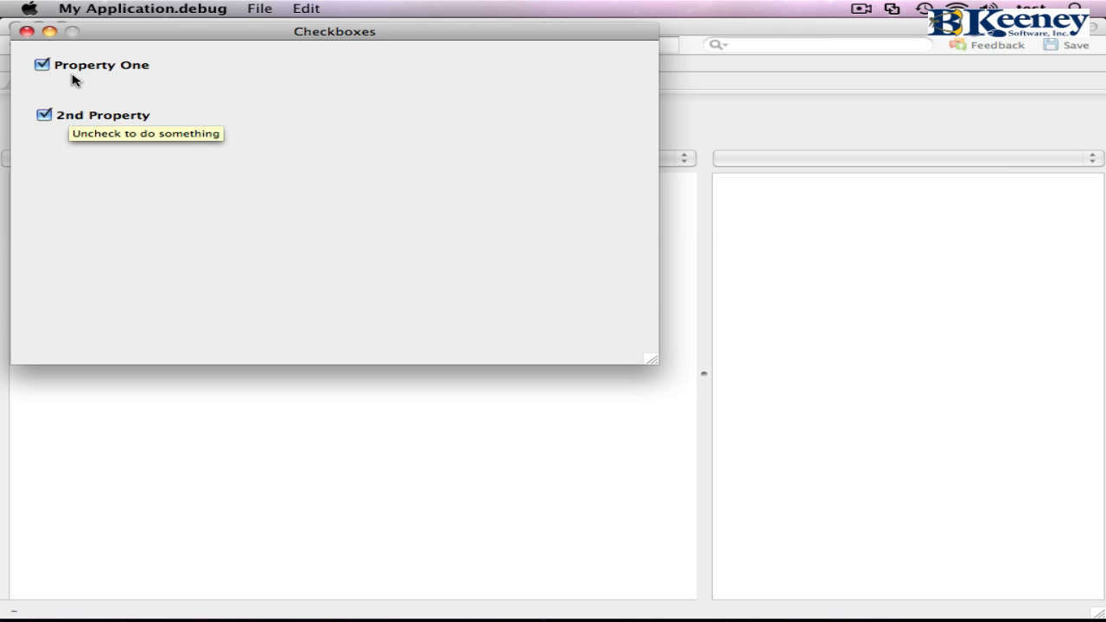
mouse_move(72, 71)
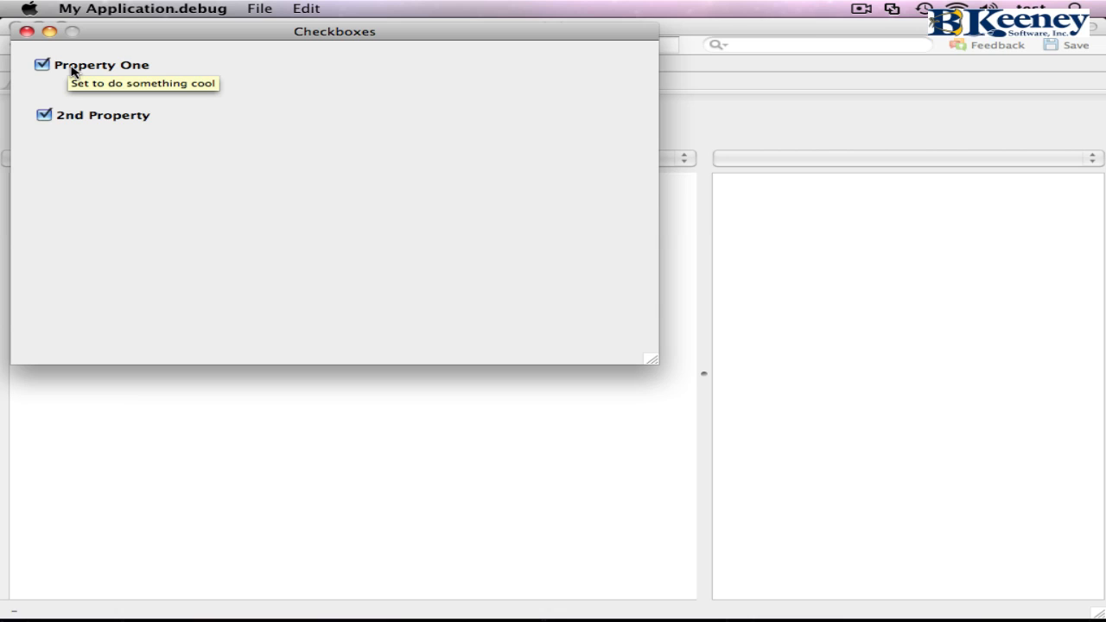
mouse_move(24, 95)
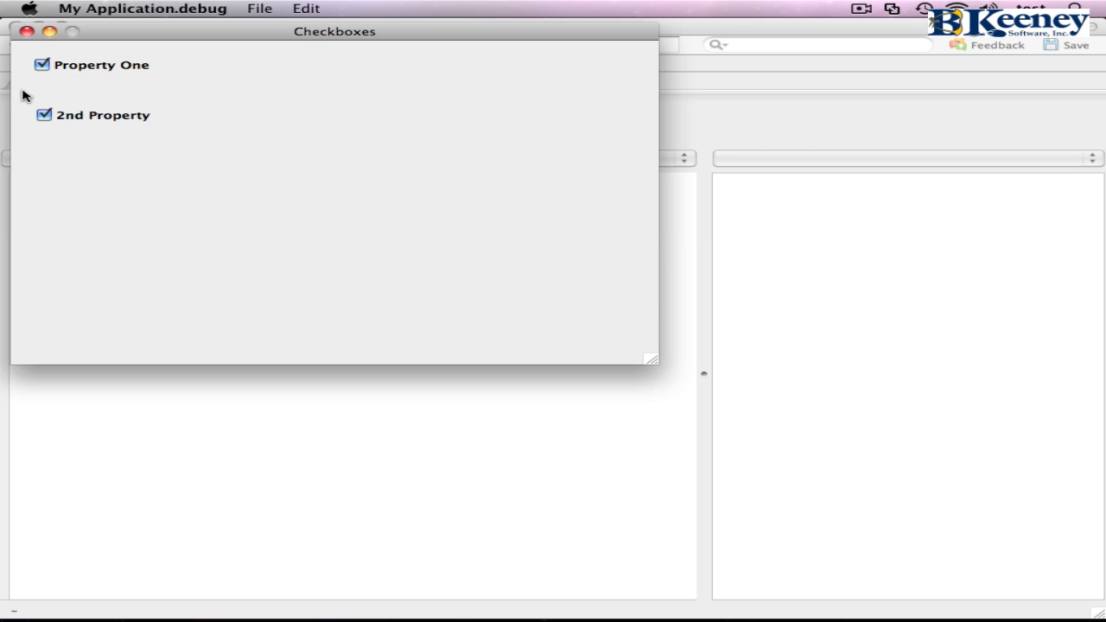
left_click(143, 8)
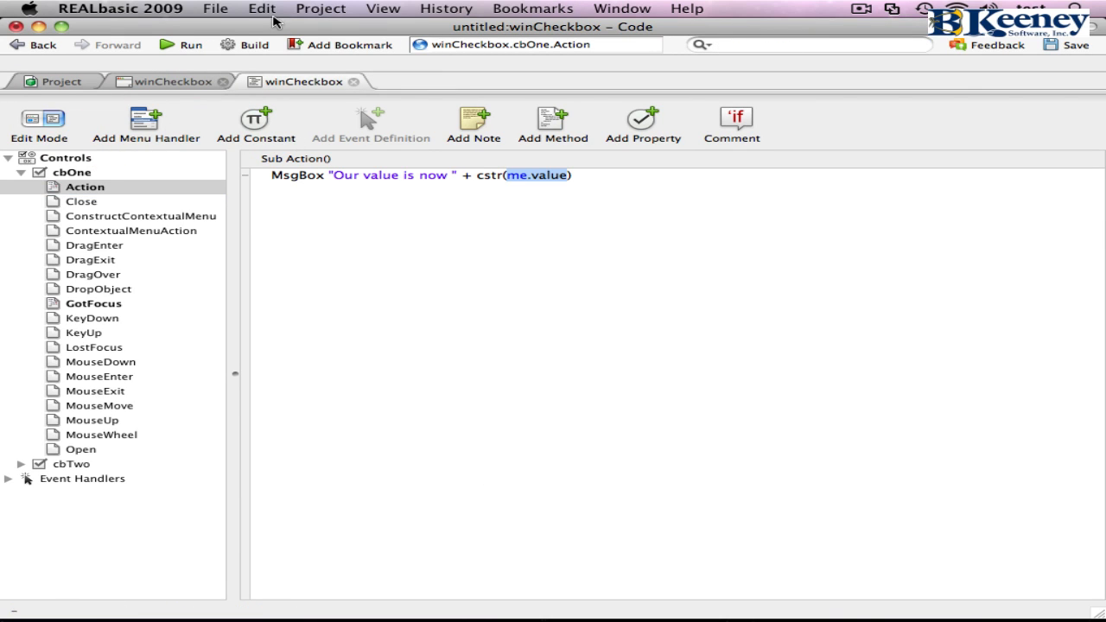
left_click(320, 9)
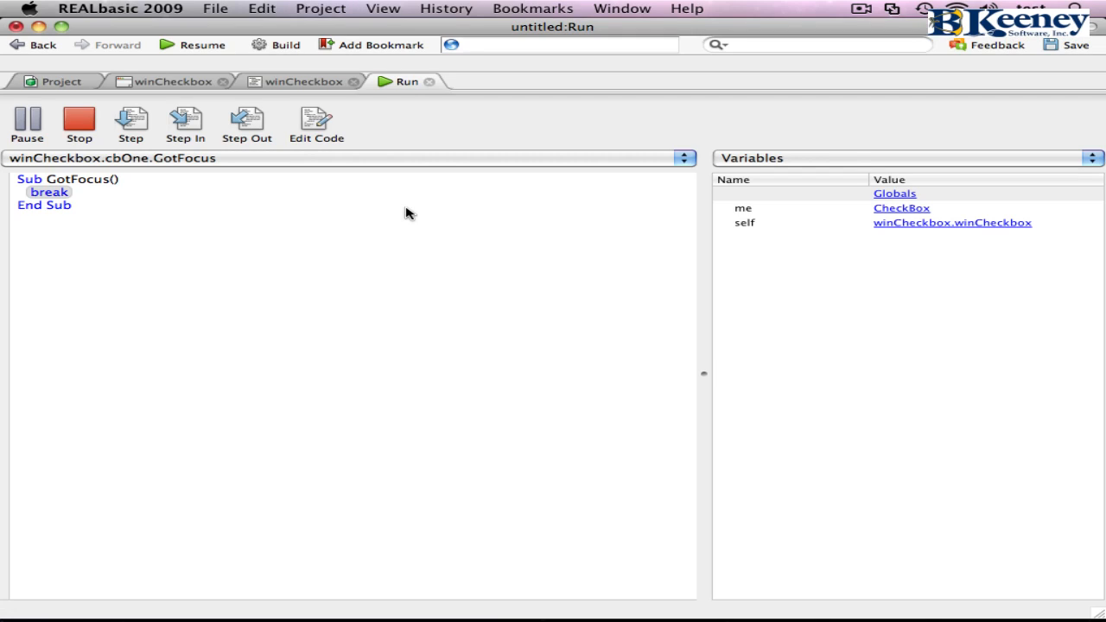
mouse_move(130, 117)
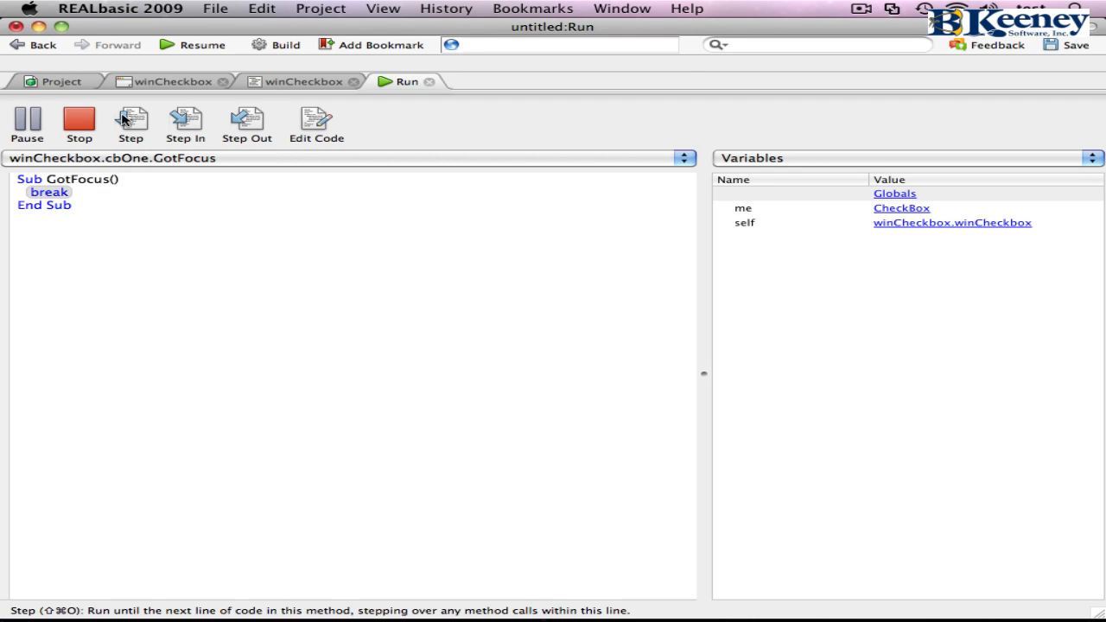
mouse_move(181, 45)
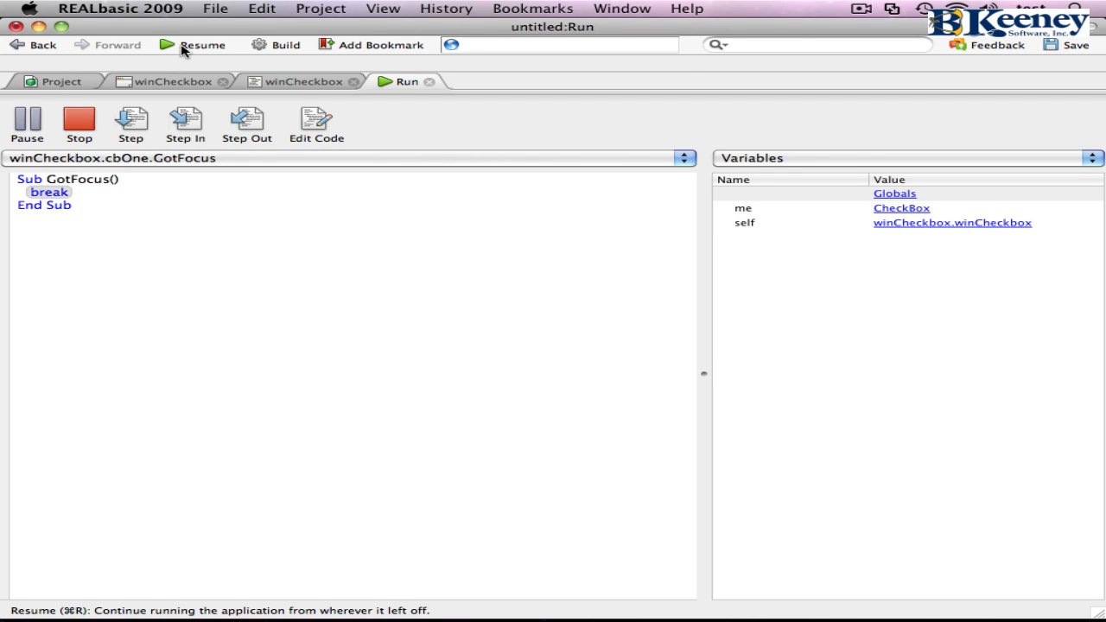
left_click(202, 44)
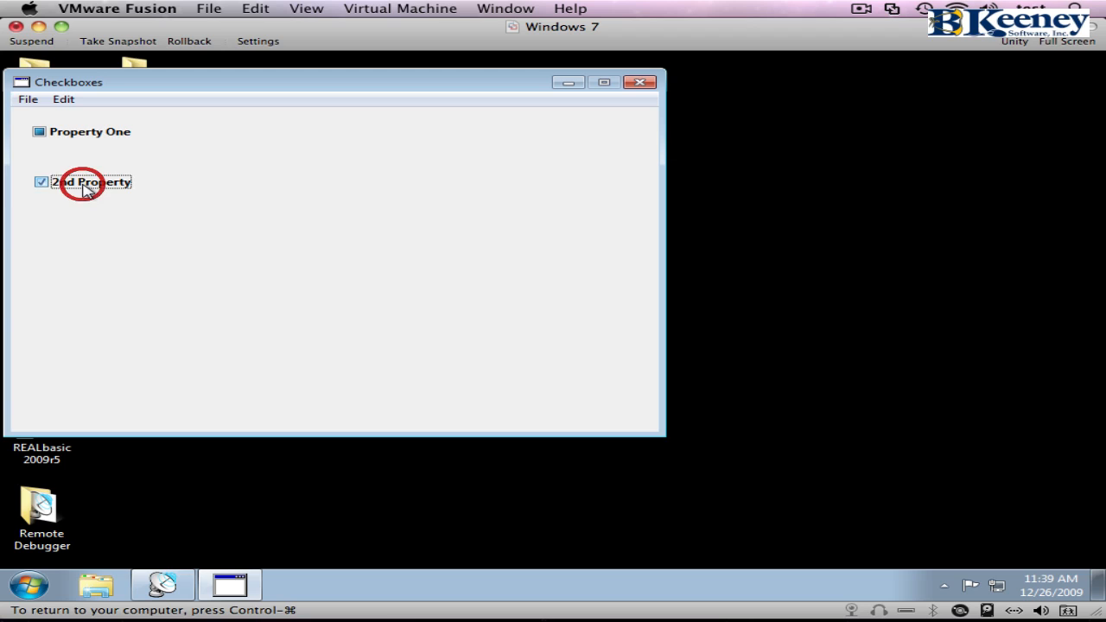
mouse_move(62, 138)
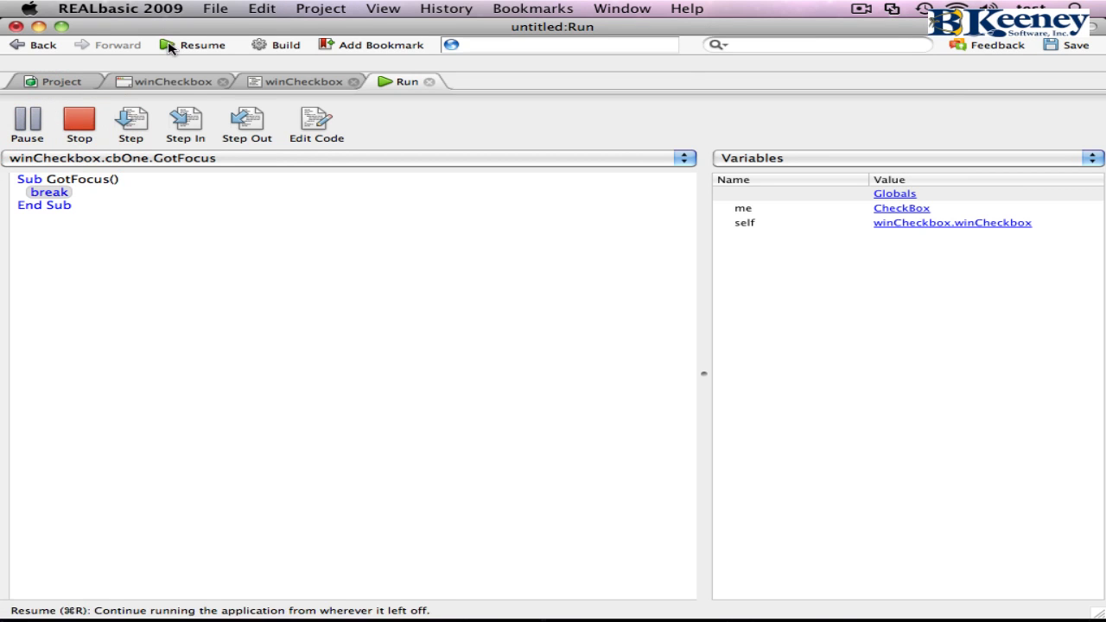
left_click(170, 44)
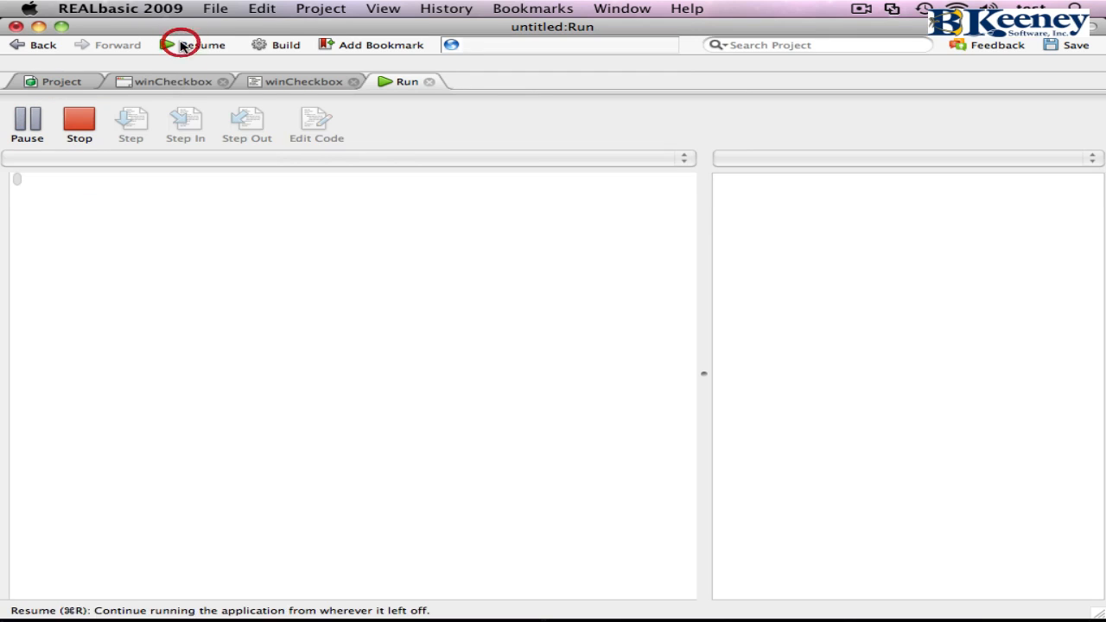
mouse_move(593, 590)
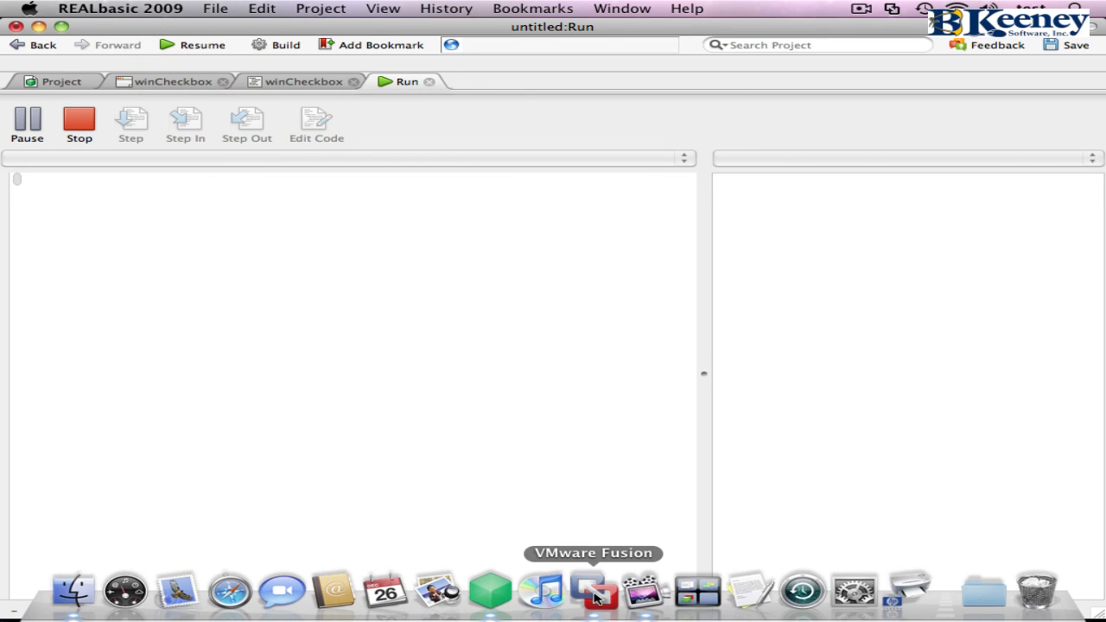
left_click(599, 590)
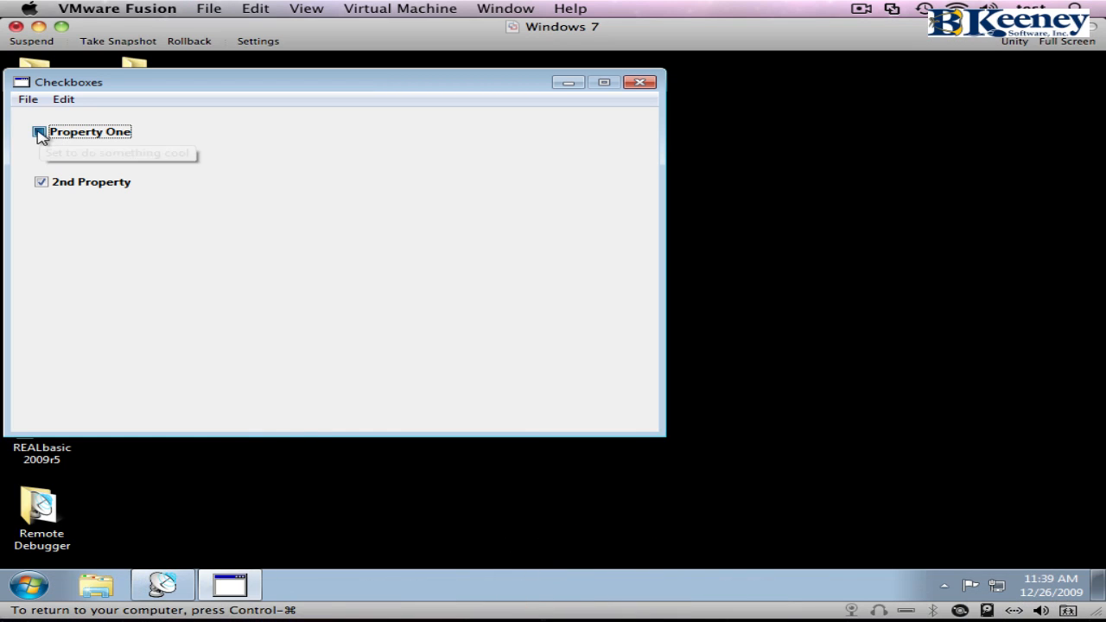
left_click(40, 131)
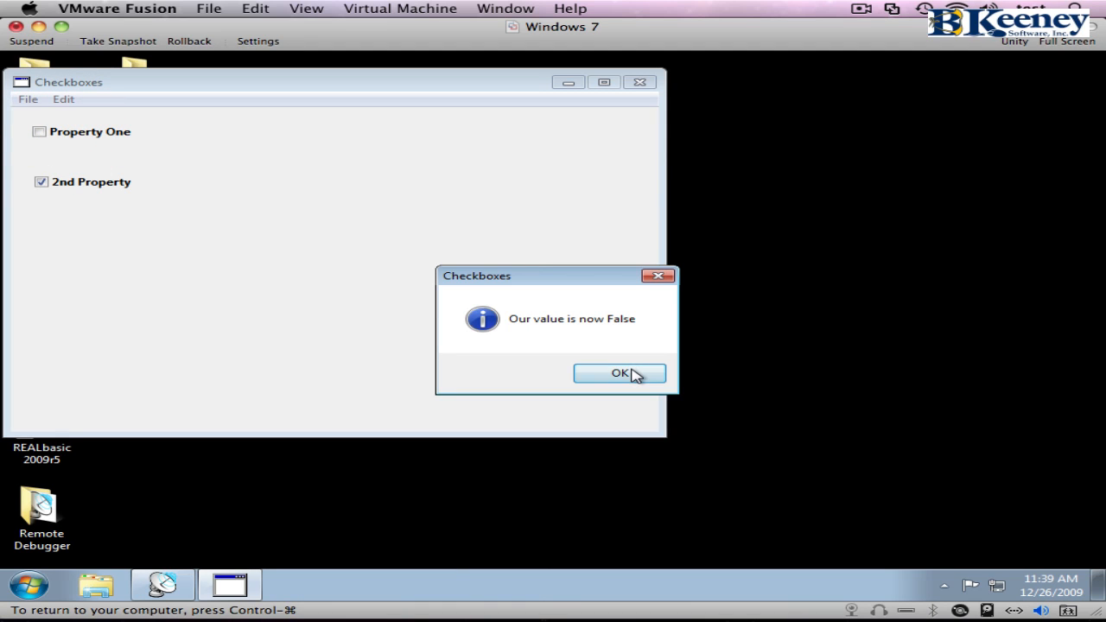
left_click(620, 373)
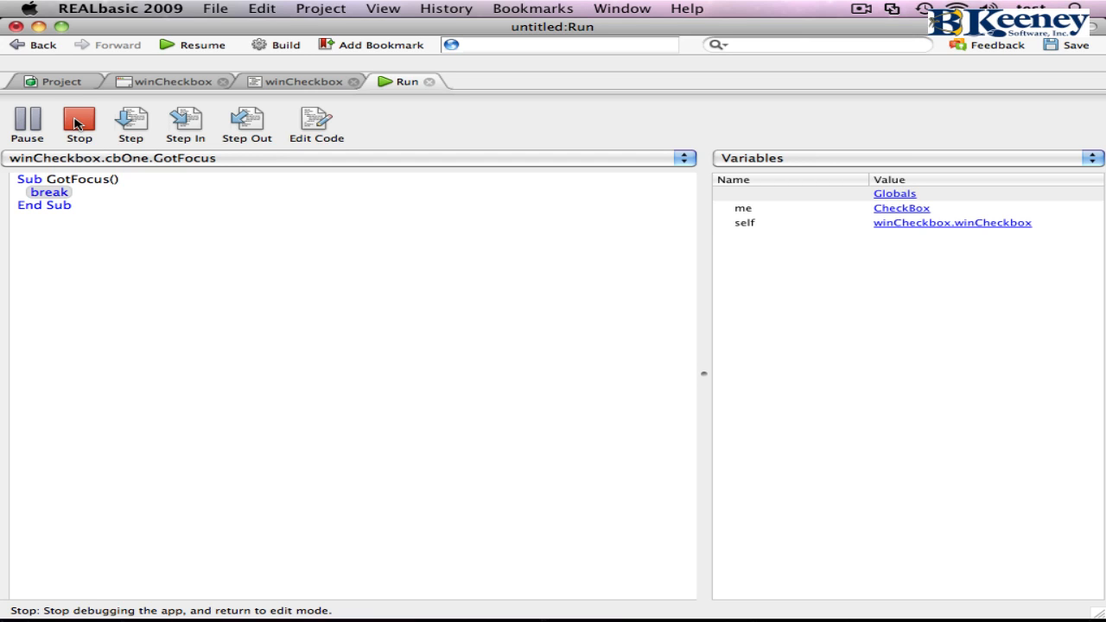
Step: Stop debugging, delete the break in cbOne's GotFocus event, and run the project again
left_click(78, 121)
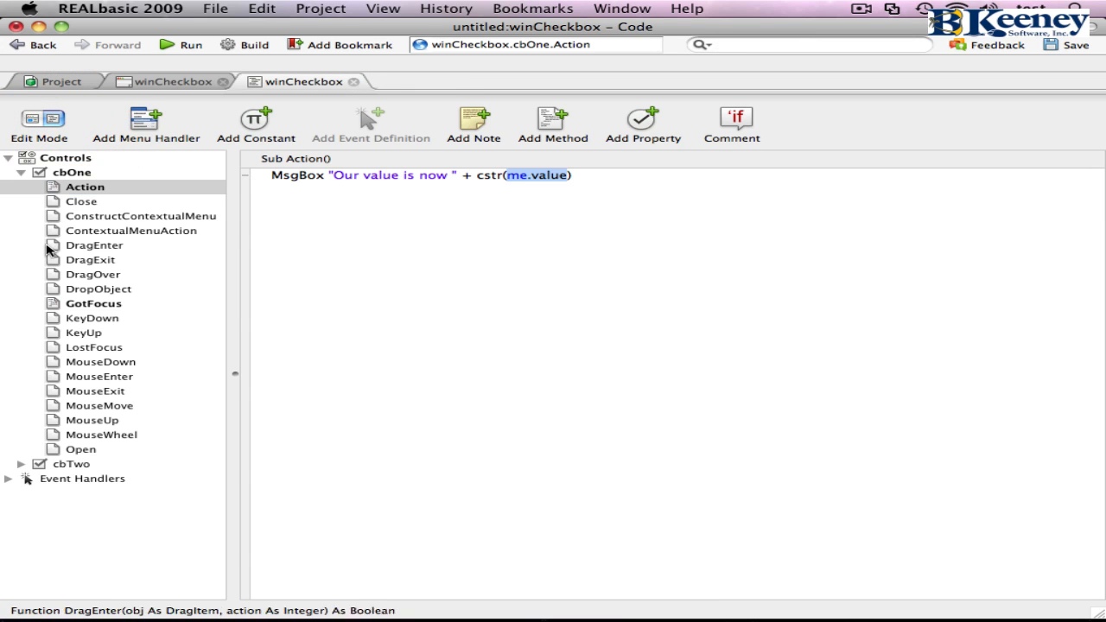
left_click(93, 303)
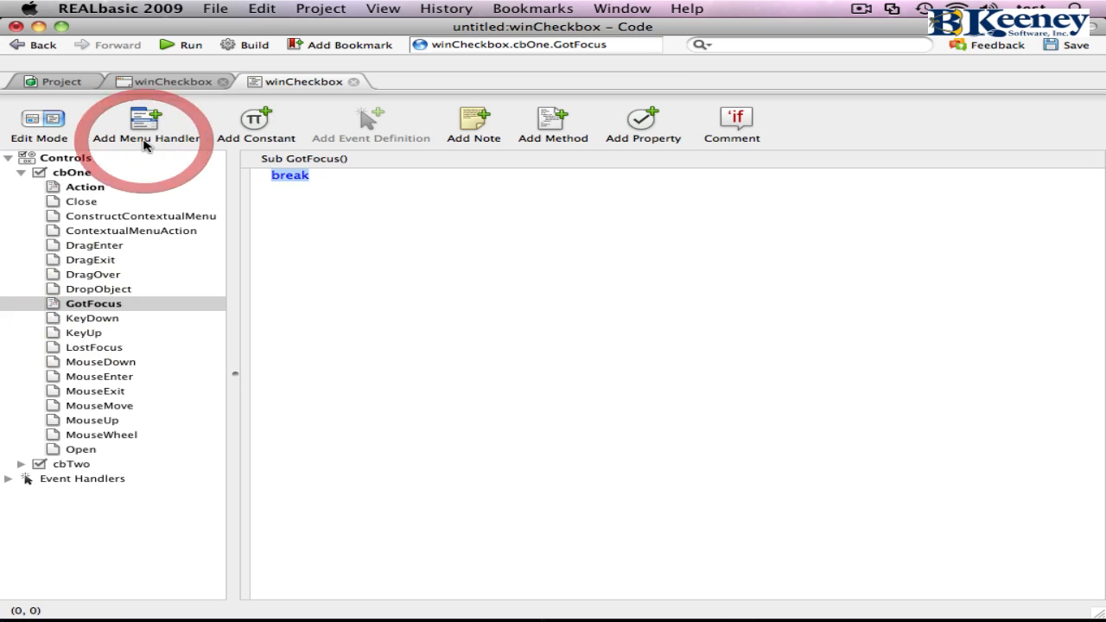
left_click(320, 9)
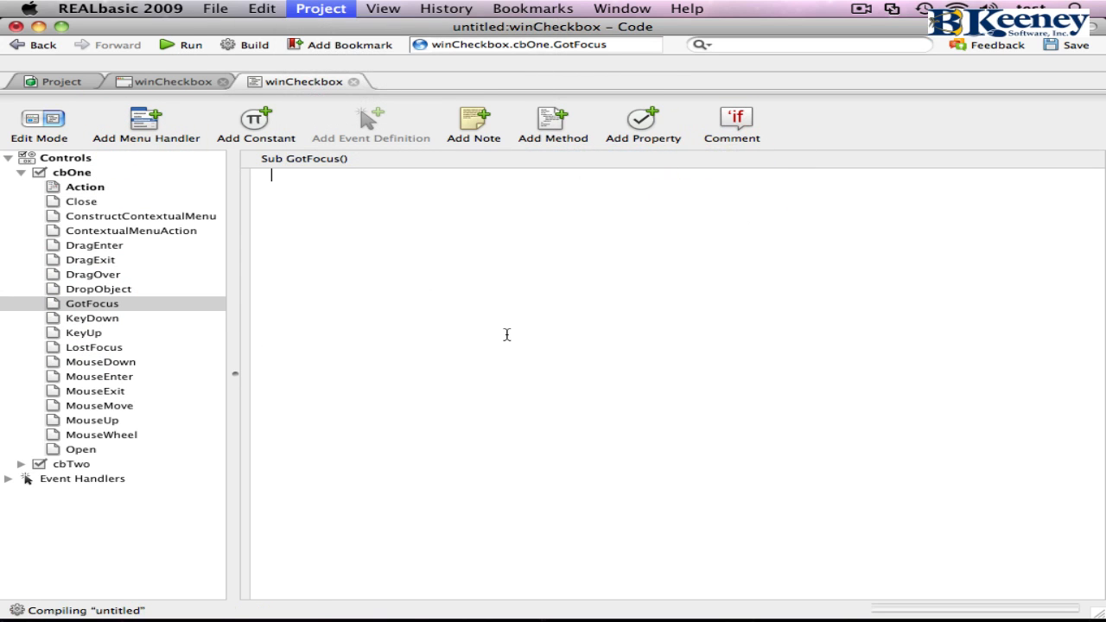
left_click(179, 44)
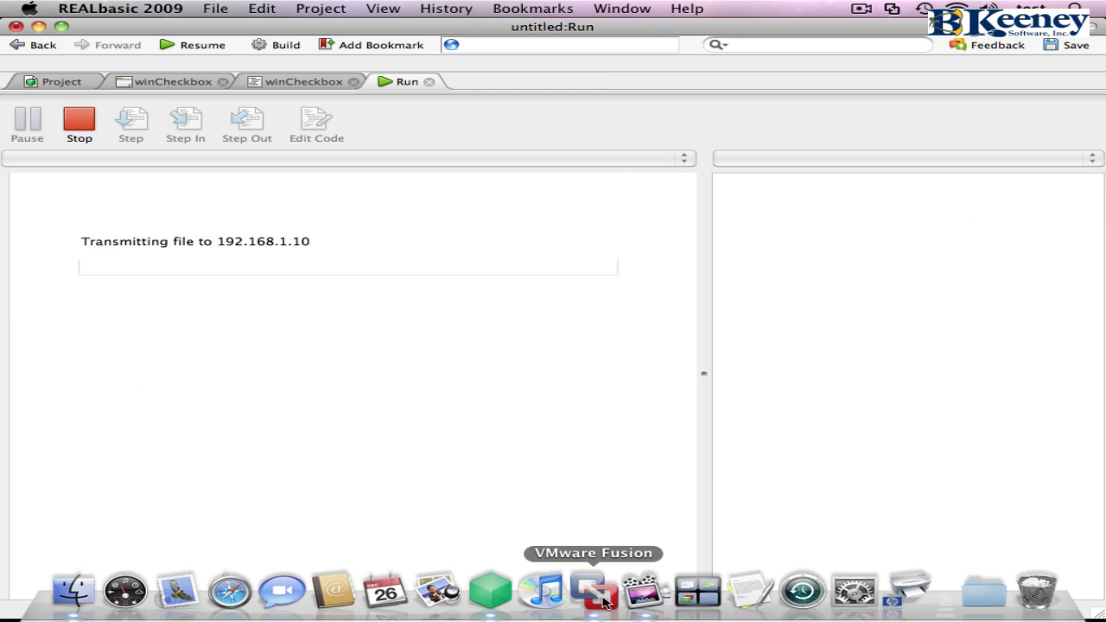
Step: In the Windows 7 VM, toggle Property One off and on, dismissing each value message
left_click(592, 590)
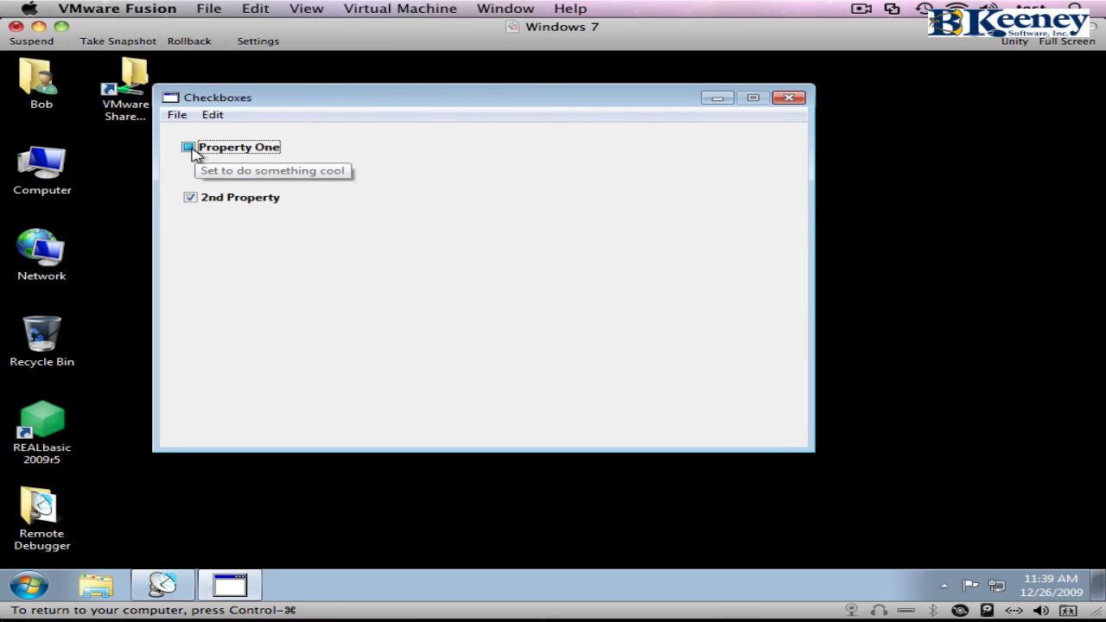
mouse_move(214, 201)
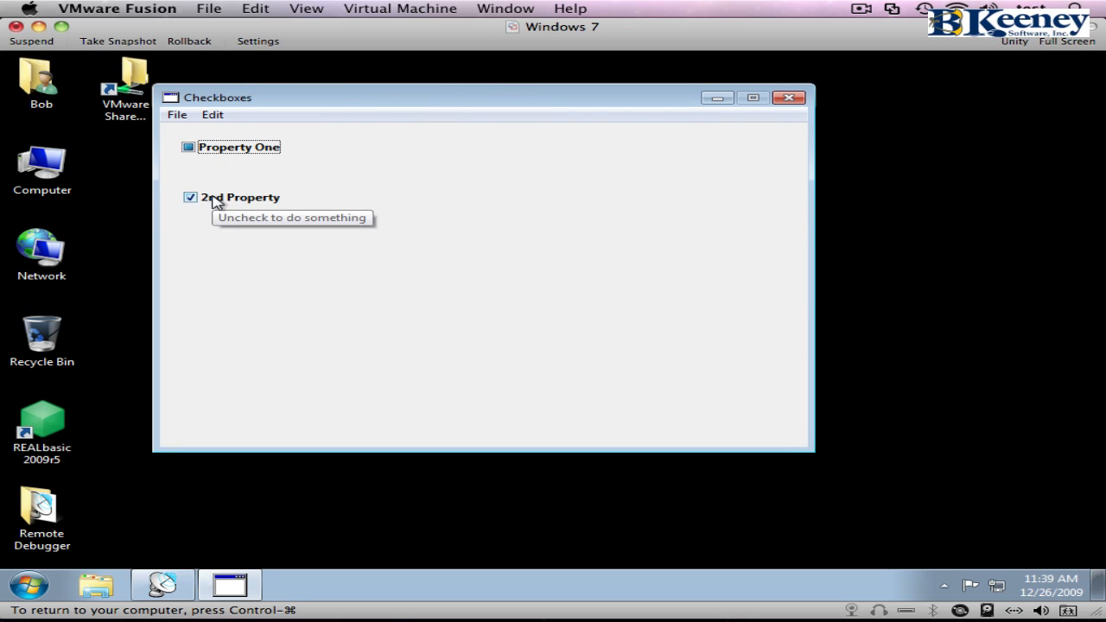
left_click(188, 146)
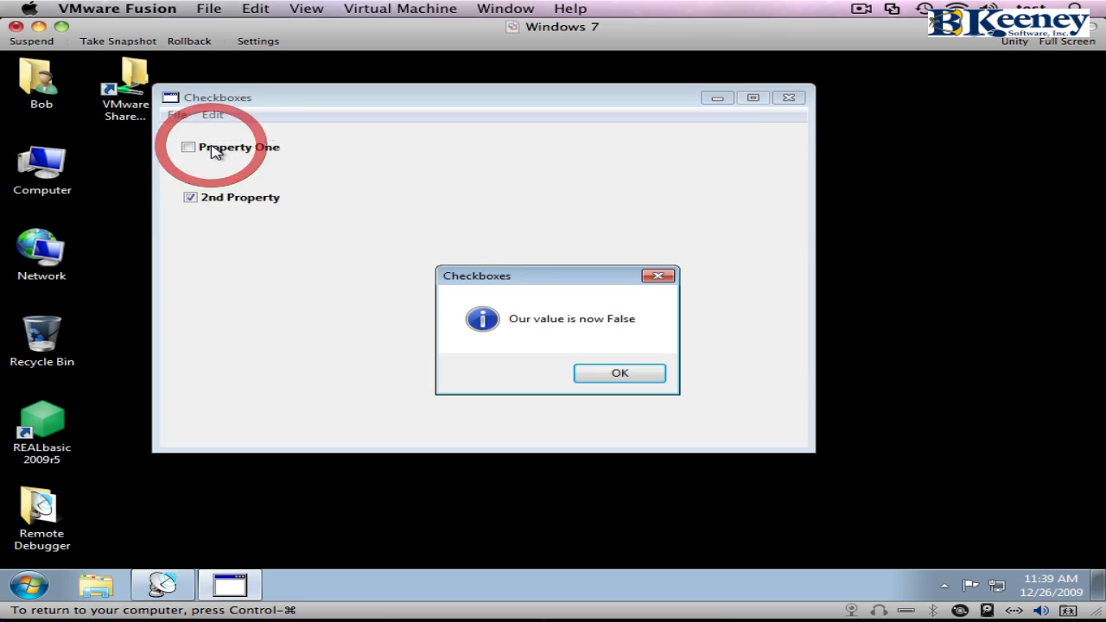
left_click(620, 372)
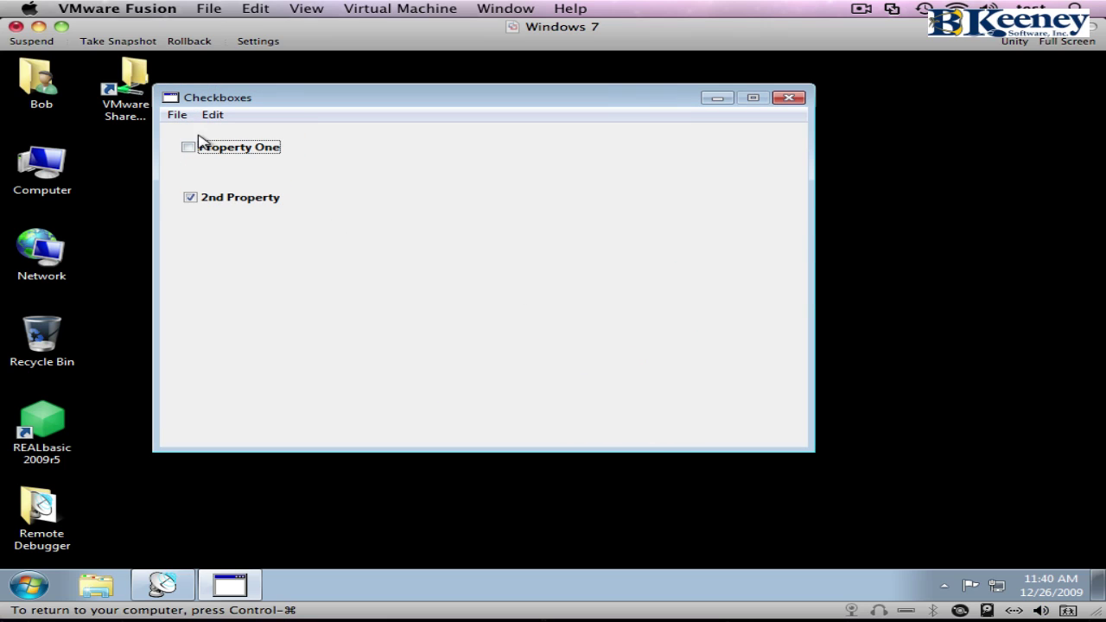
left_click(188, 147)
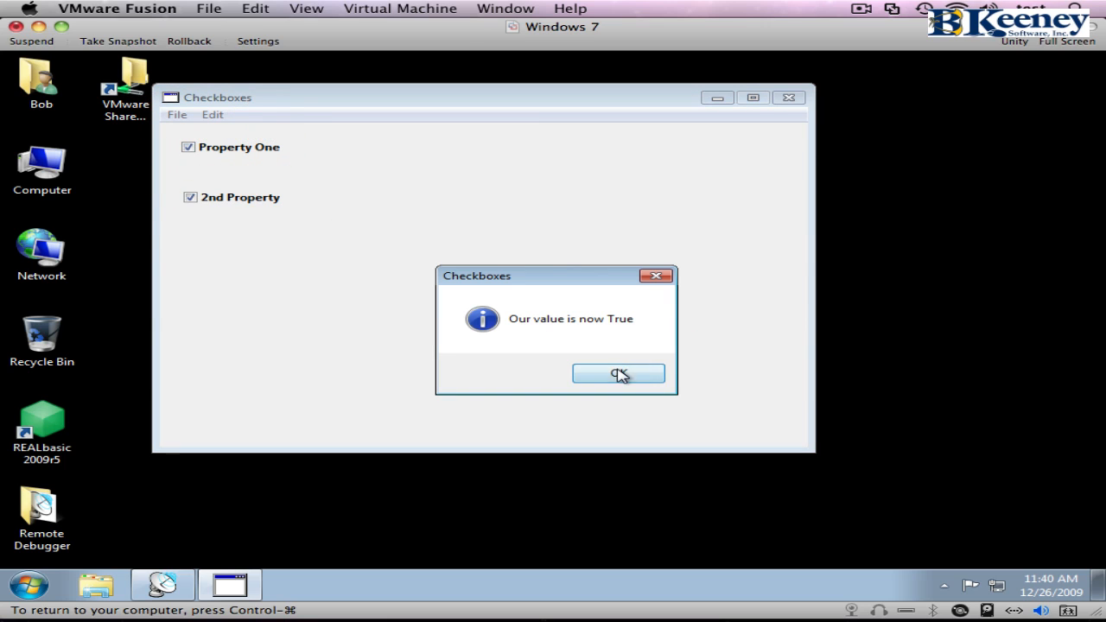
left_click(618, 373)
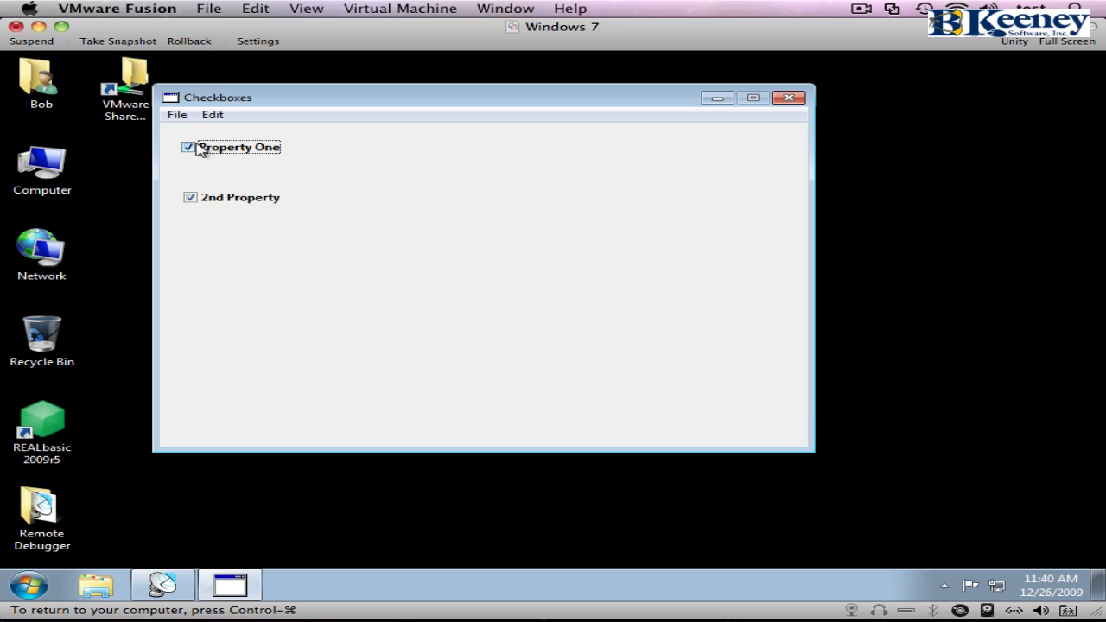
mouse_move(465, 275)
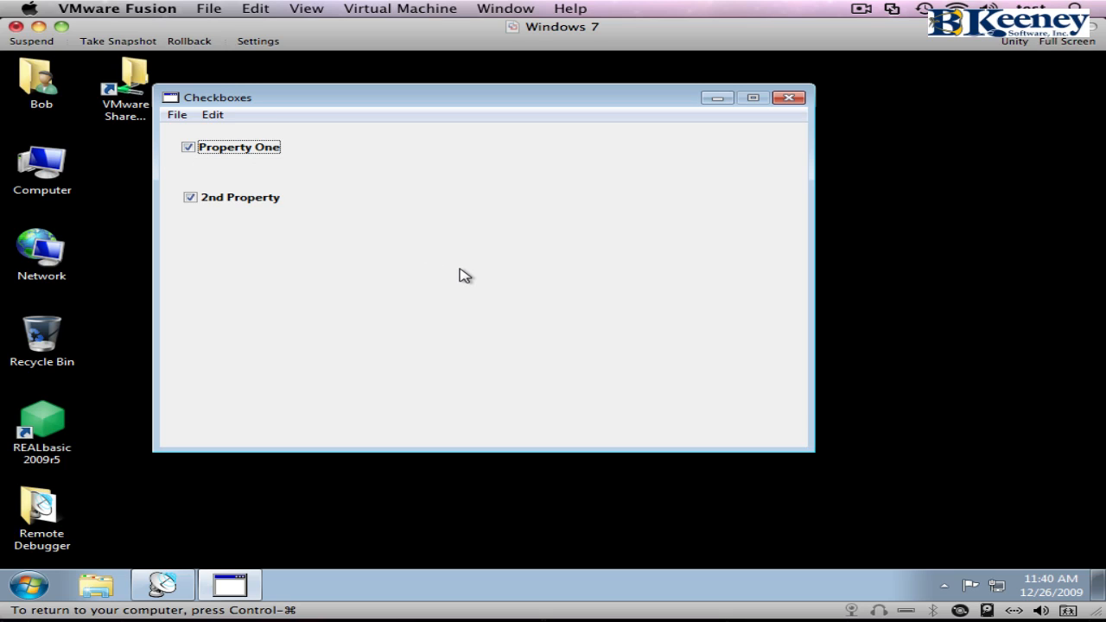
Step: Toggle Property One off and on again, confirming the False and True messages
left_click(187, 146)
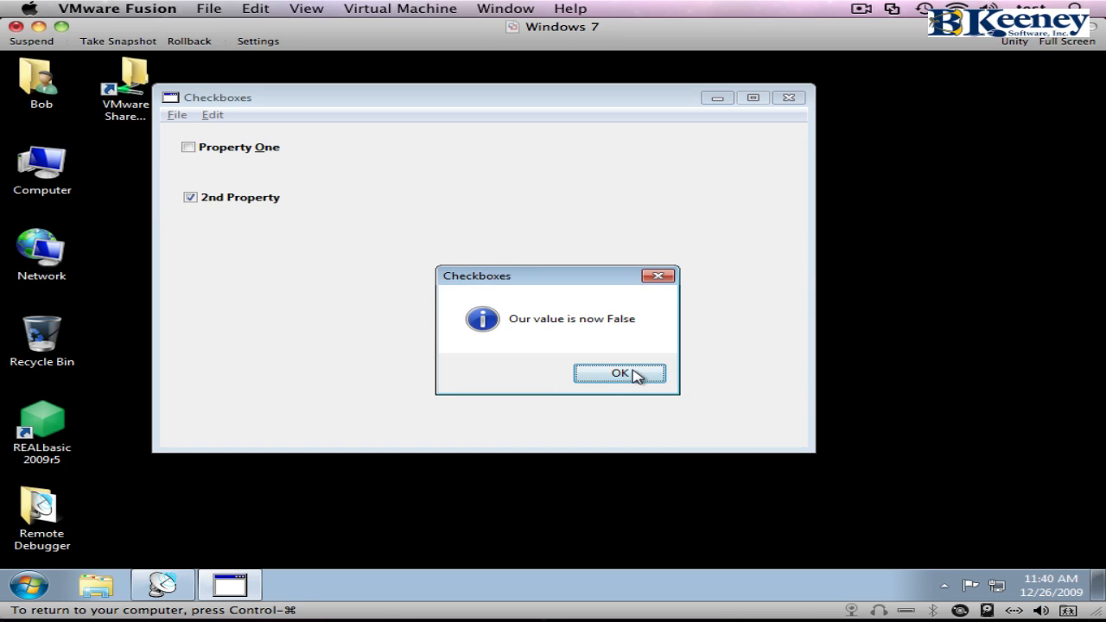
left_click(619, 372)
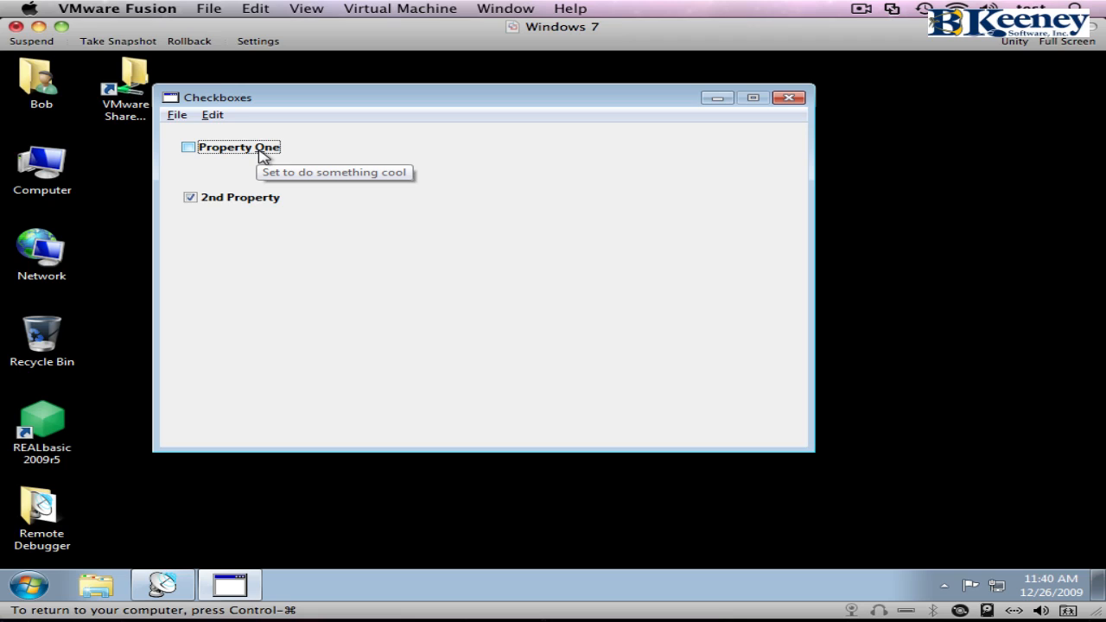
mouse_move(319, 220)
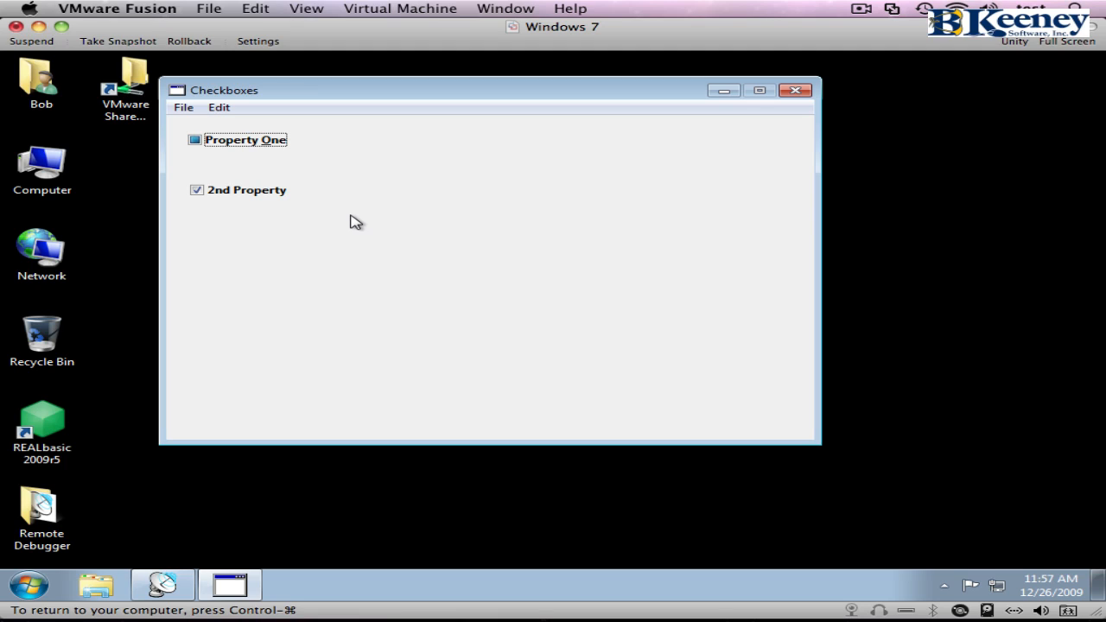
left_click(194, 139)
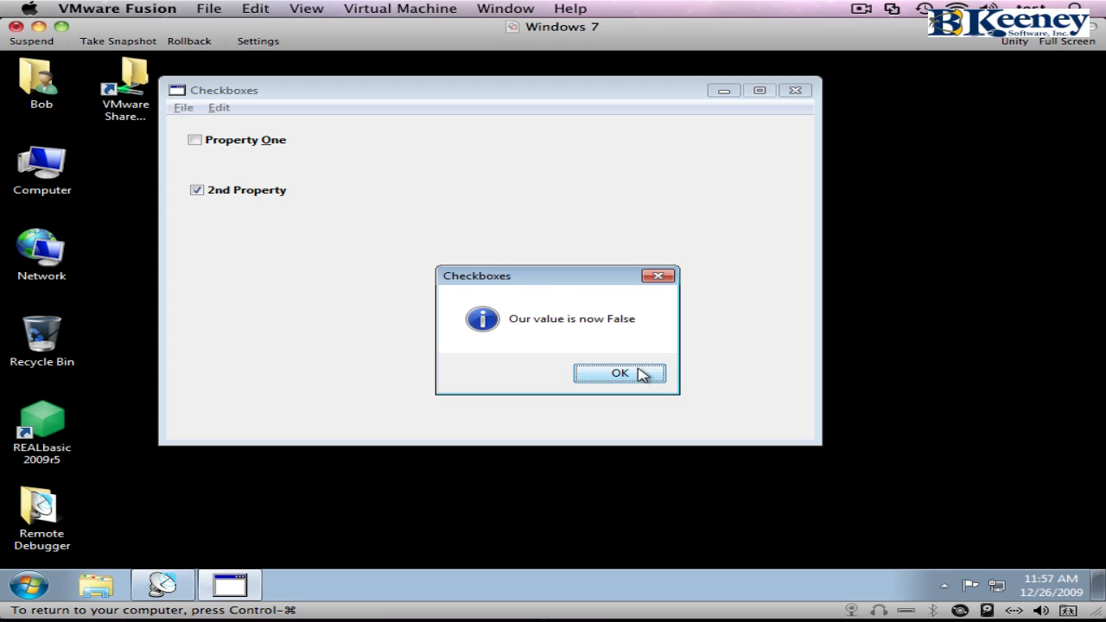
left_click(619, 372)
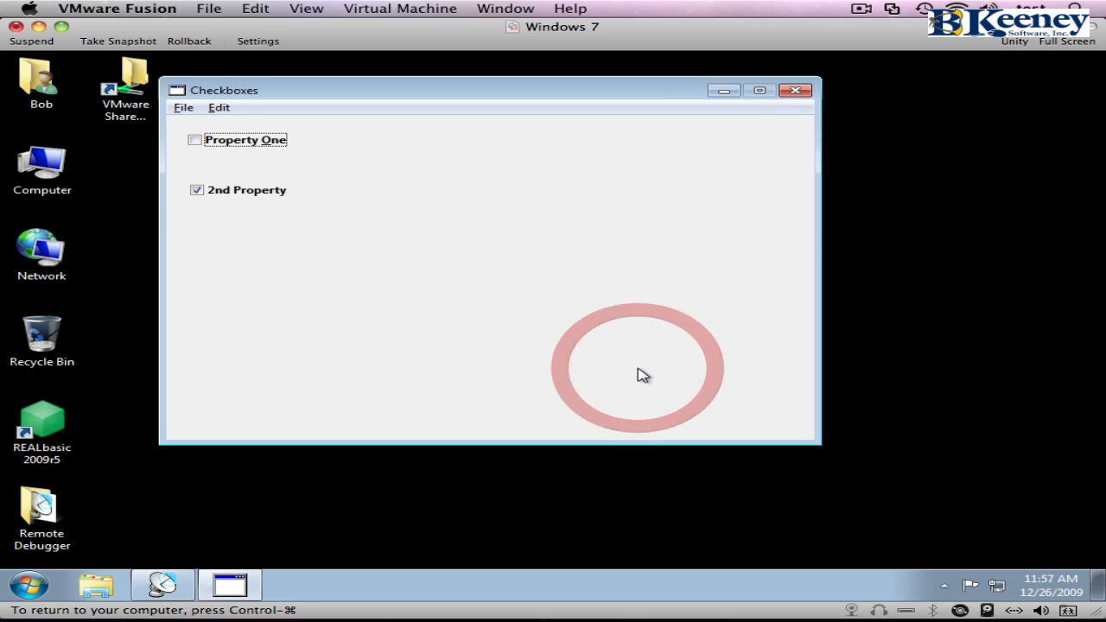
left_click(194, 140)
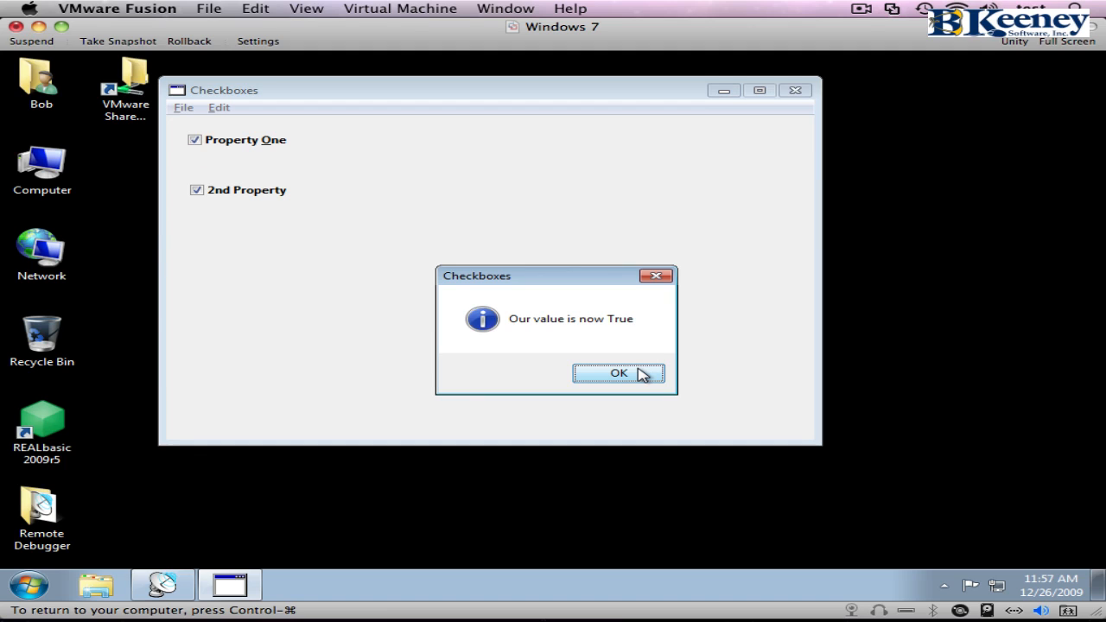
left_click(618, 372)
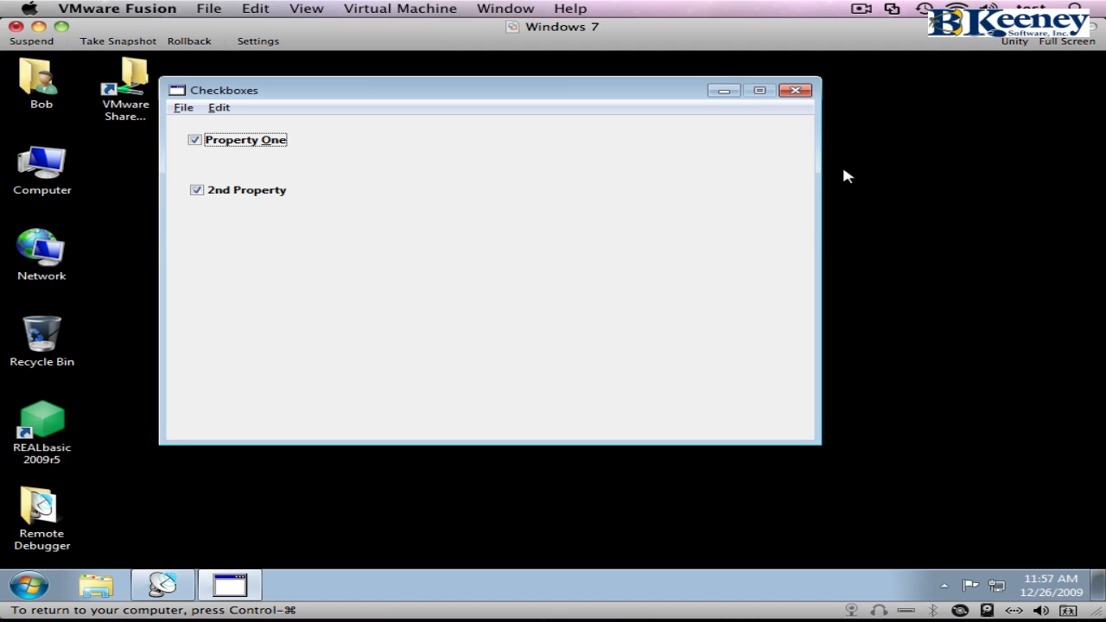
Step: Back in REALbasic, add cbOne.value = true to the window's Open event and run
left_click(794, 90)
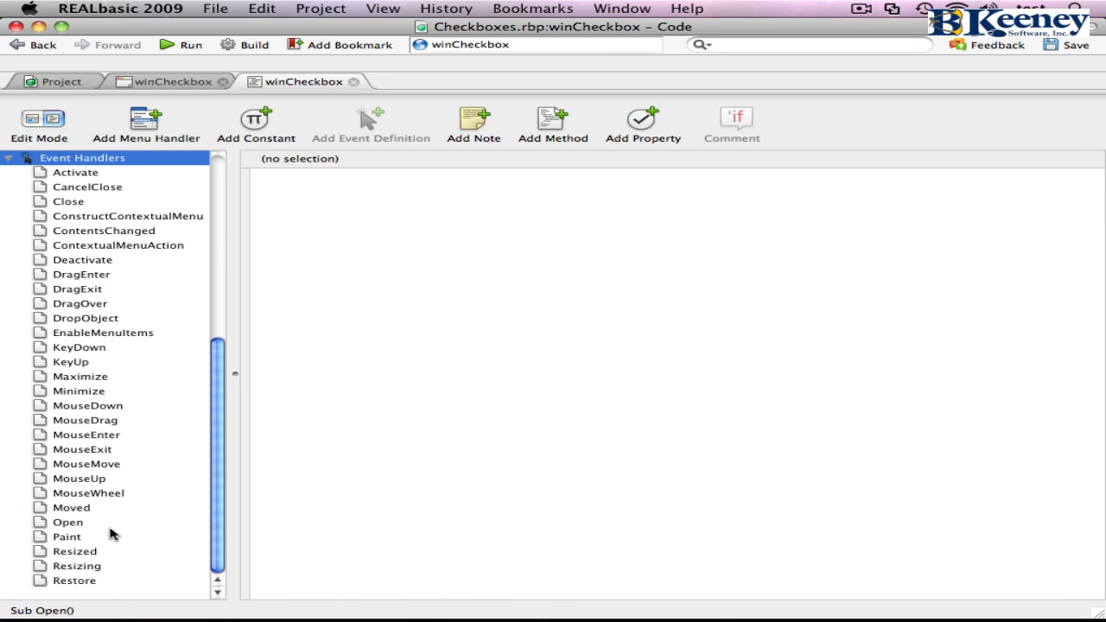
left_click(68, 522)
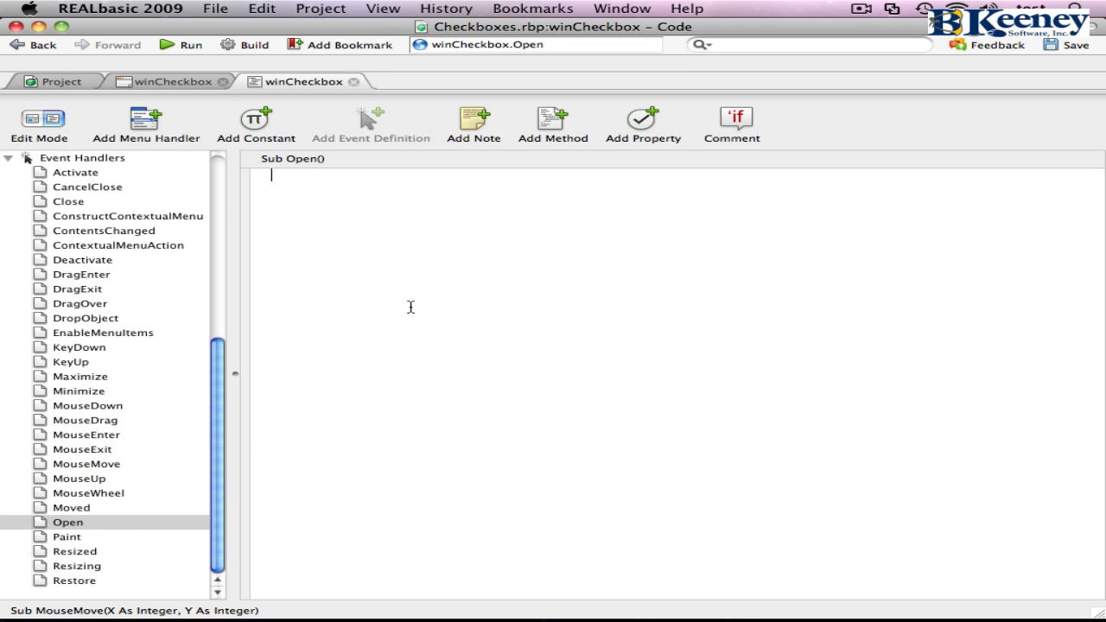
type("cbOne")
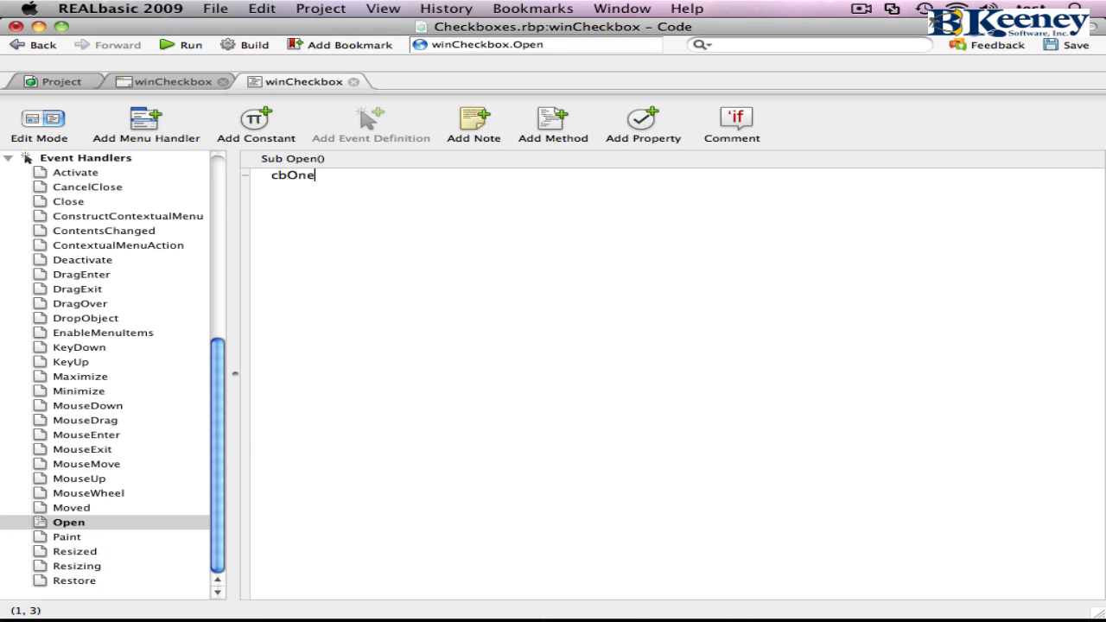
type(".value =")
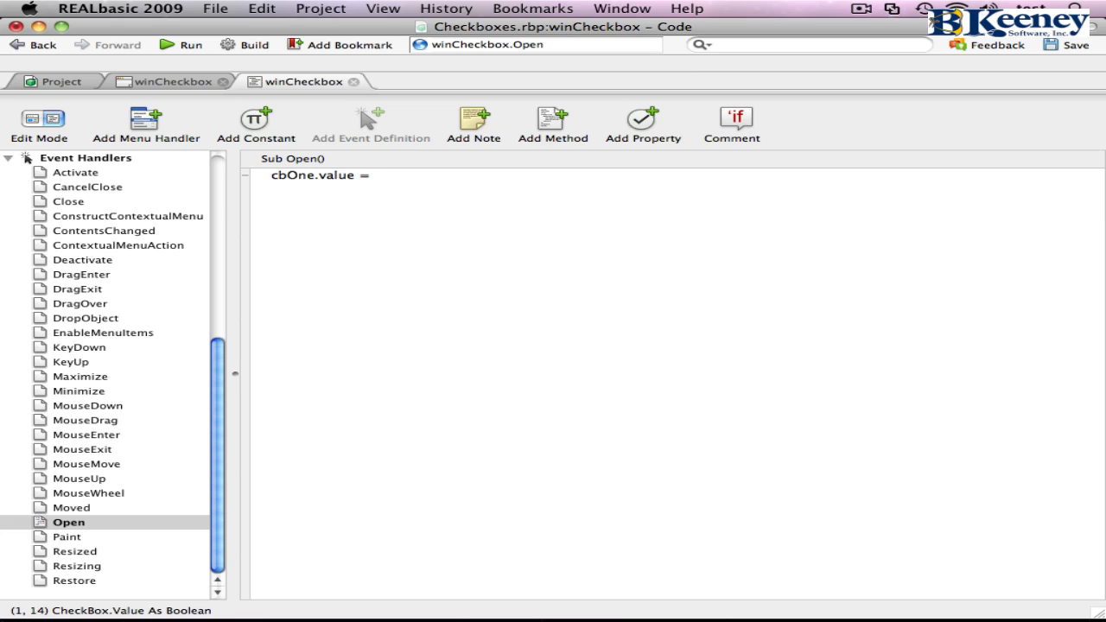
type("true")
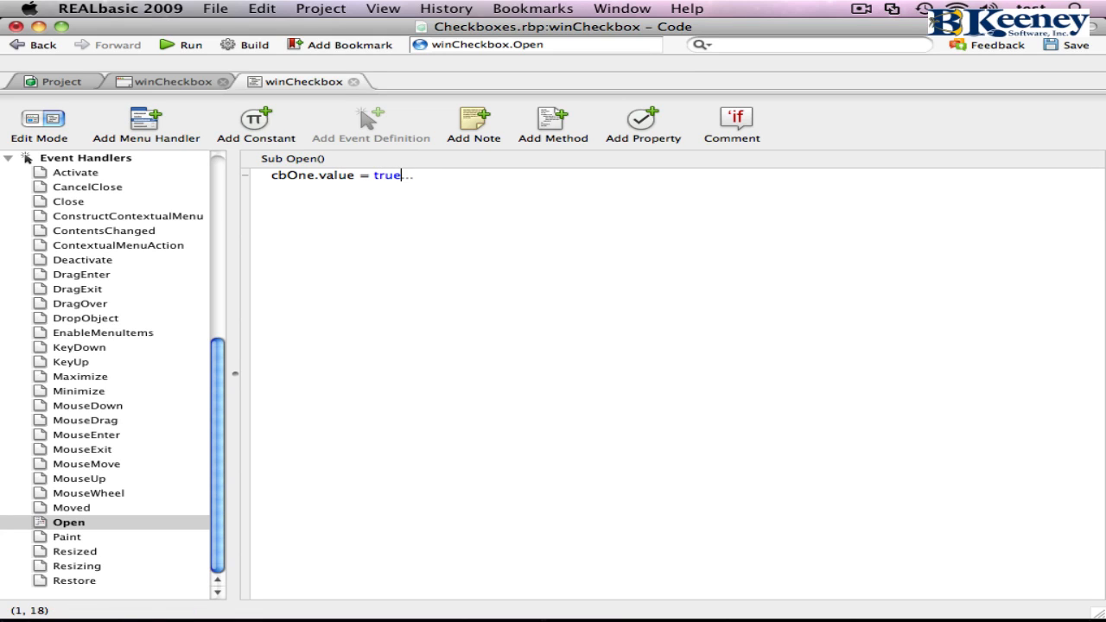
left_click(269, 174)
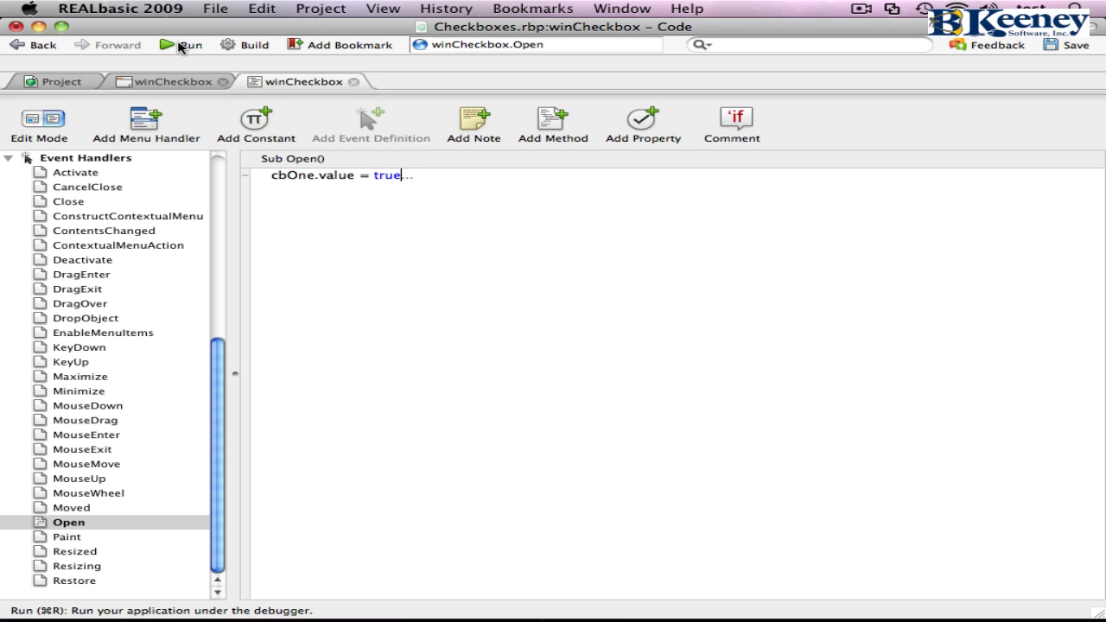
left_click(189, 44)
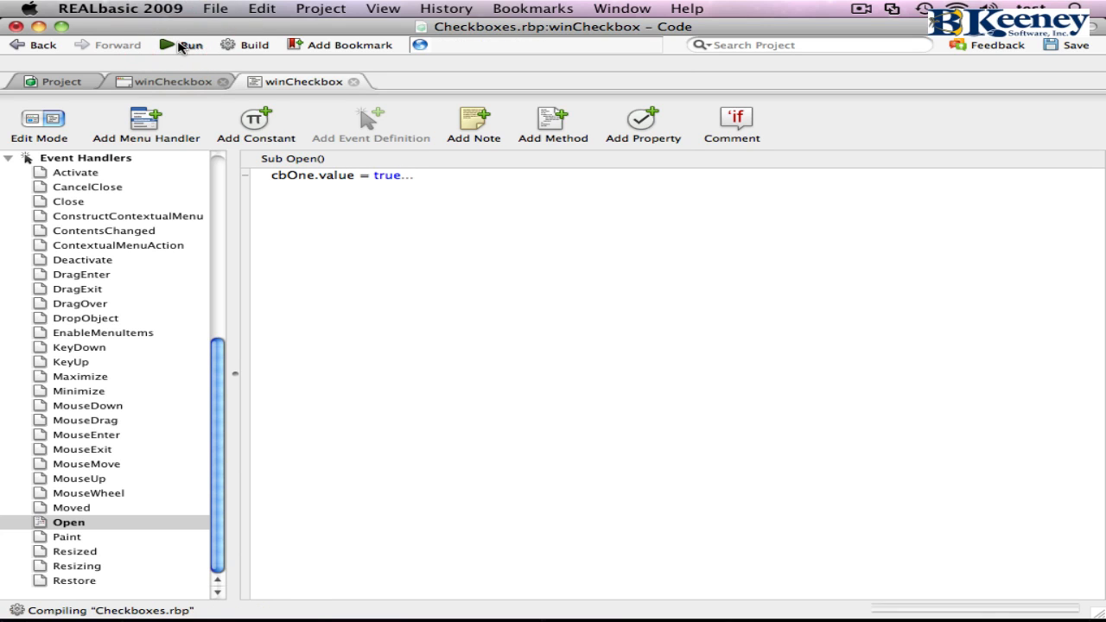
Step: Rewrite the Open event line as cbOne.state = CheckBox.CheckedStates.Checked via autocomplete
left_click(182, 44)
type("stat")
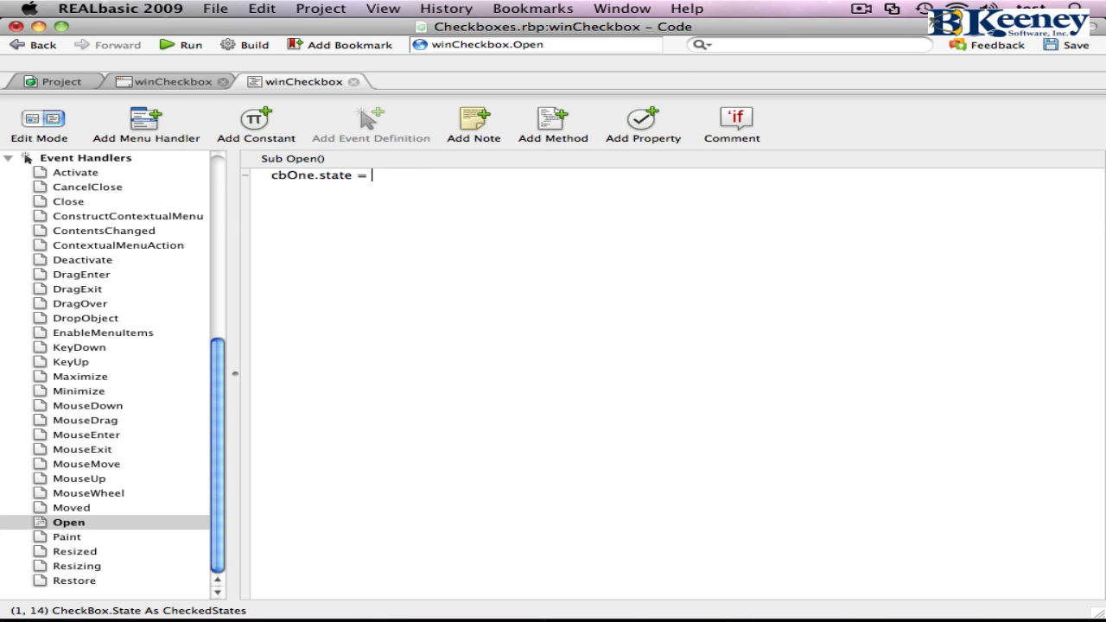
type("CheckBox.state")
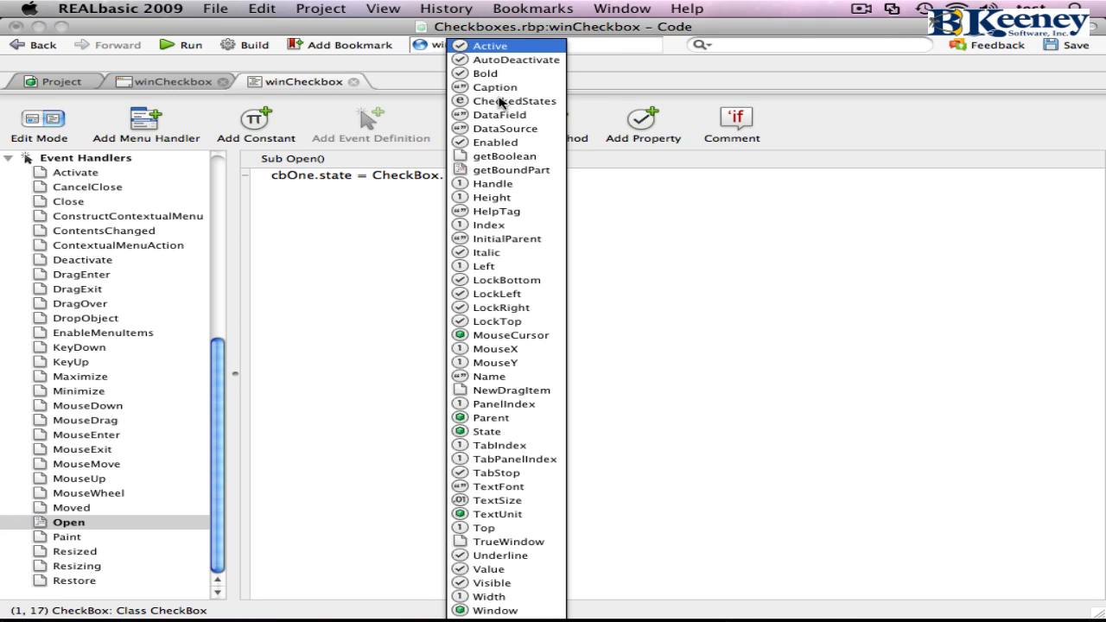
left_click(514, 101)
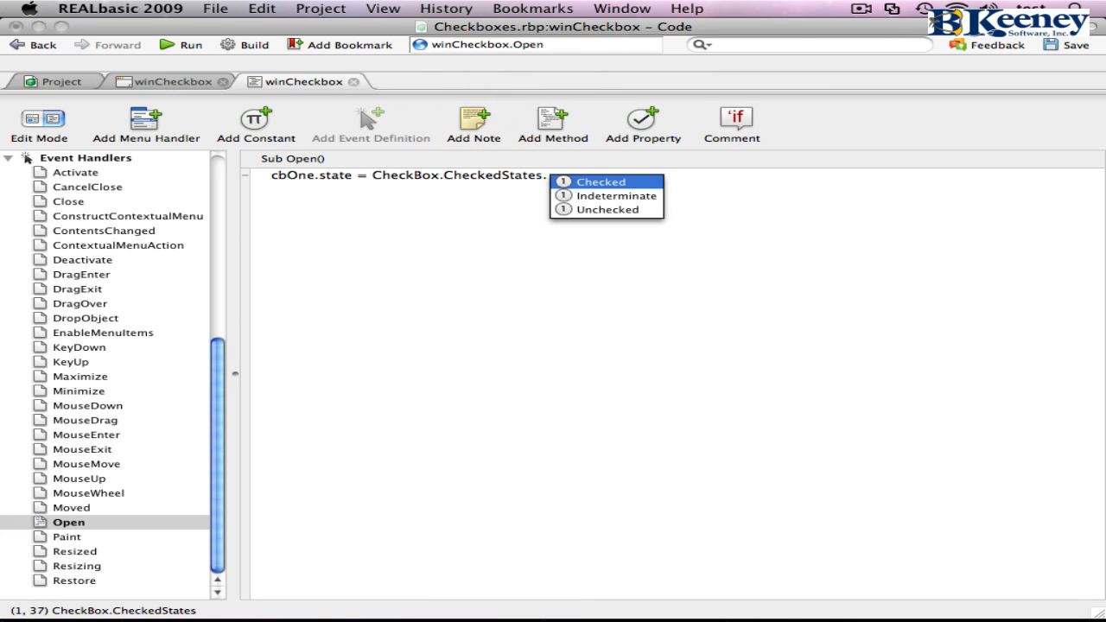
left_click(601, 181)
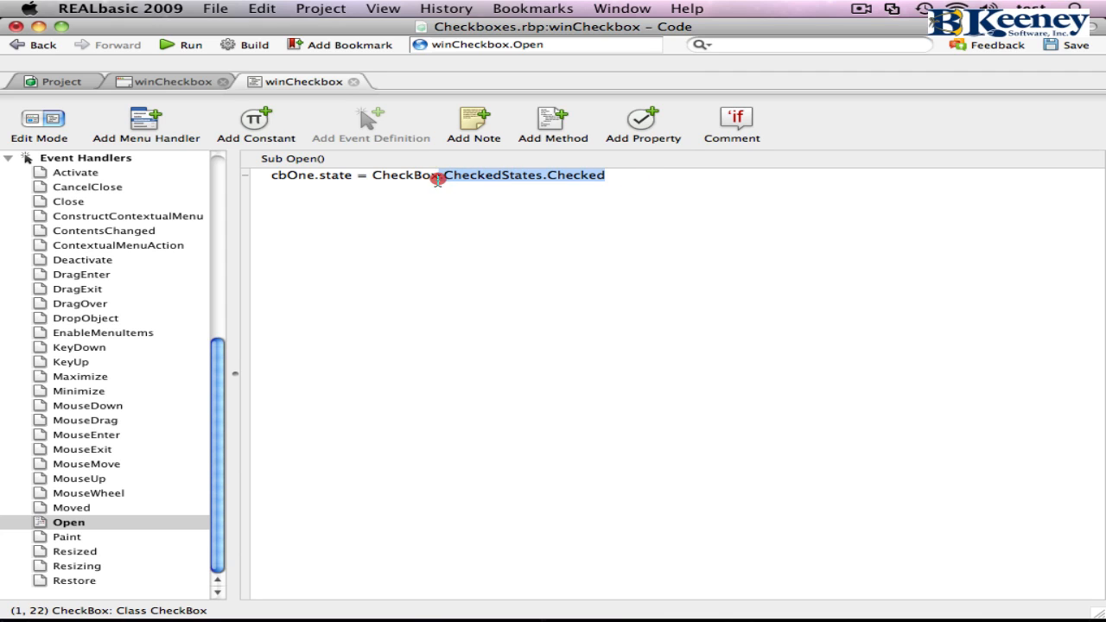
key("Backspace")
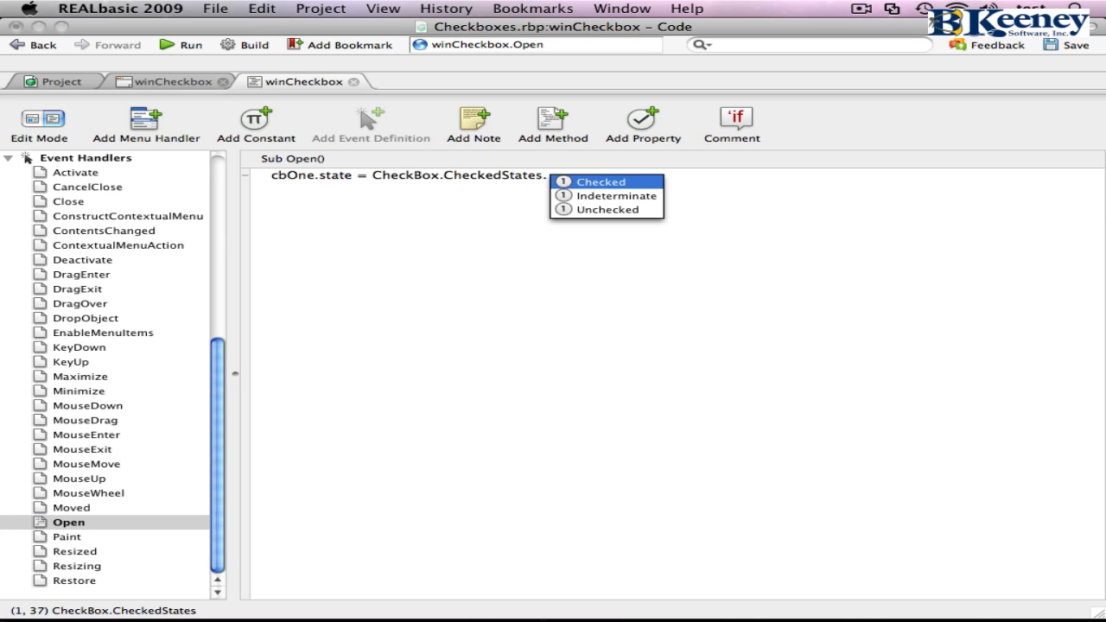
left_click(601, 182)
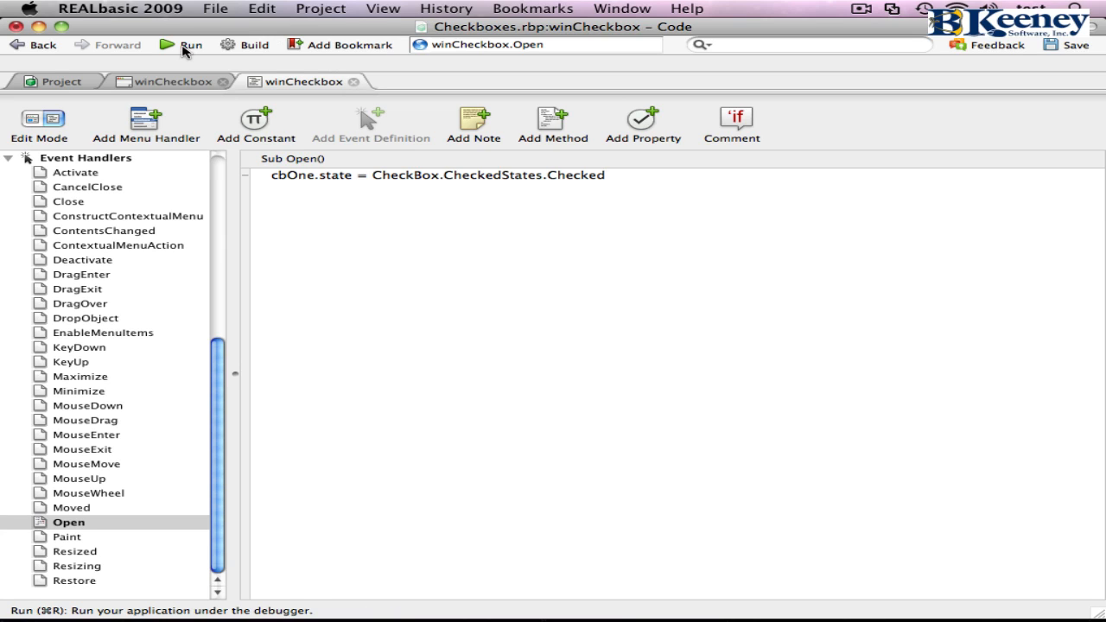
left_click(182, 44)
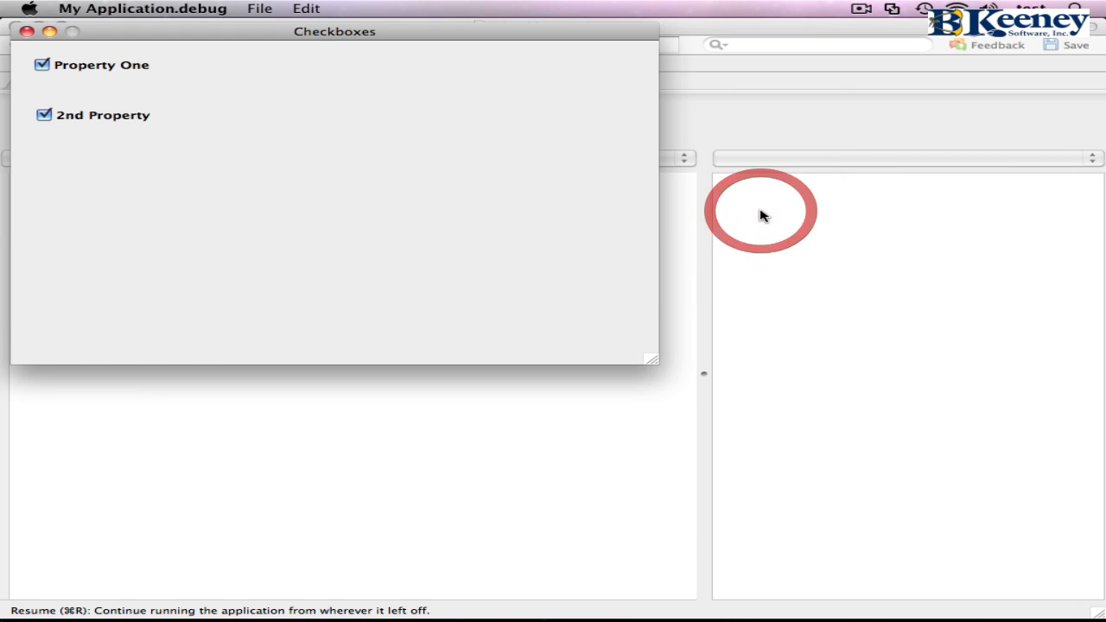
mouse_move(91, 71)
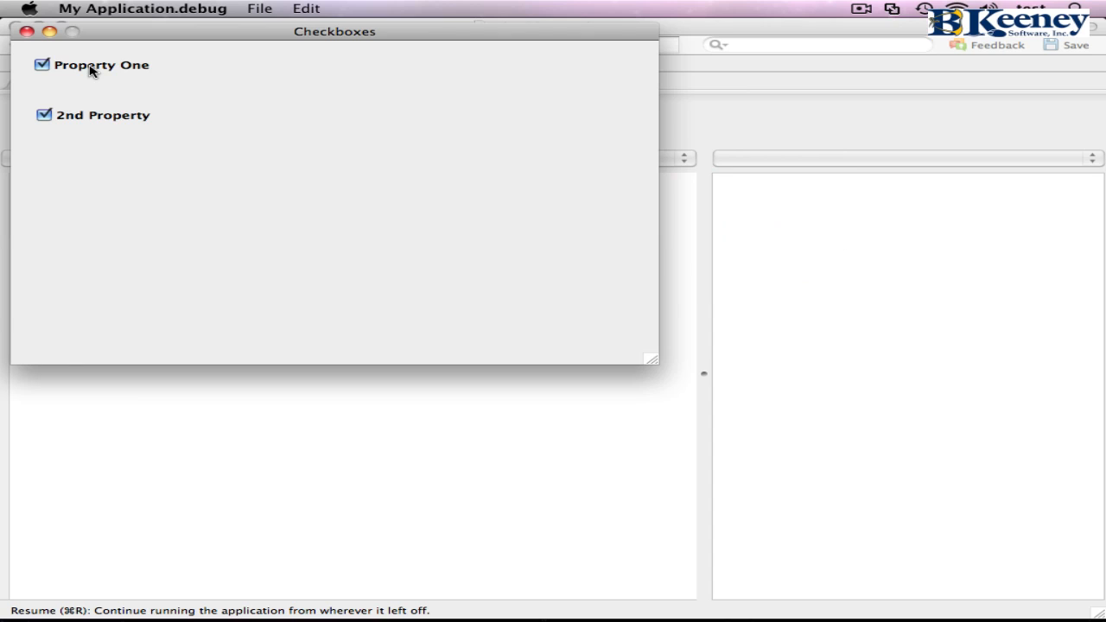
mouse_move(91, 69)
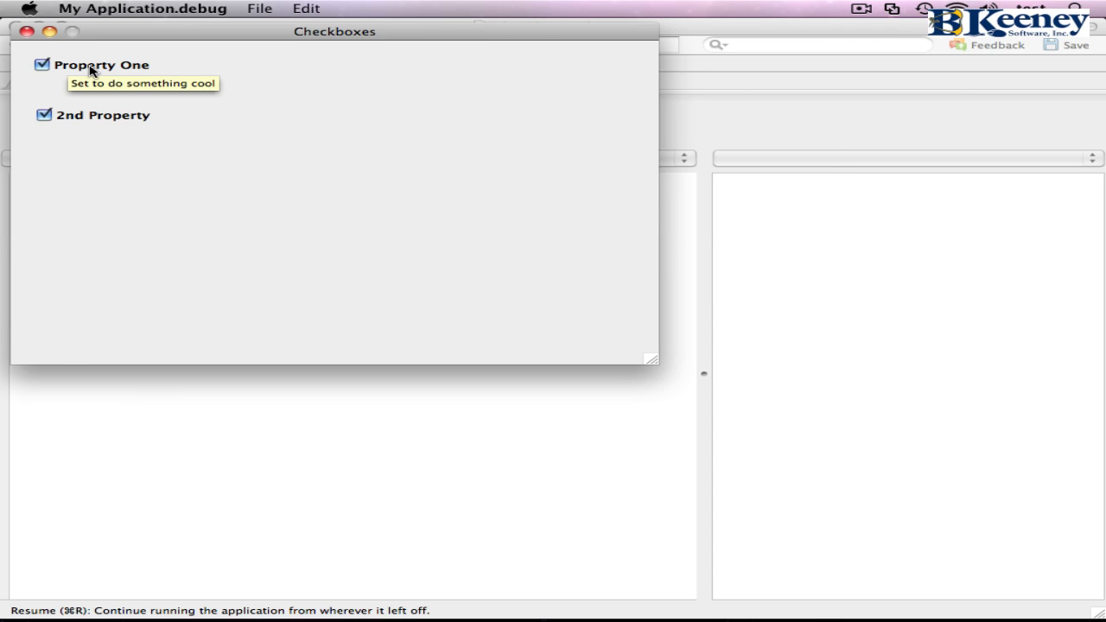
mouse_move(164, 72)
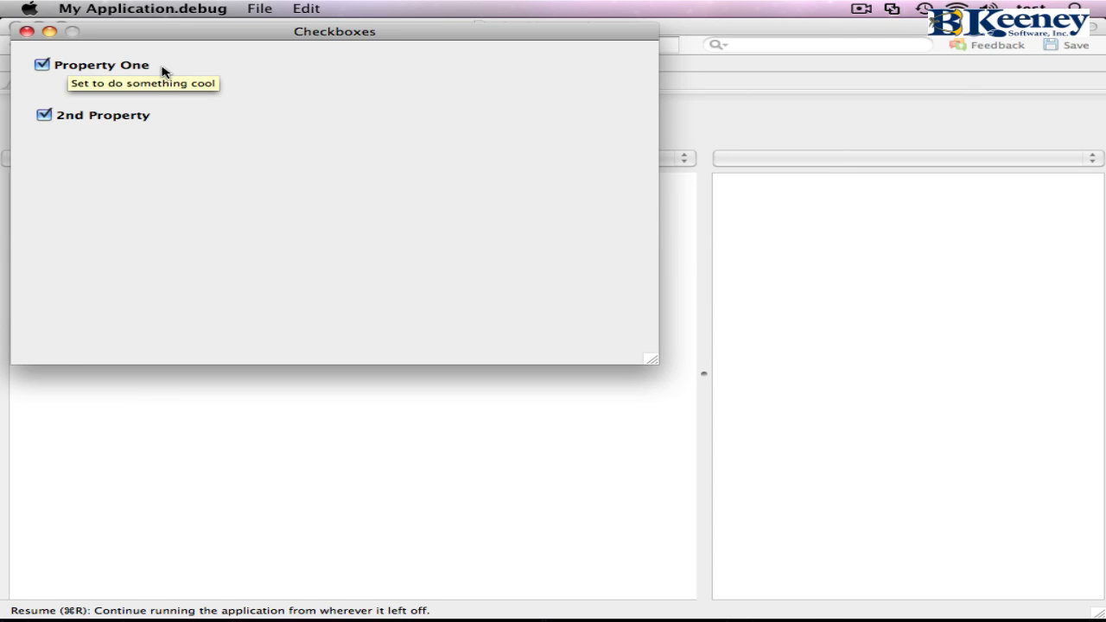
mouse_move(157, 6)
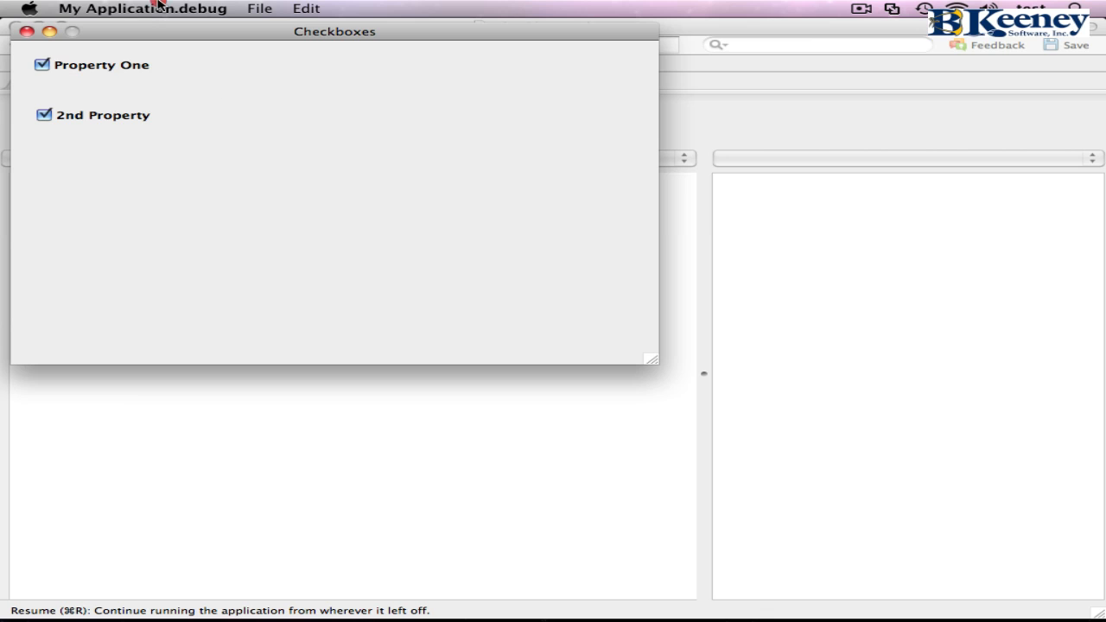
left_click(142, 7)
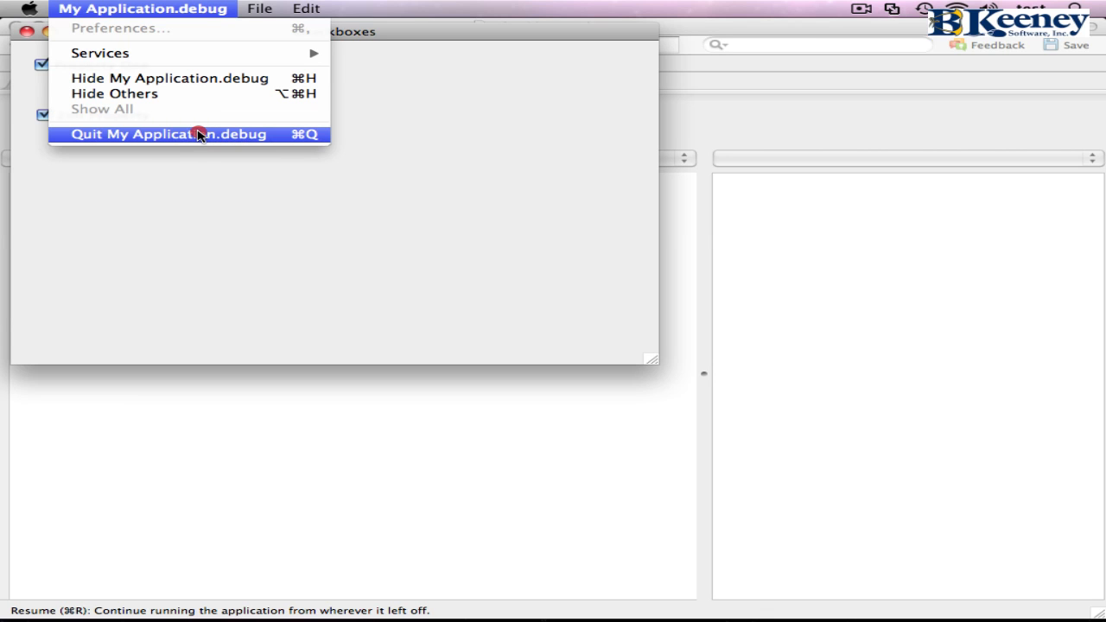
left_click(168, 134)
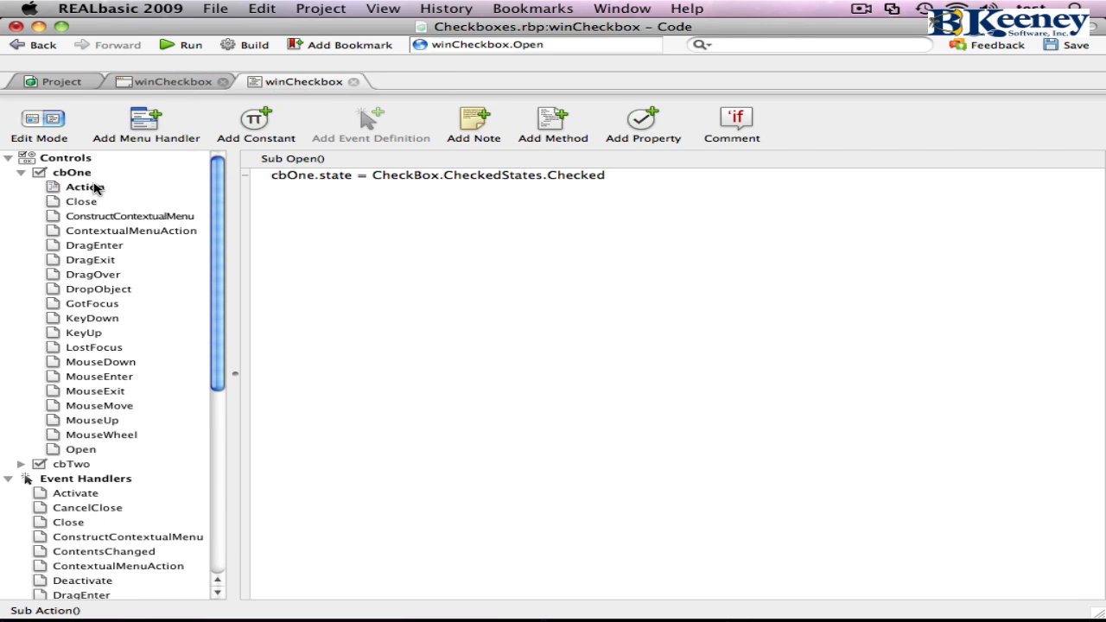
left_click(83, 187)
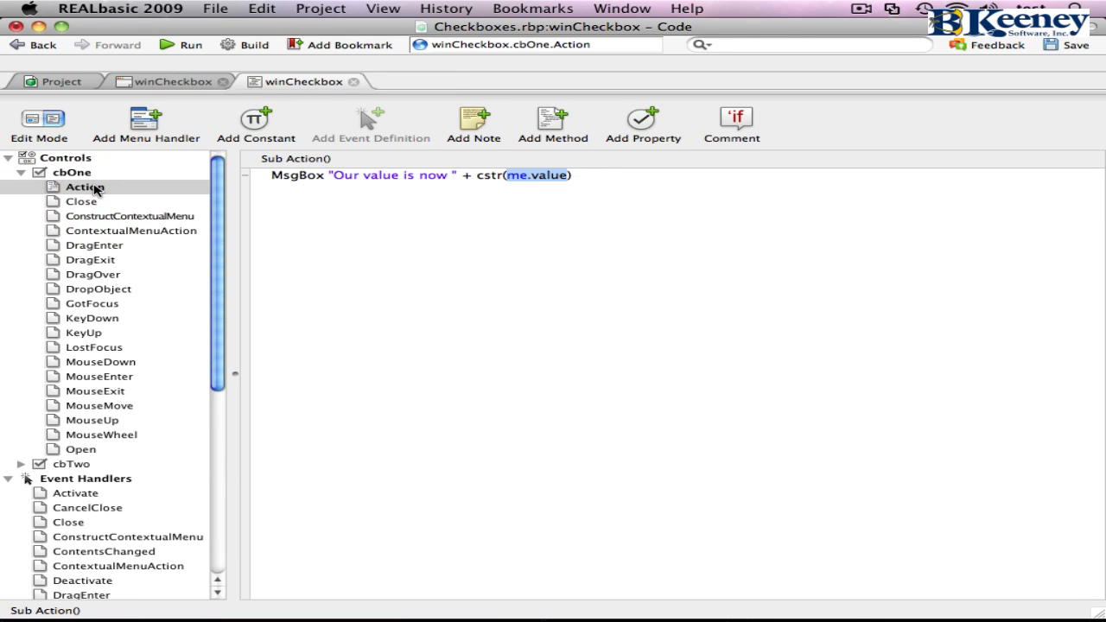
scroll("down", 3)
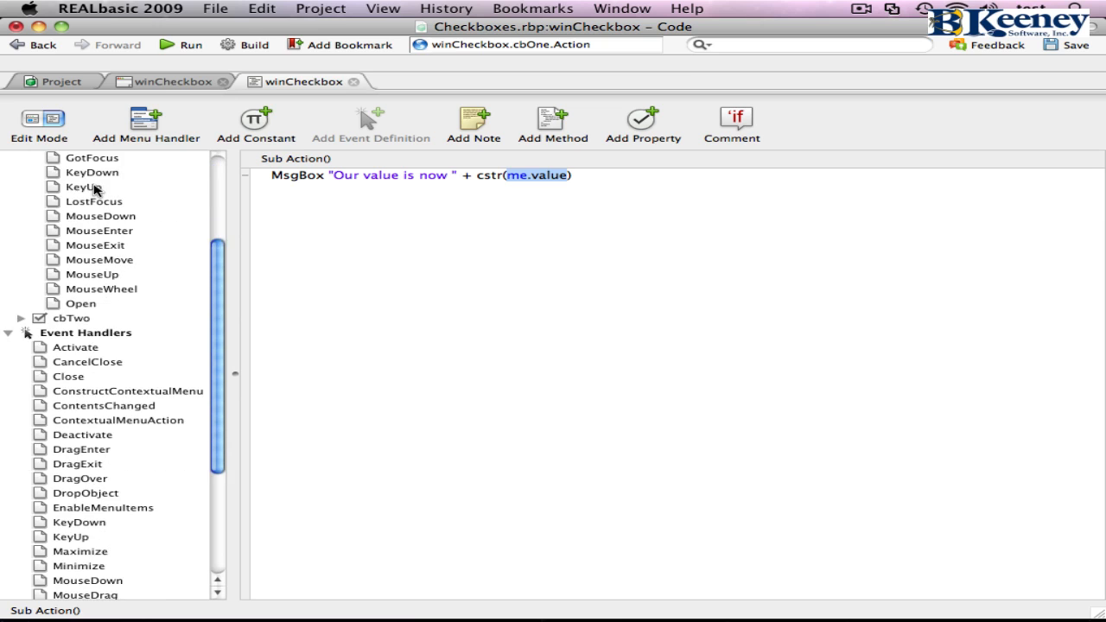
left_click(68, 522)
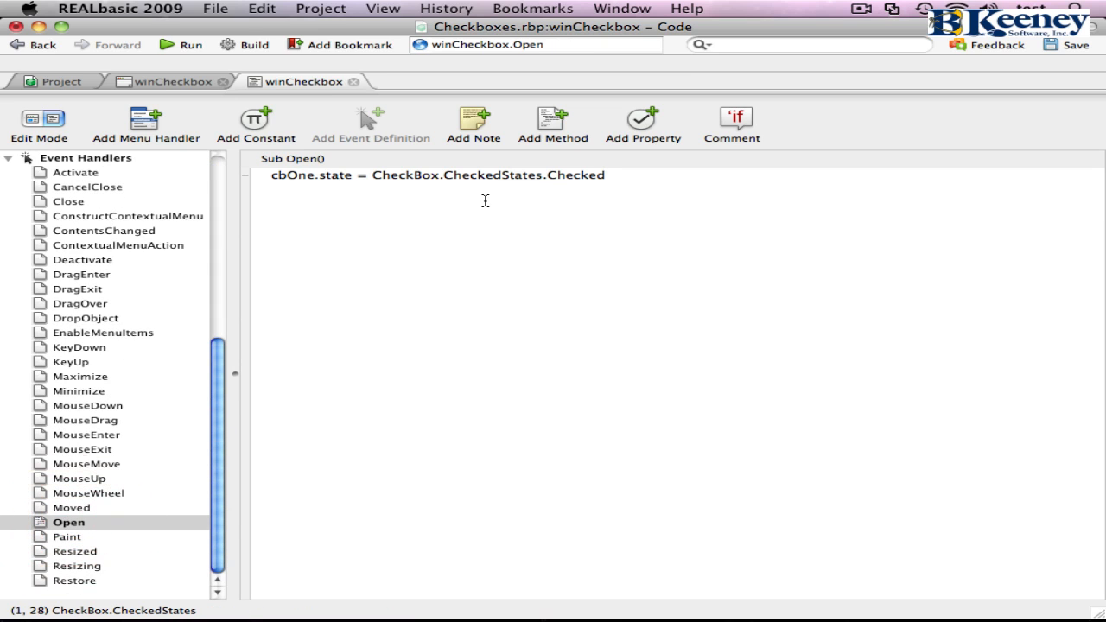